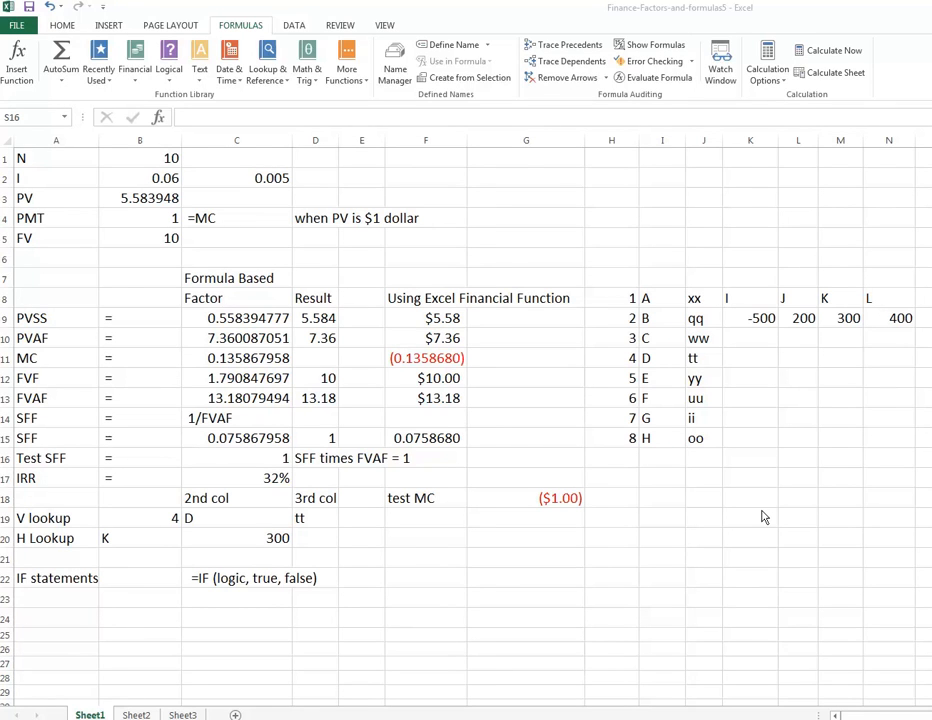
{"action": "mouse_move", "coordinate": [804, 600]}
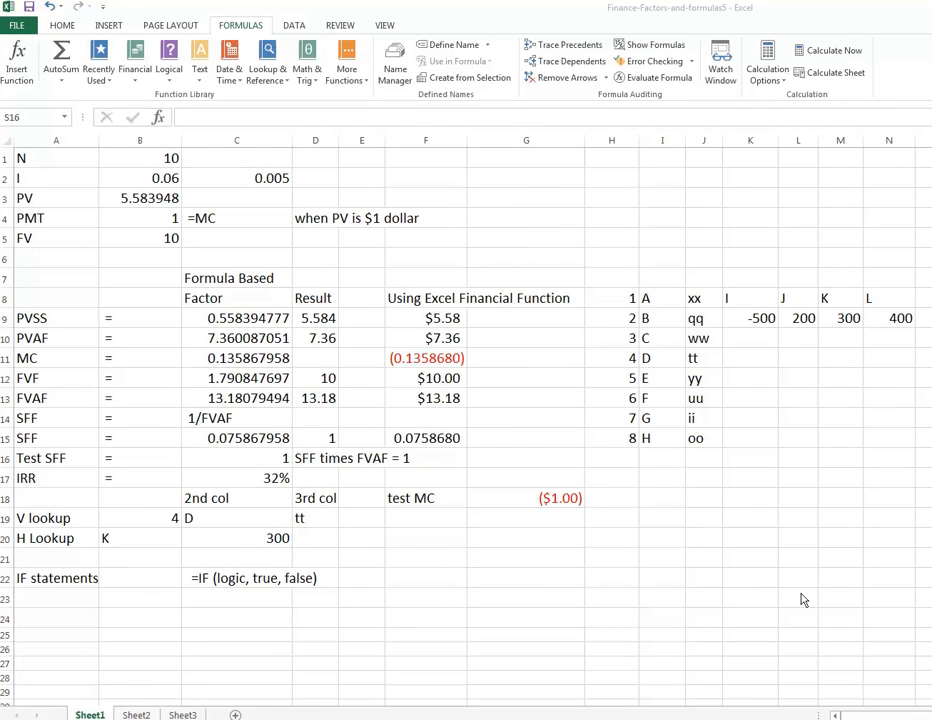
{"action": "mouse_move", "coordinate": [731, 591]}
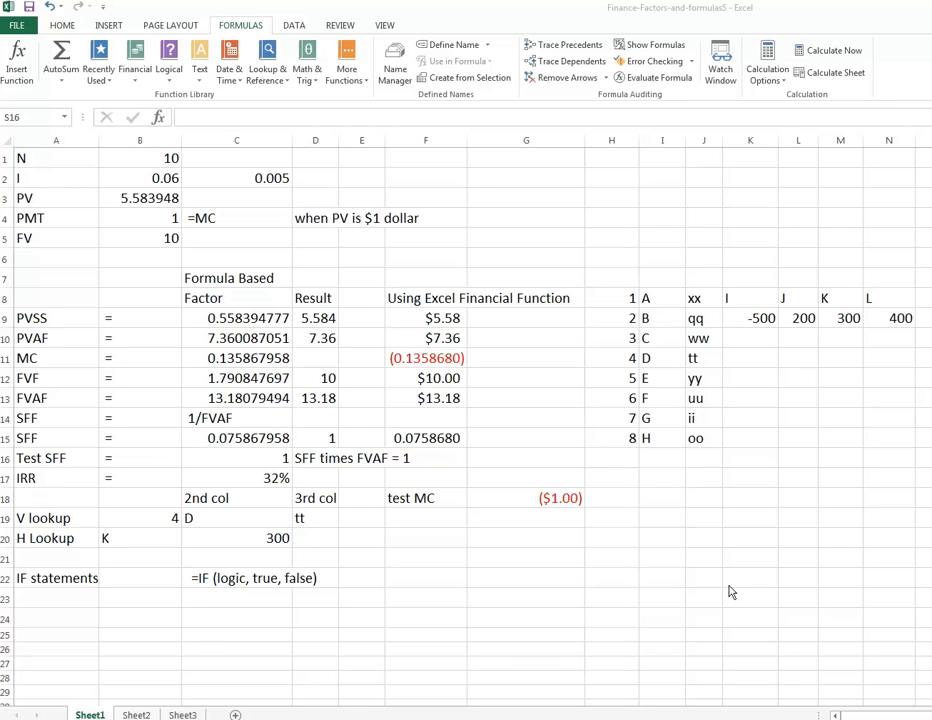
{"action": "mouse_move", "coordinate": [143, 270]}
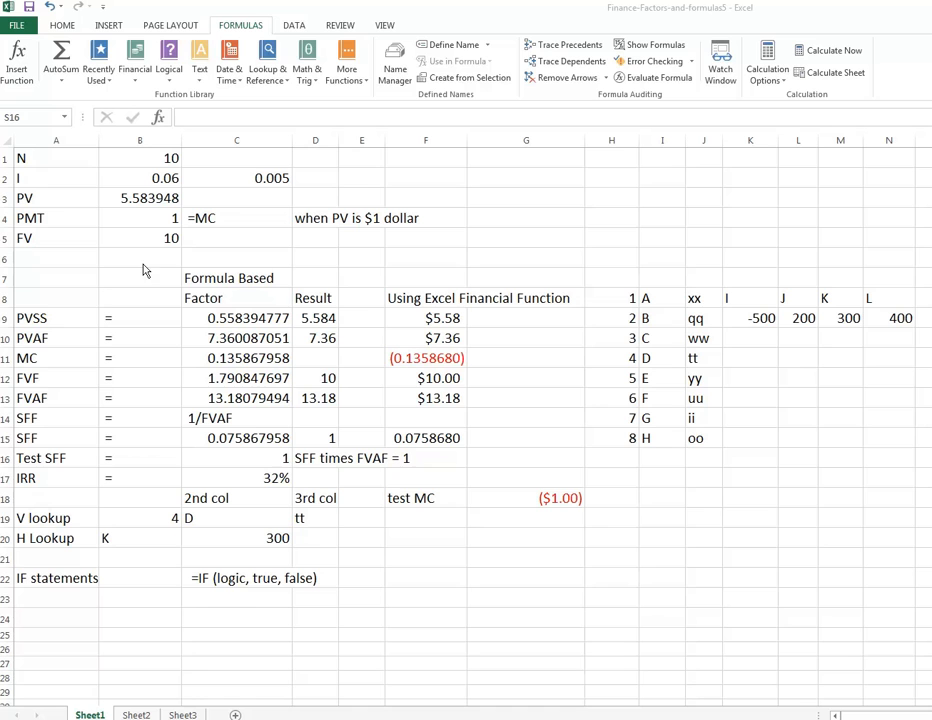
Step: Review the N, I, monthly rate and PV inputs in cells A1 through C3
{"action": "left_click", "coordinate": [40, 158]}
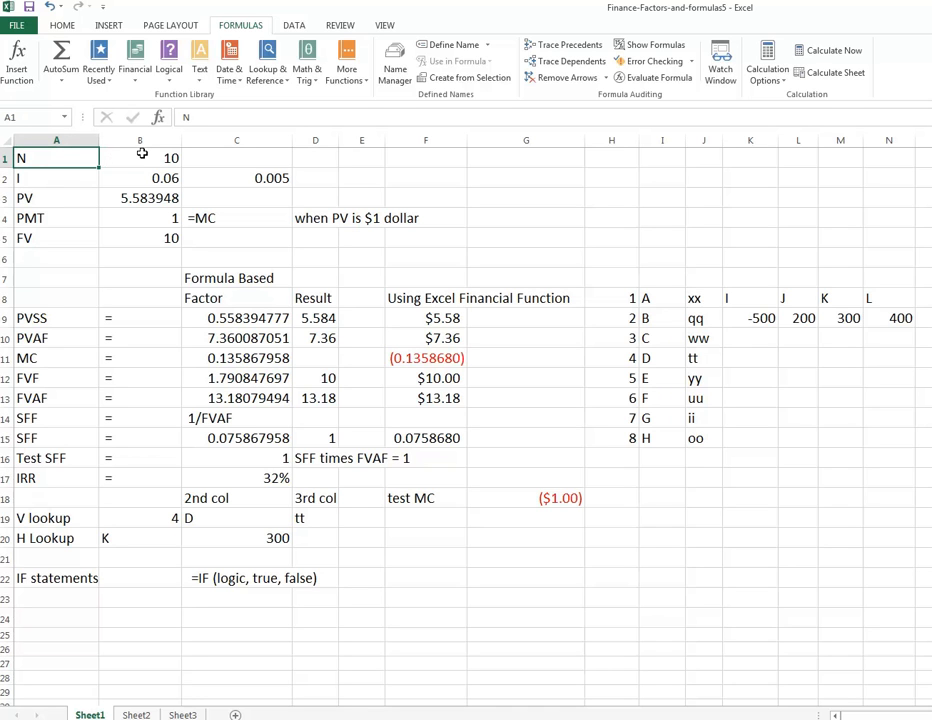
{"action": "left_click", "coordinate": [139, 157]}
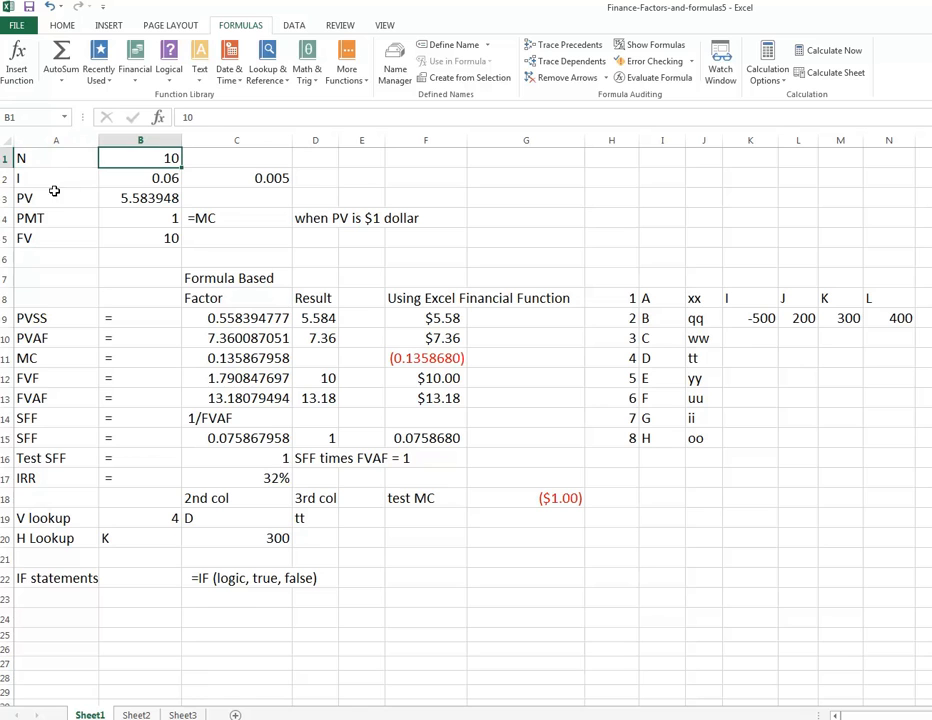
{"action": "left_click", "coordinate": [55, 178]}
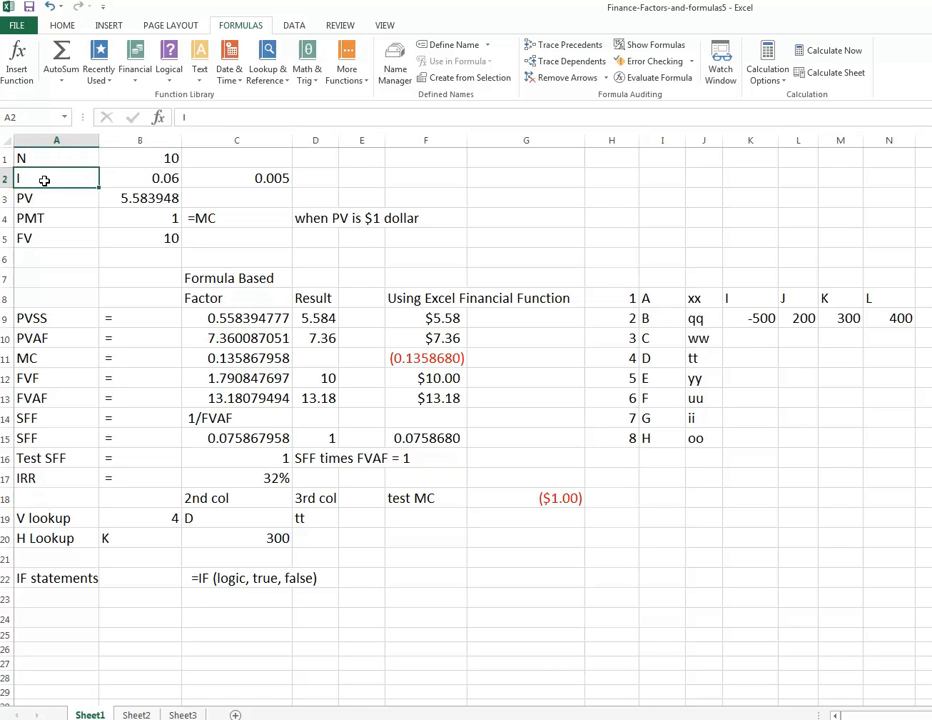
{"action": "left_click", "coordinate": [139, 178]}
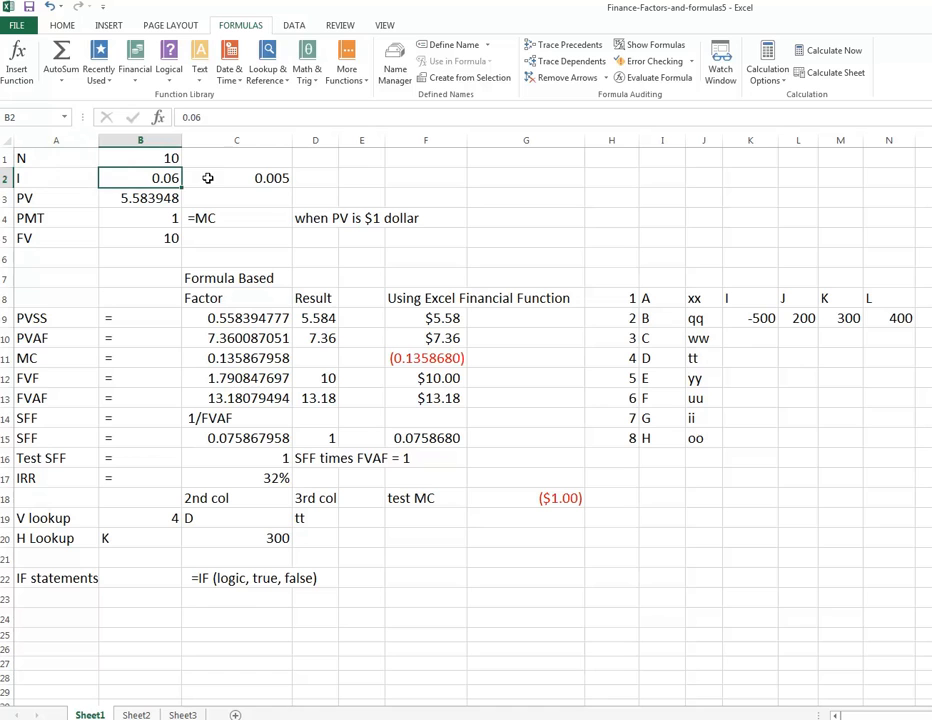
{"action": "left_click", "coordinate": [219, 177]}
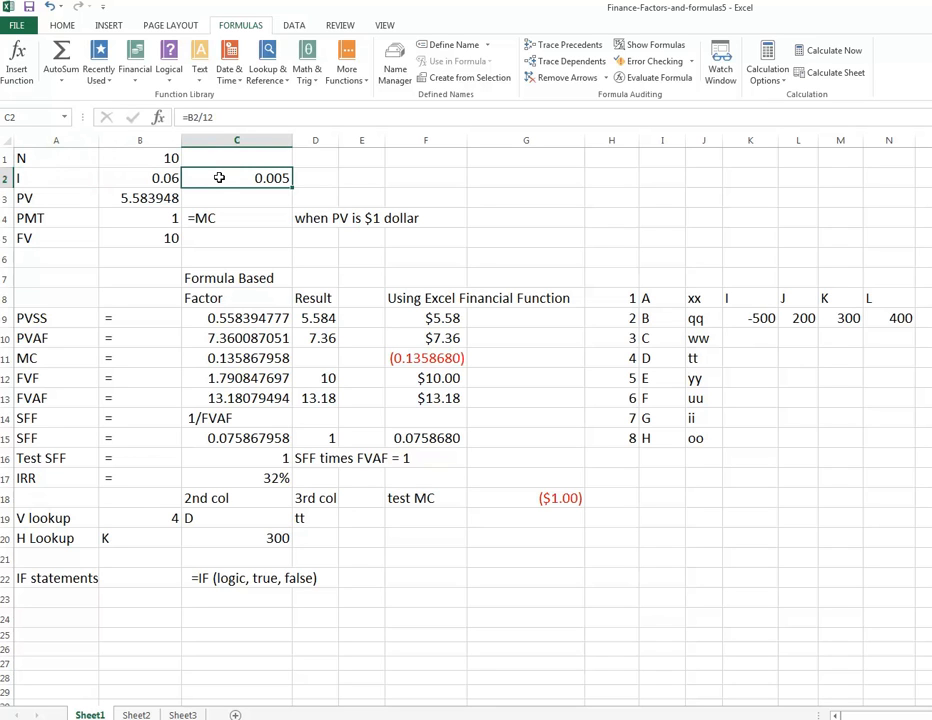
{"action": "mouse_move", "coordinate": [130, 212]}
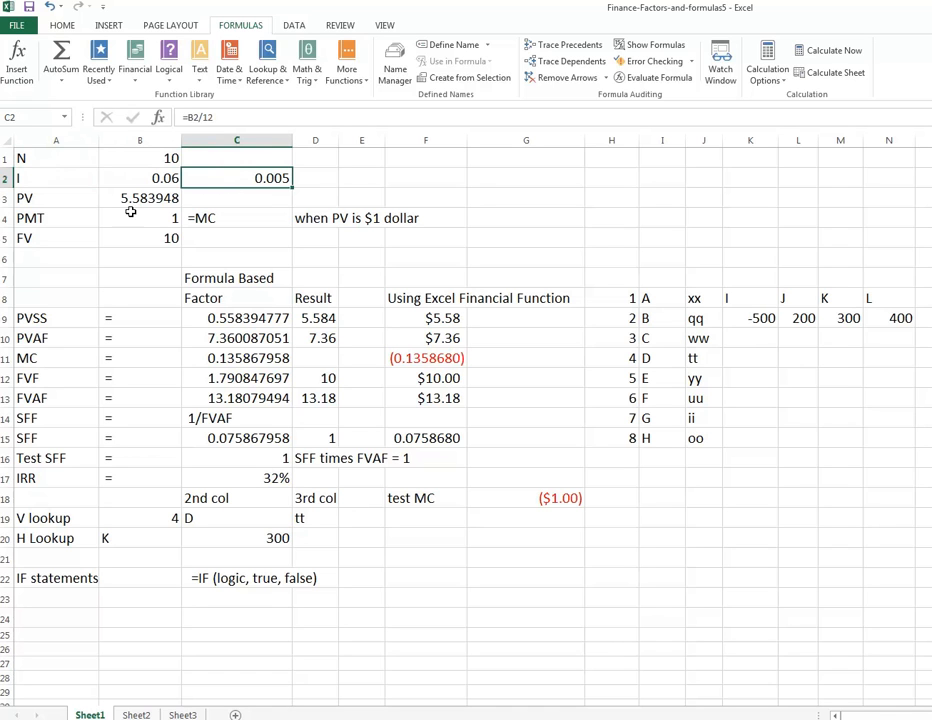
{"action": "left_click", "coordinate": [137, 238]}
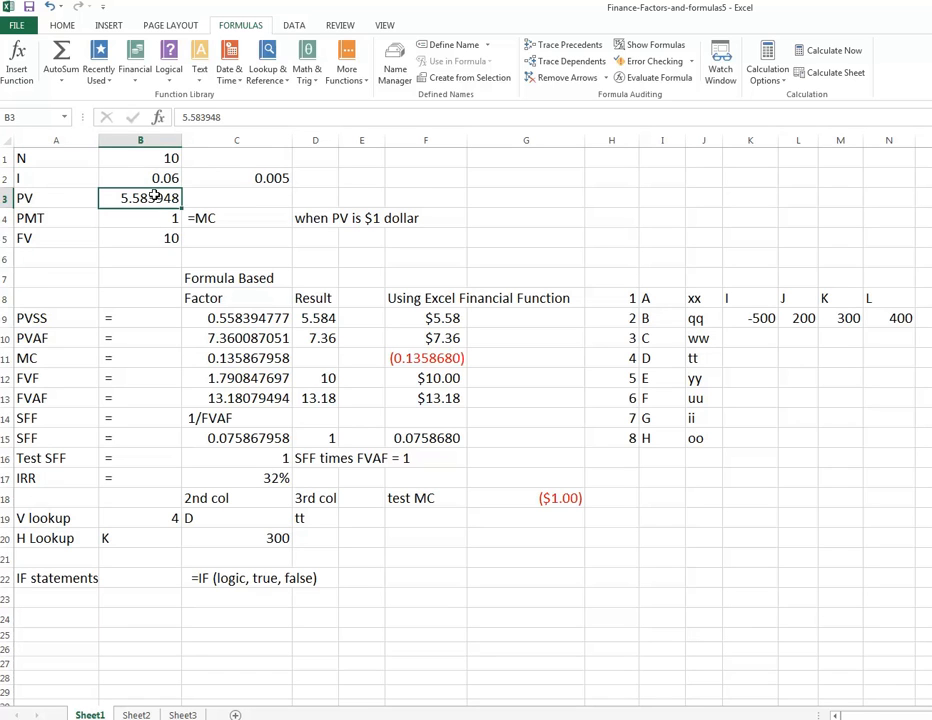
{"action": "mouse_move", "coordinate": [505, 178]}
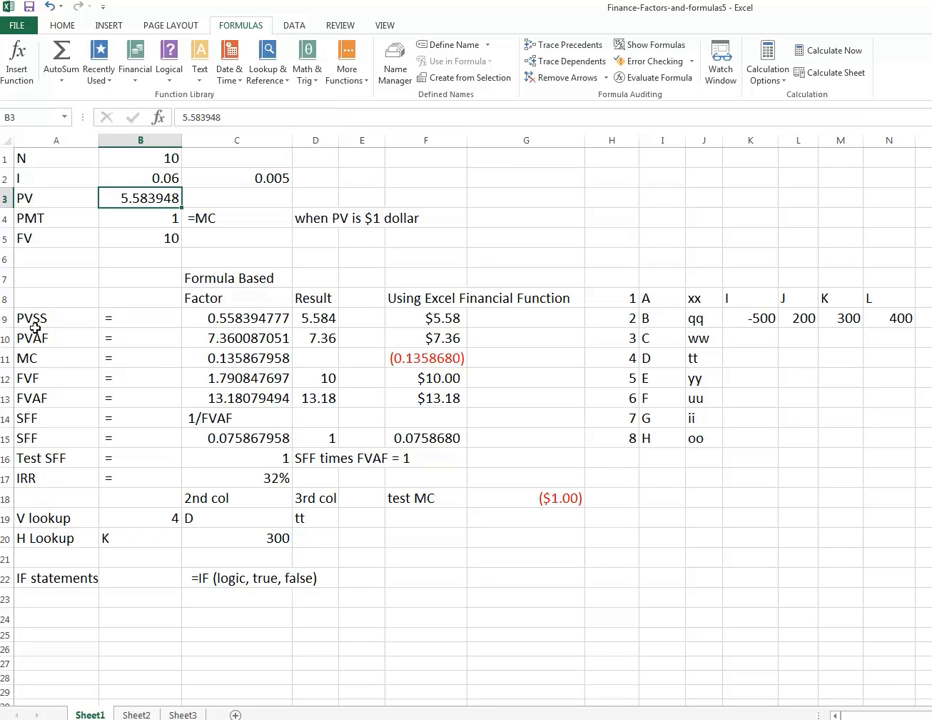
Step: Inspect the PVSS row's label, factor formula in C9 and PV result in F9
{"action": "left_click", "coordinate": [55, 317]}
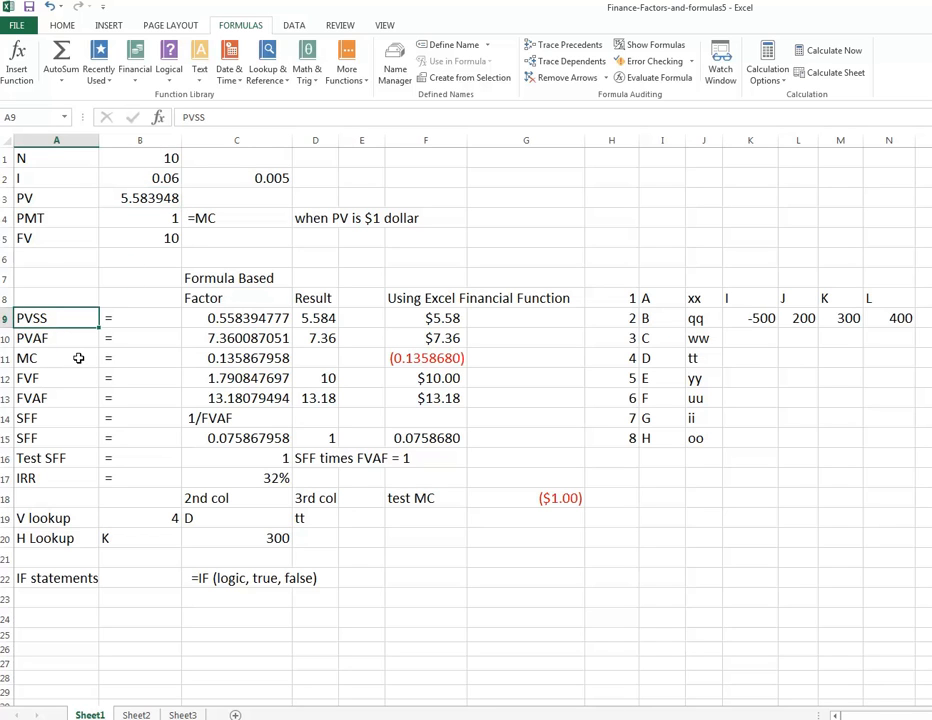
{"action": "left_click", "coordinate": [237, 318]}
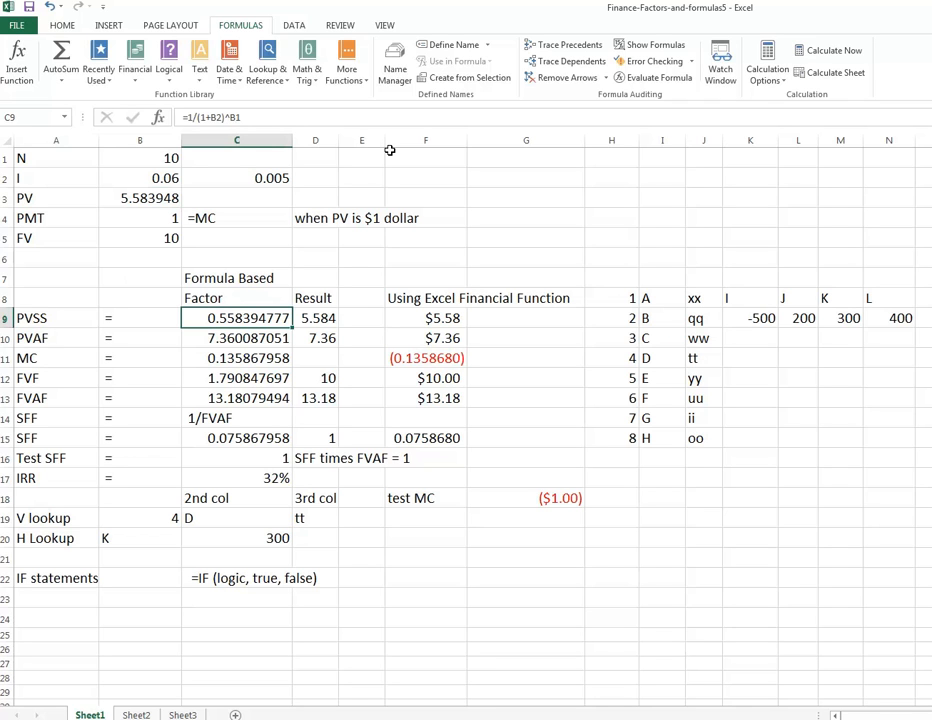
{"action": "mouse_move", "coordinate": [458, 214]}
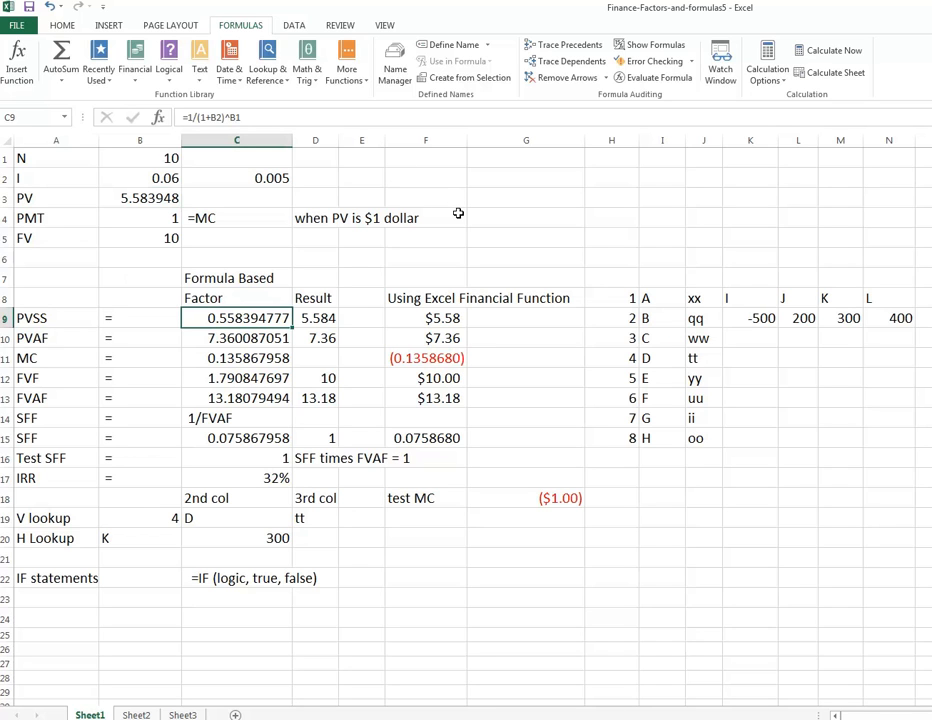
{"action": "mouse_move", "coordinate": [343, 327]}
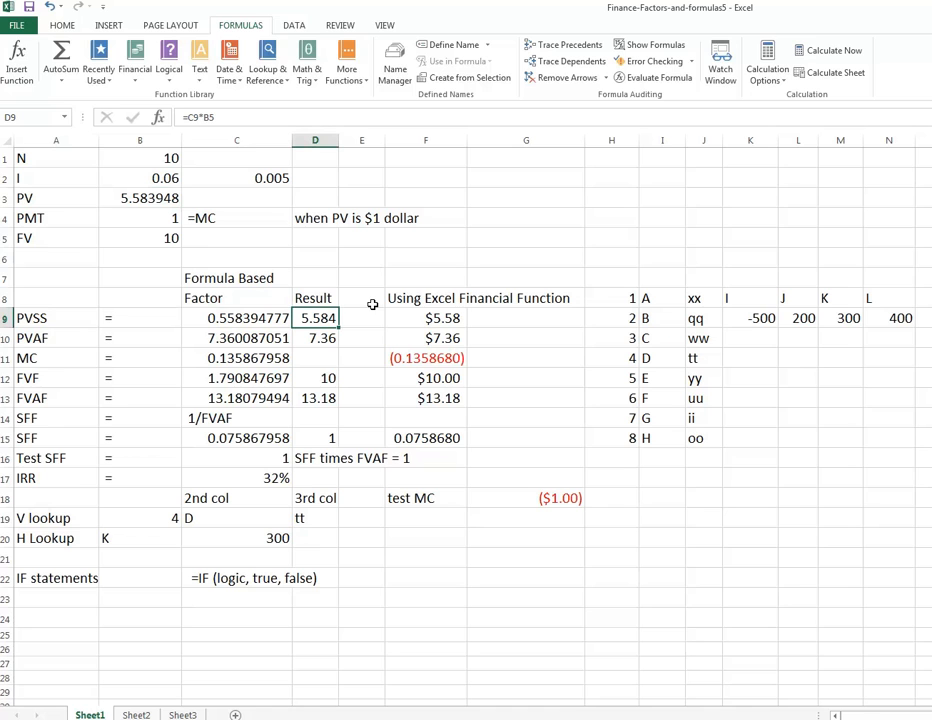
{"action": "mouse_move", "coordinate": [327, 296]}
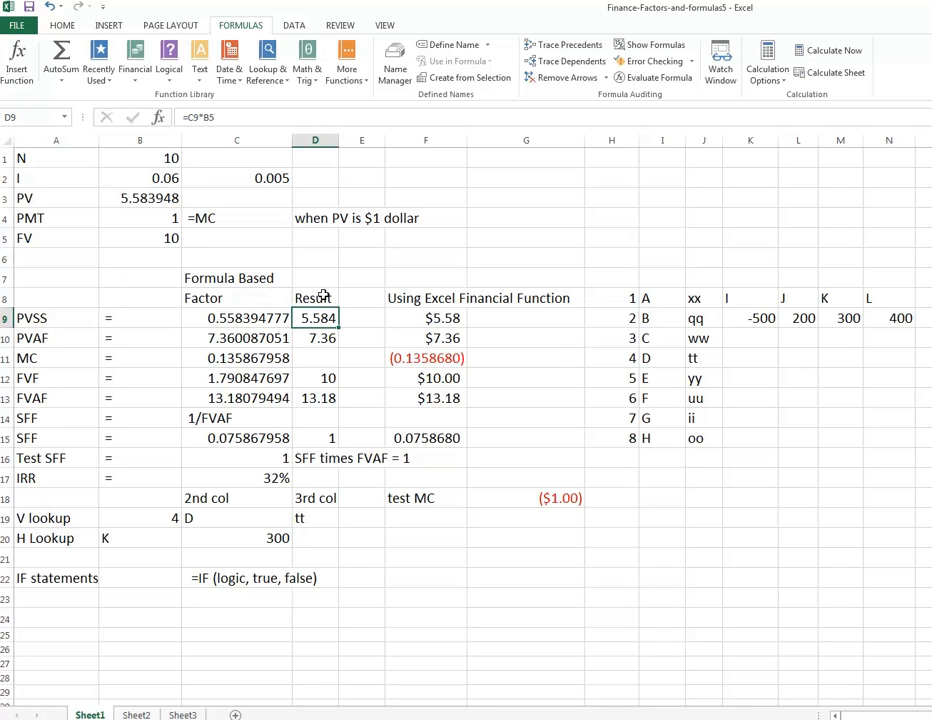
{"action": "mouse_move", "coordinate": [379, 331]}
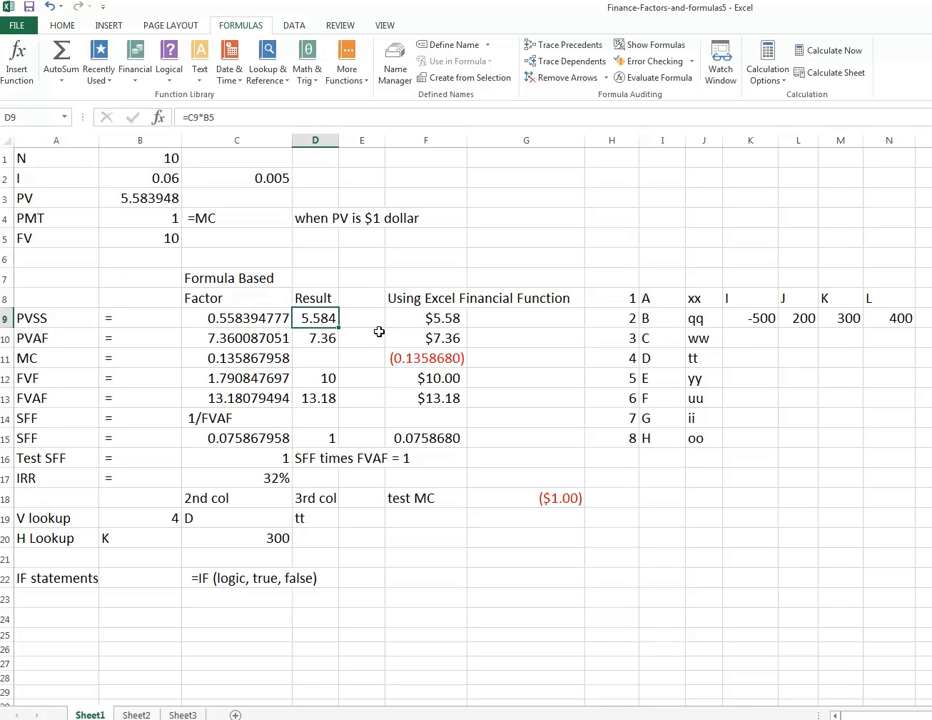
{"action": "left_click", "coordinate": [426, 317]}
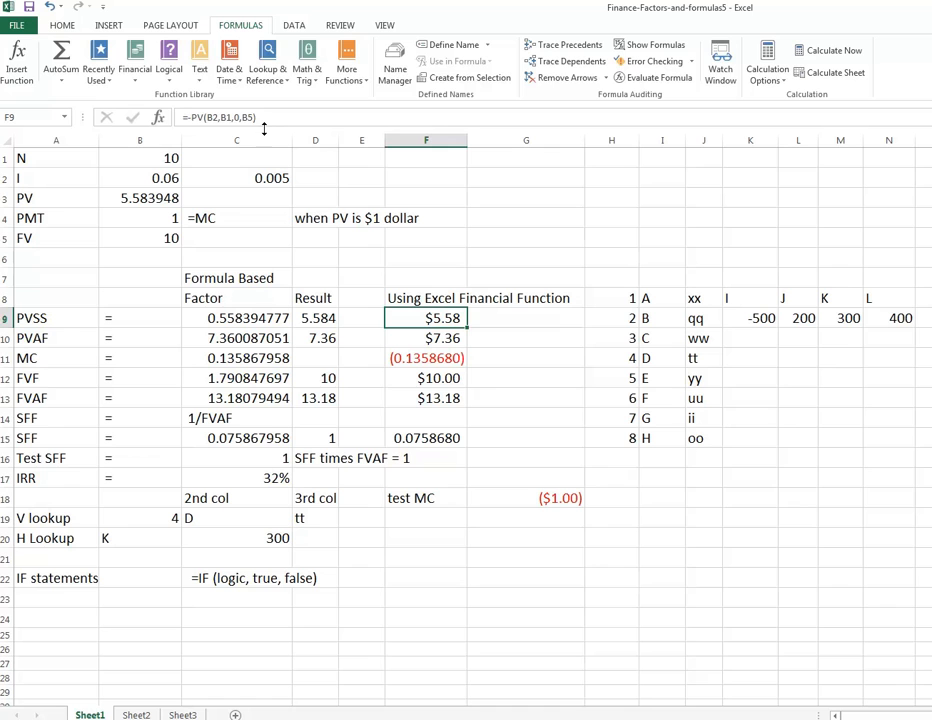
Step: Choose PV from the Financial functions list to begin a formula in F7
{"action": "left_click", "coordinate": [426, 277]}
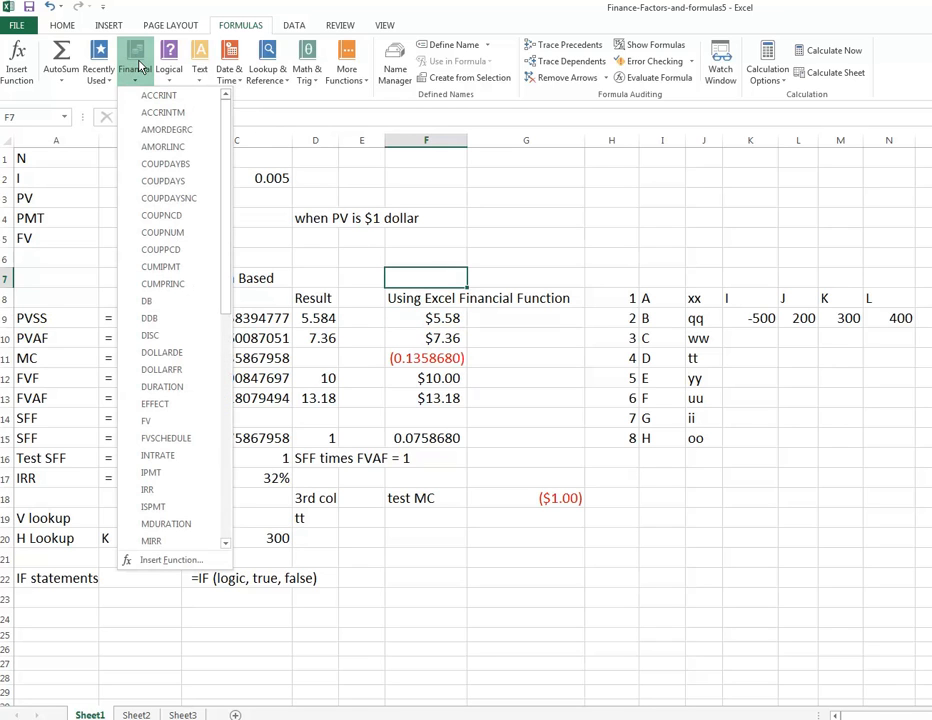
{"action": "scroll", "scroll_direction": "down", "scroll_amount": 3}
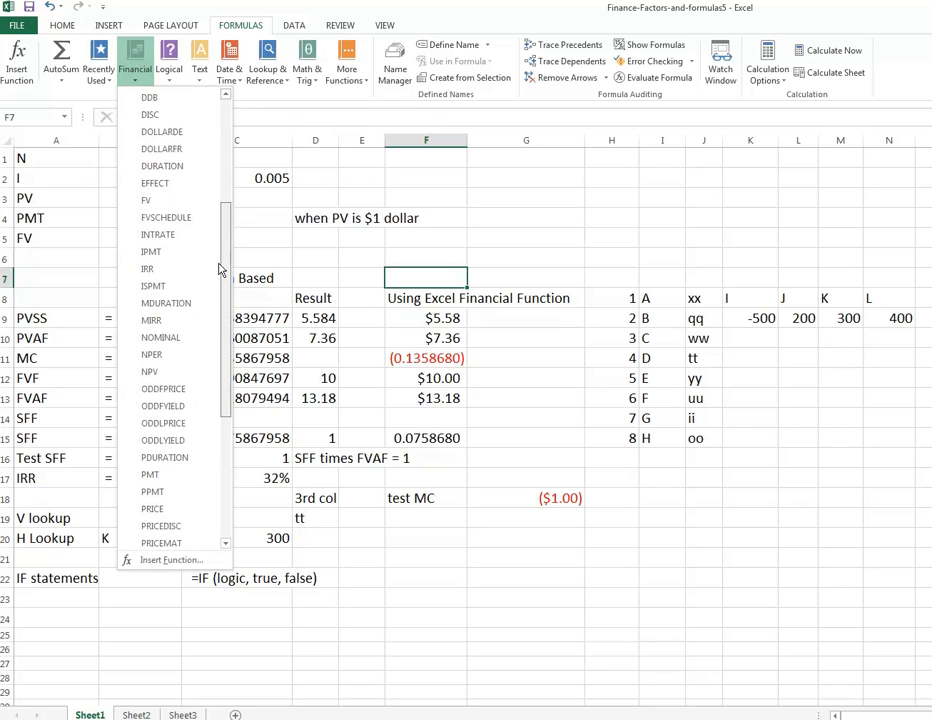
{"action": "scroll", "scroll_direction": "down", "scroll_amount": 3}
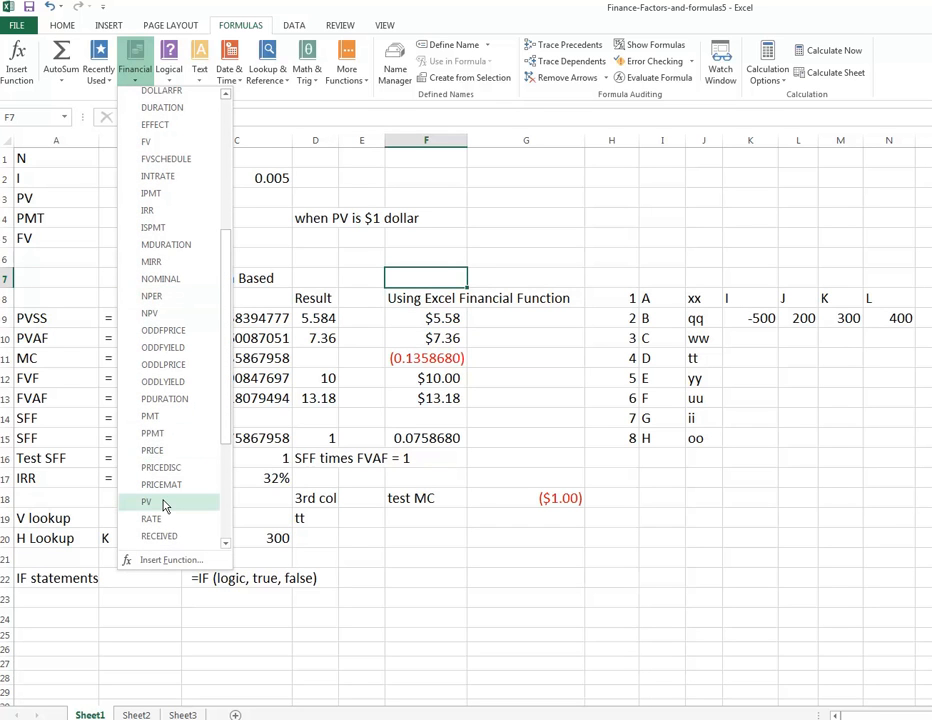
{"action": "left_click", "coordinate": [147, 502]}
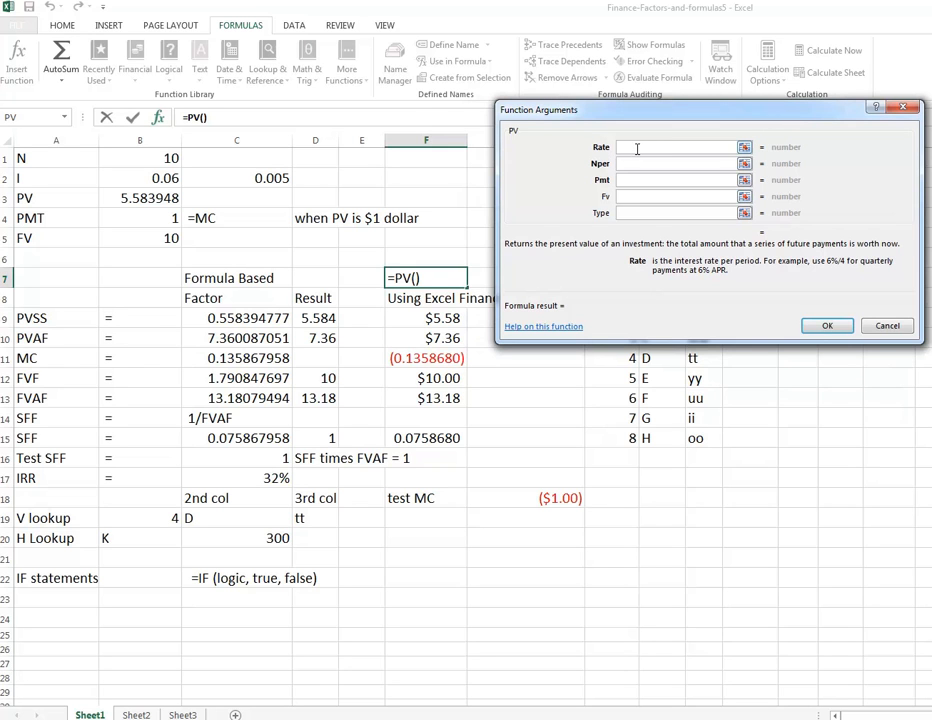
Step: Fill PV with Rate B2, Nper B1 and Fv B5, giving ($5.58) in F7
{"action": "left_click", "coordinate": [145, 184]}
{"action": "type", "text": "B1"}
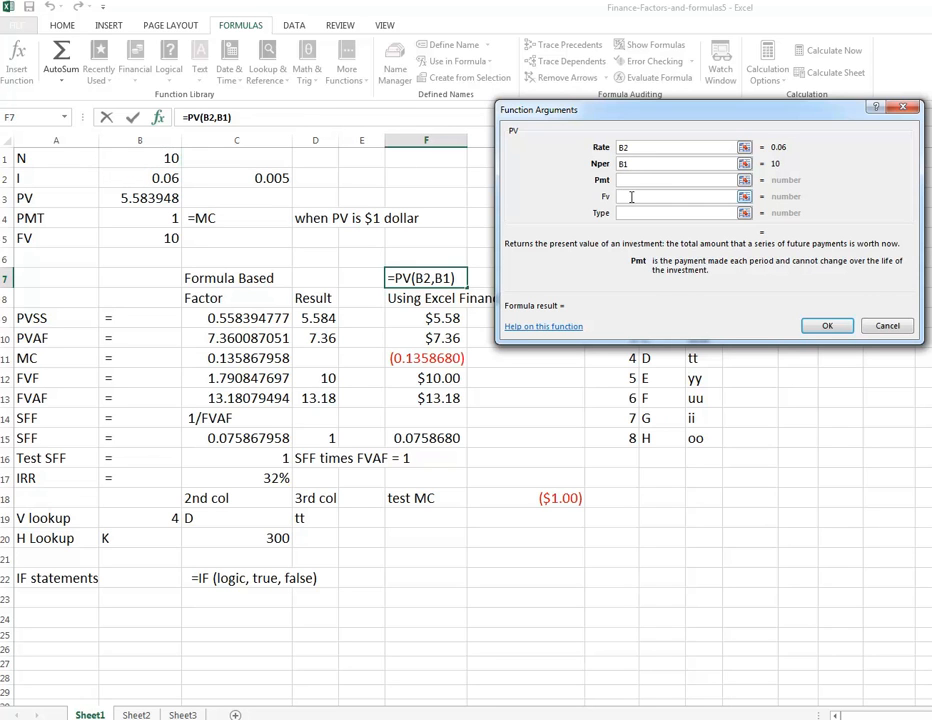
{"action": "left_click", "coordinate": [678, 196]}
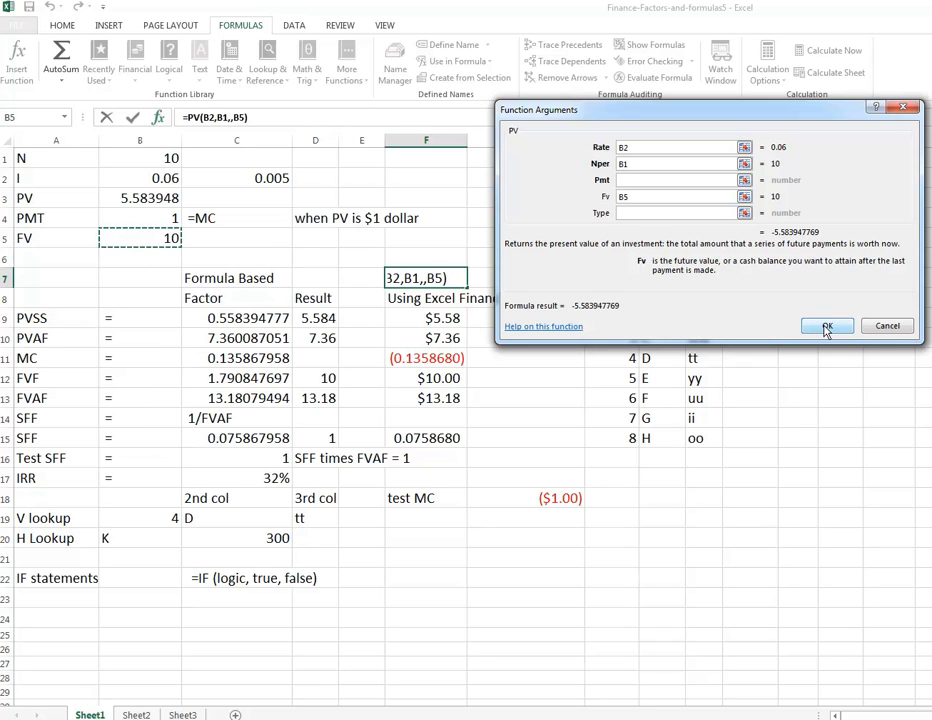
{"action": "left_click", "coordinate": [827, 325]}
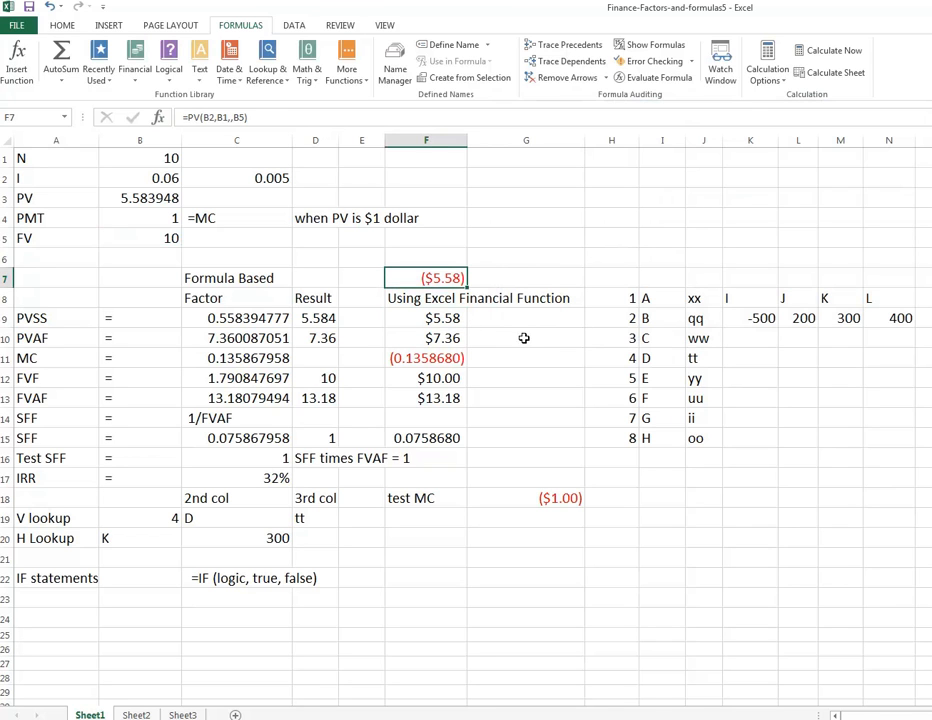
Step: Compare with F9's =-PV(B2,B1,0,B5), delete F7's test formula, then select the PVAF row
{"action": "left_click", "coordinate": [425, 317]}
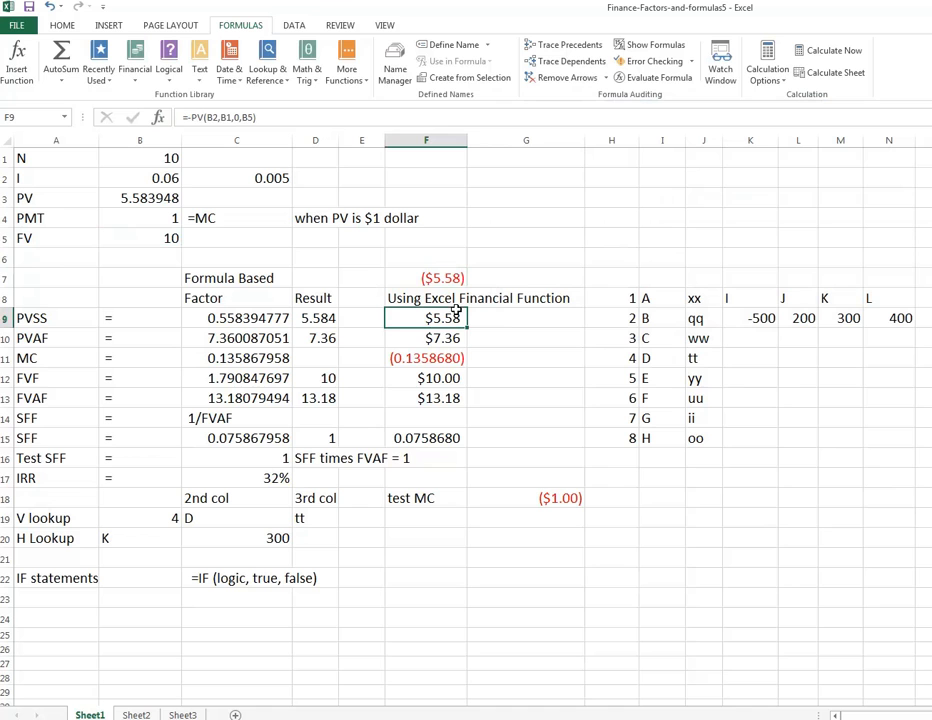
{"action": "mouse_move", "coordinate": [544, 267]}
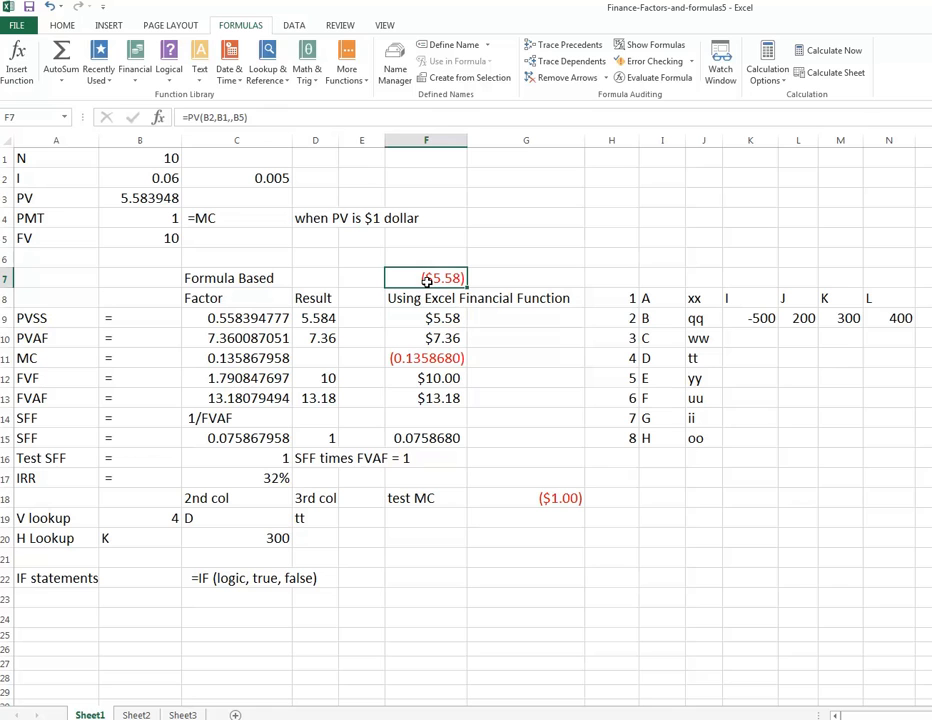
{"action": "key", "text": "Delete"}
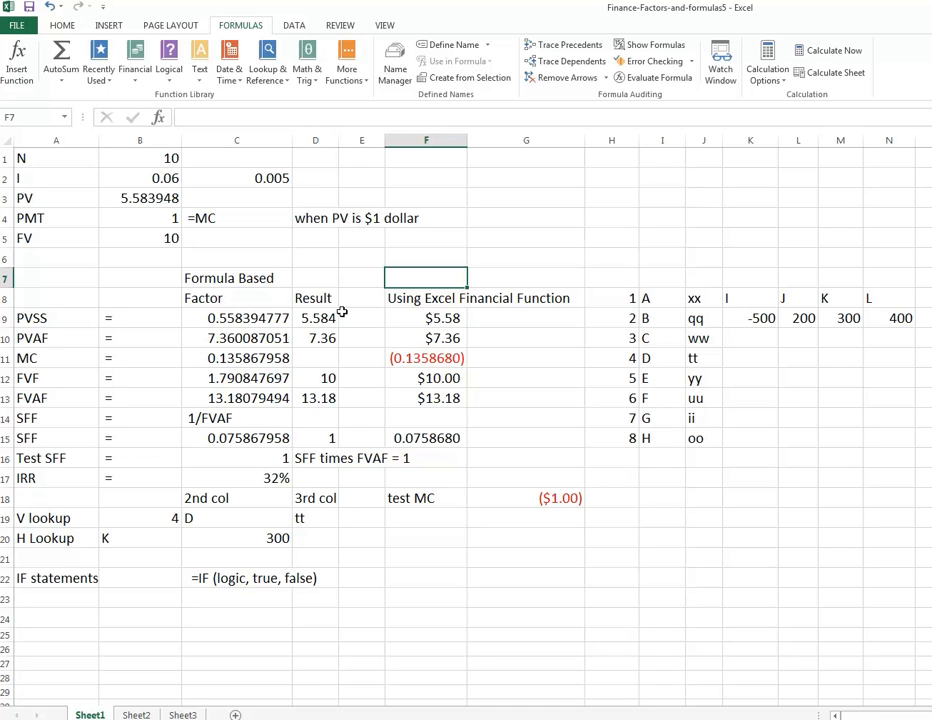
{"action": "left_click", "coordinate": [55, 338]}
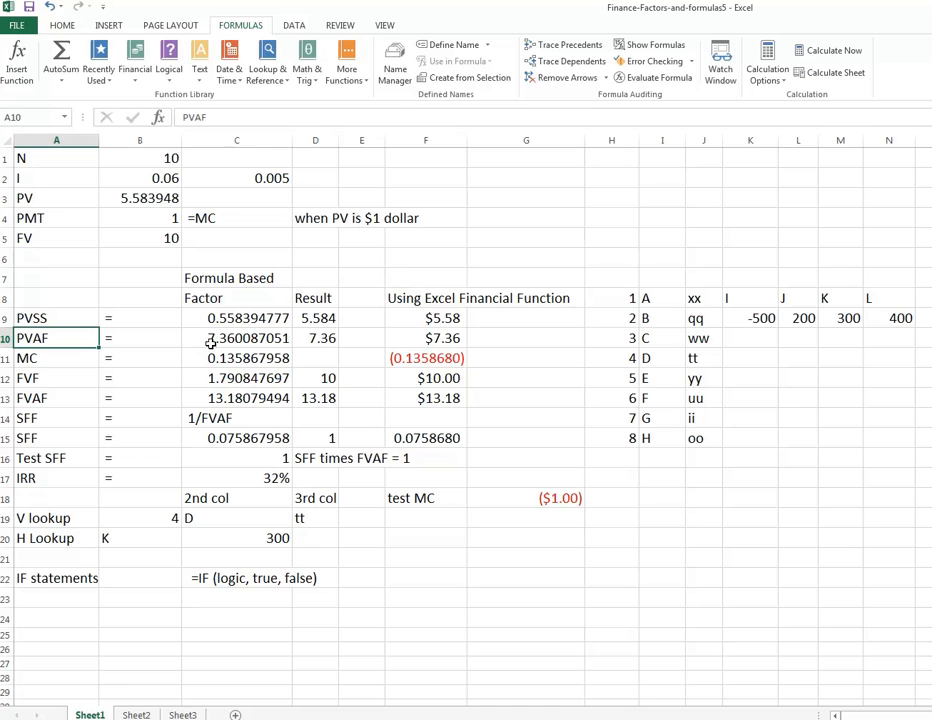
{"action": "left_click", "coordinate": [237, 338]}
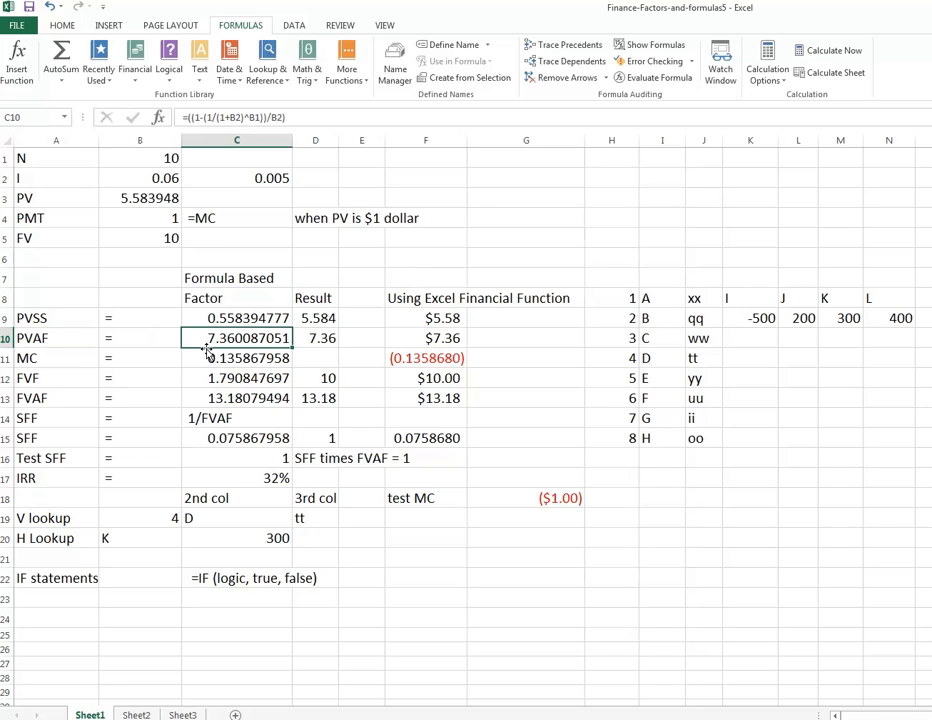
{"action": "mouse_move", "coordinate": [196, 350]}
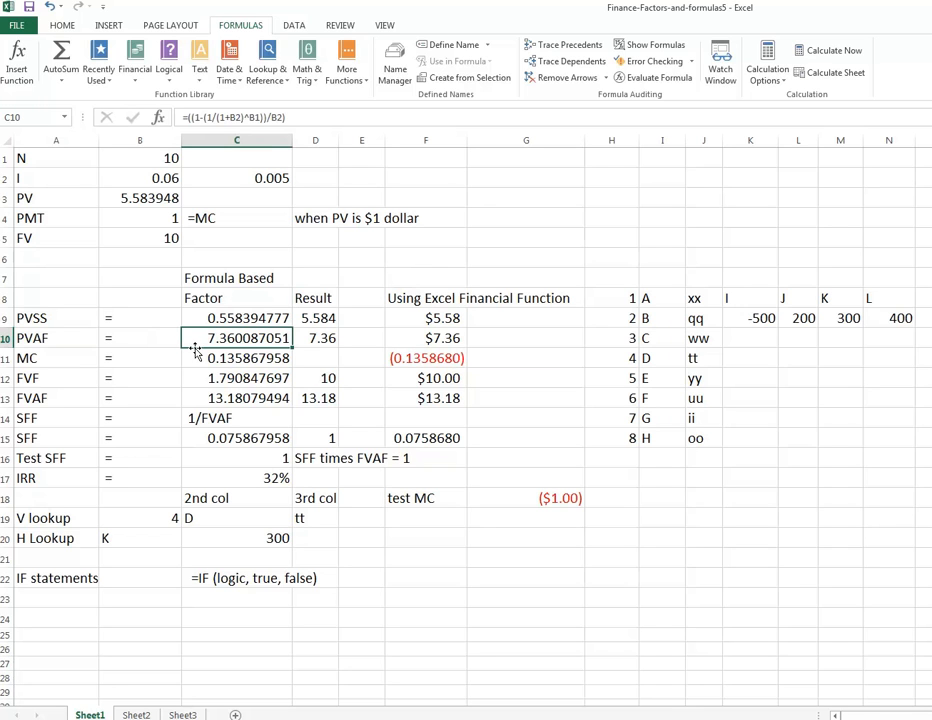
{"action": "left_click", "coordinate": [315, 338]}
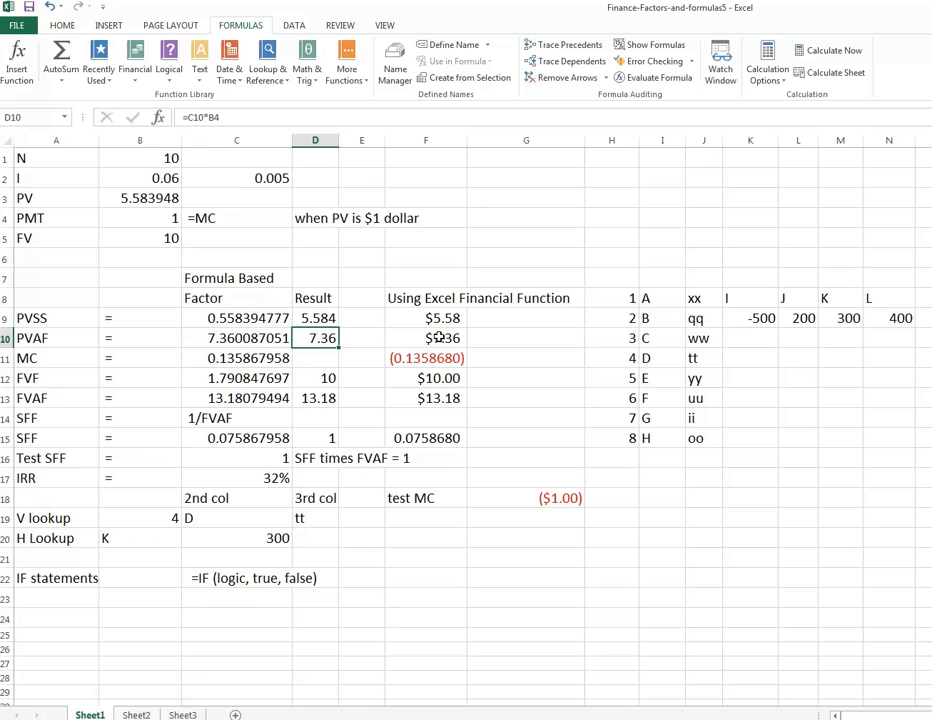
{"action": "left_click", "coordinate": [426, 337]}
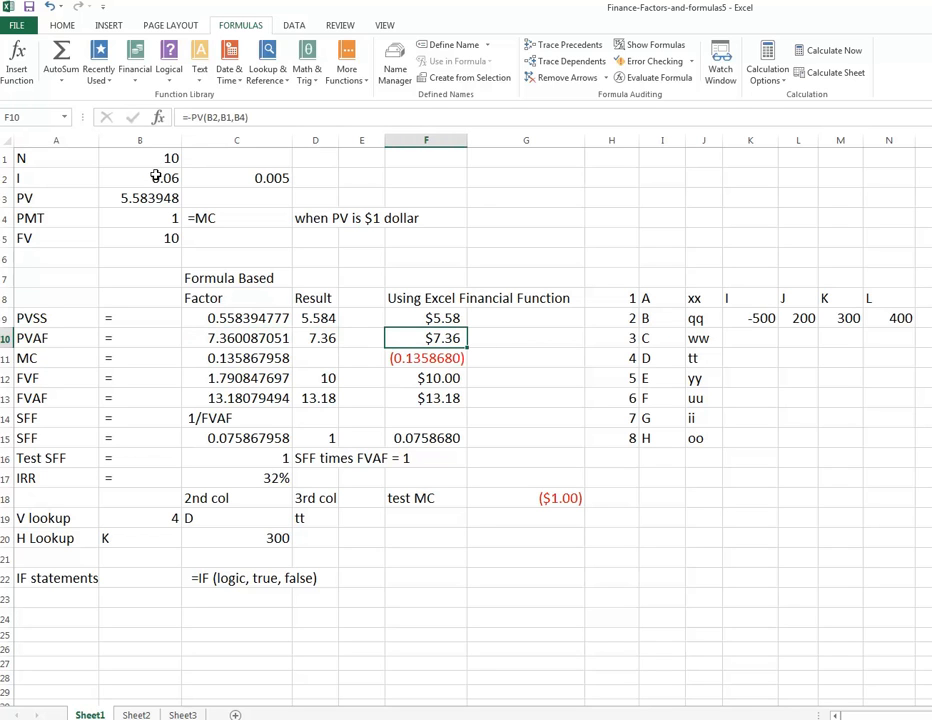
{"action": "left_click", "coordinate": [138, 177]}
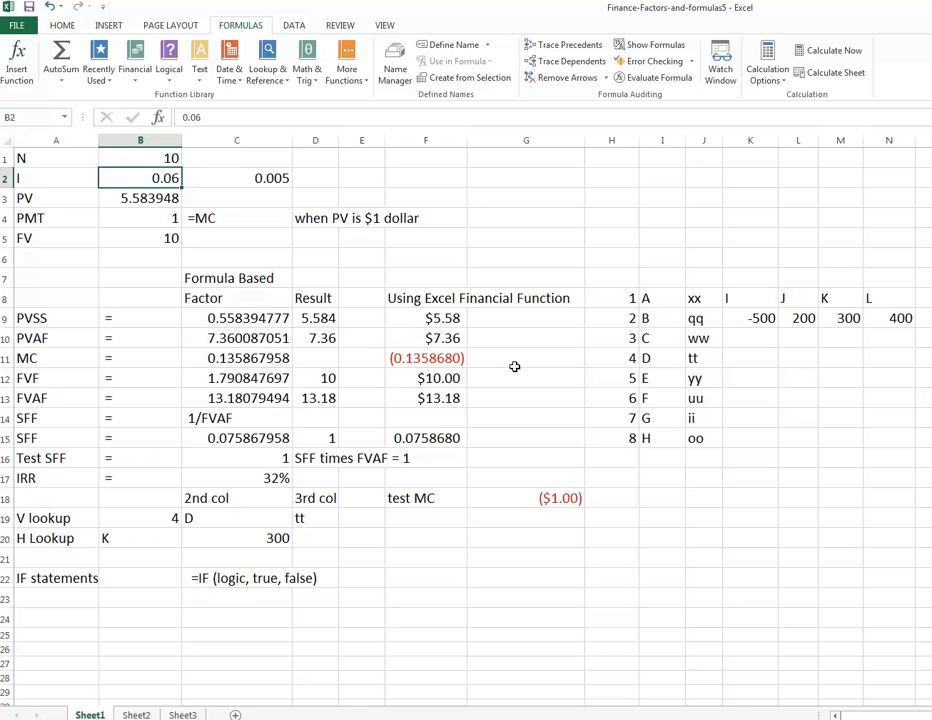
{"action": "left_click", "coordinate": [426, 337]}
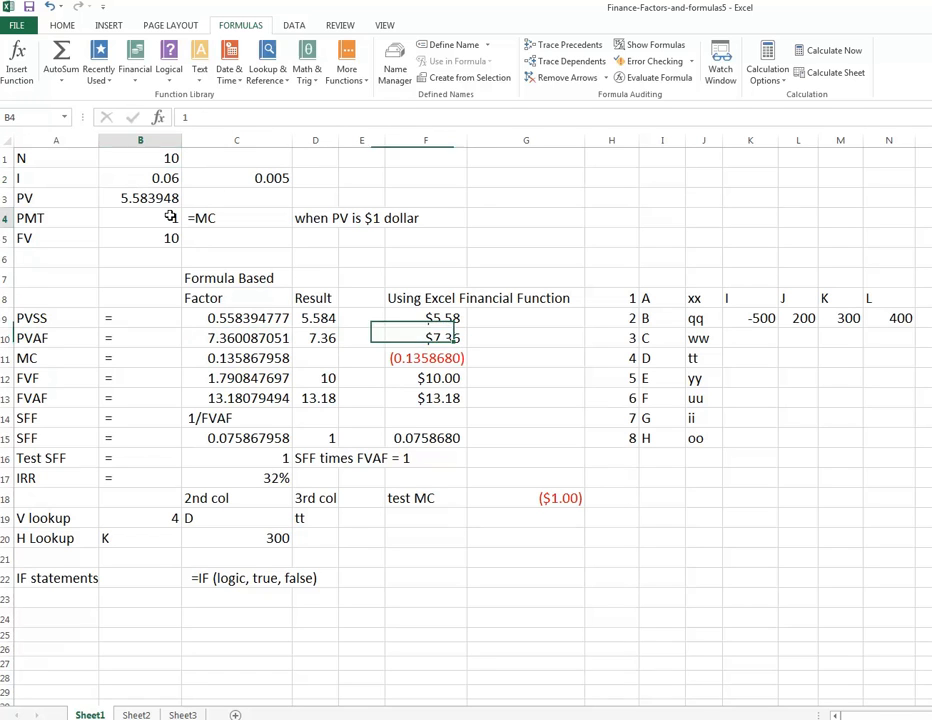
{"action": "left_click", "coordinate": [426, 337]}
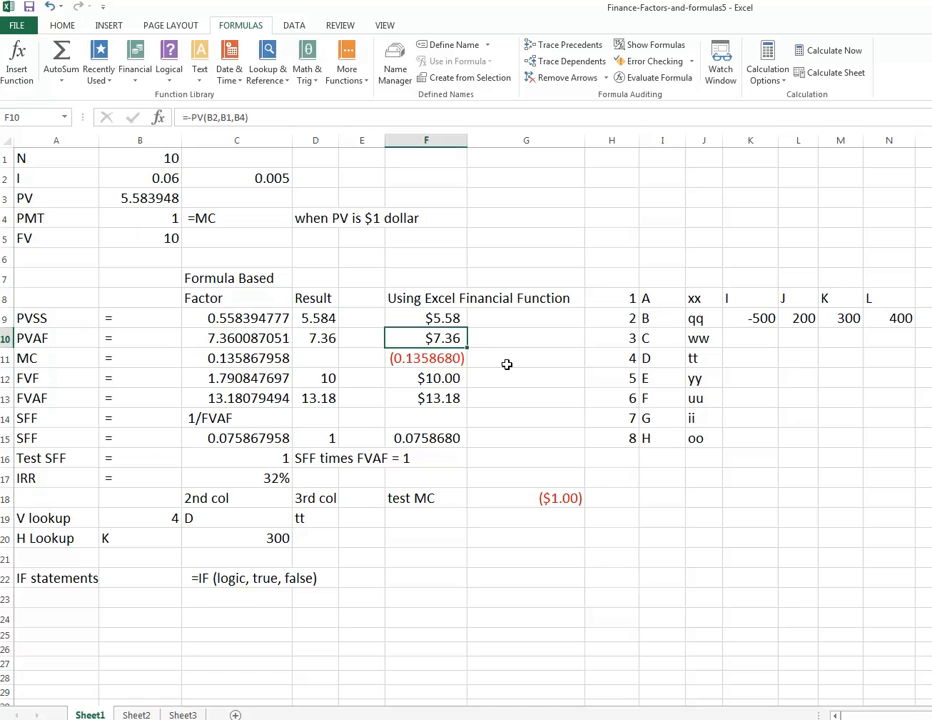
{"action": "mouse_move", "coordinate": [431, 363]}
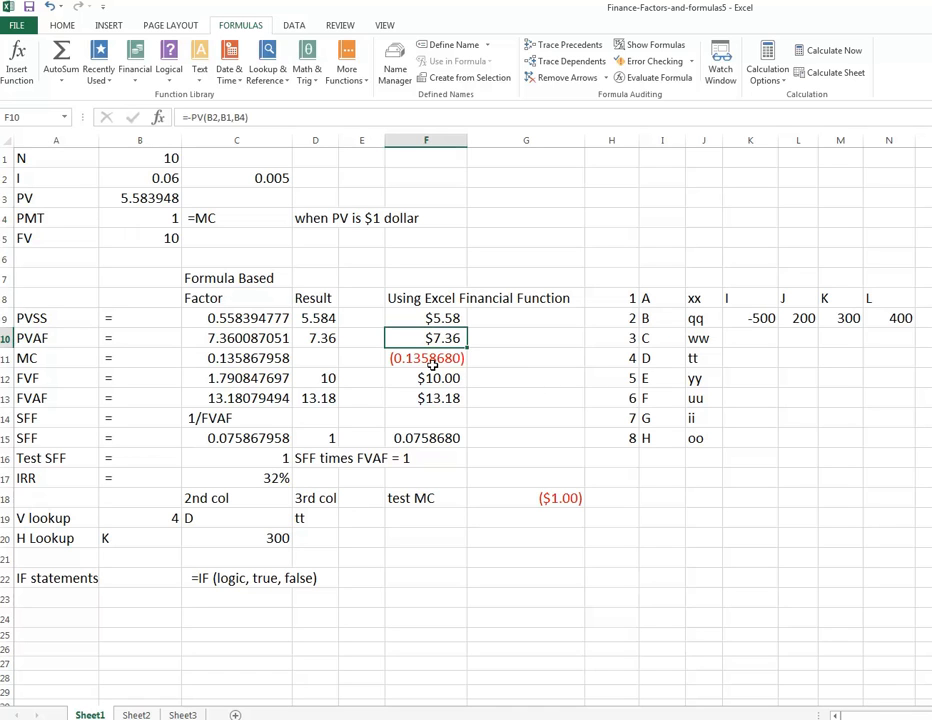
{"action": "left_click", "coordinate": [236, 338]}
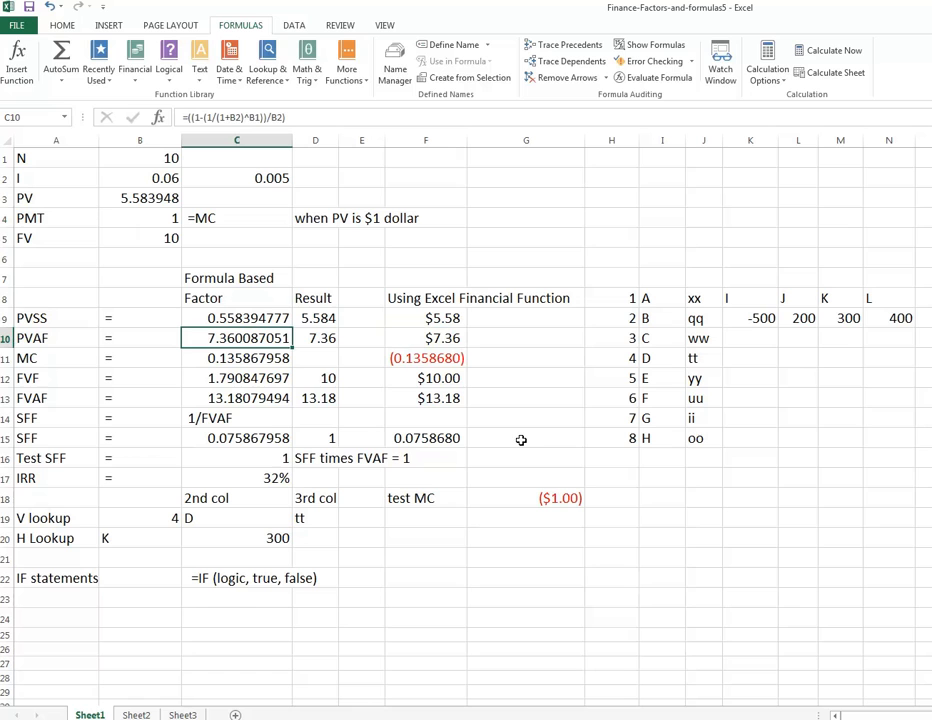
{"action": "mouse_move", "coordinate": [36, 359]}
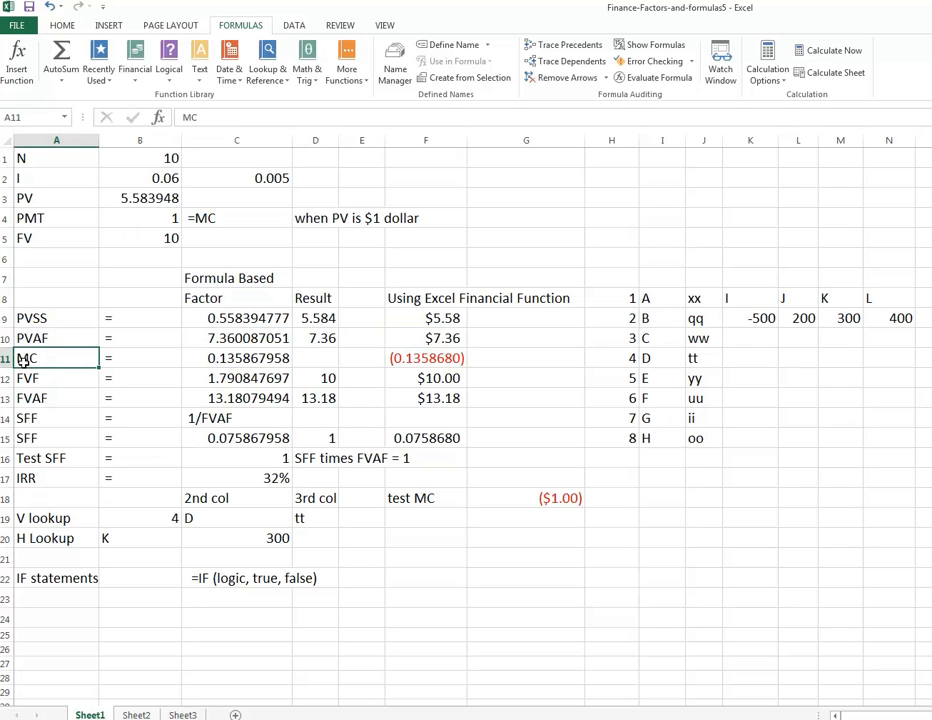
{"action": "mouse_move", "coordinate": [61, 380]}
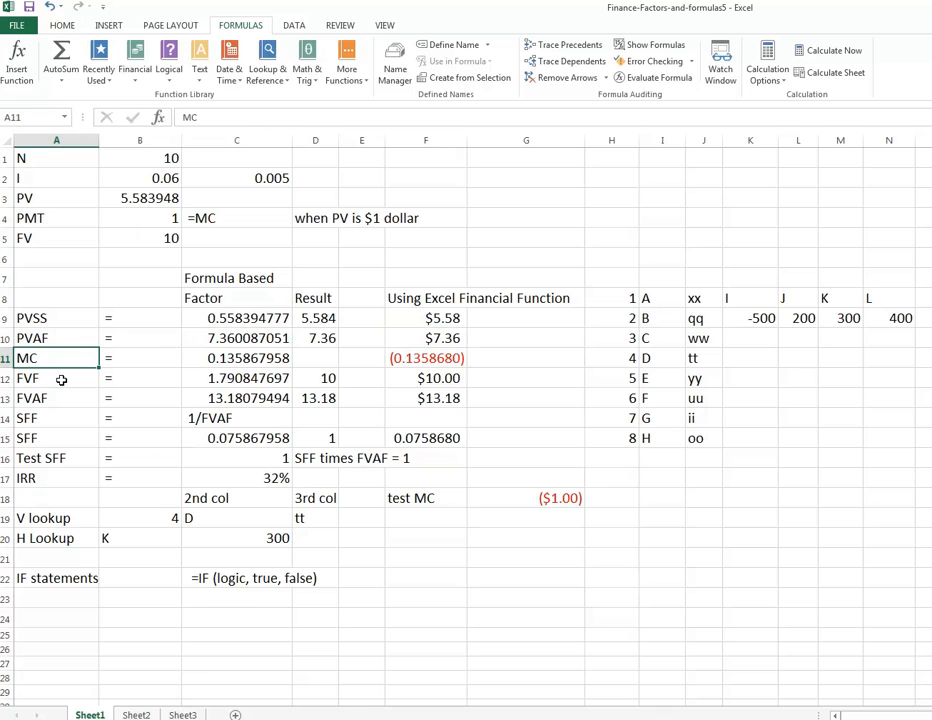
{"action": "left_click", "coordinate": [236, 358]}
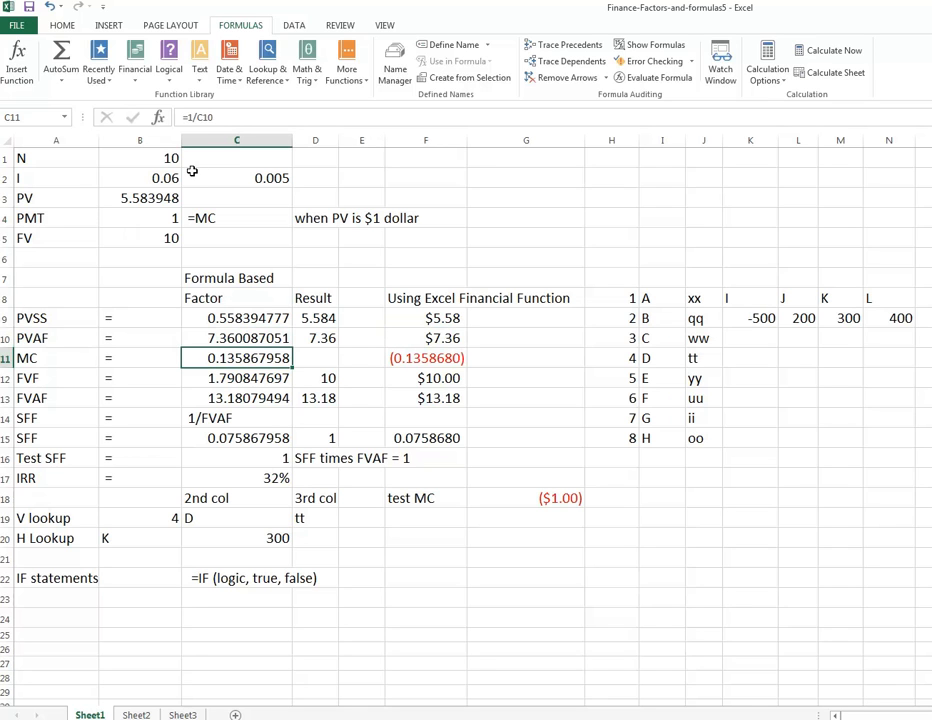
{"action": "mouse_move", "coordinate": [203, 338]}
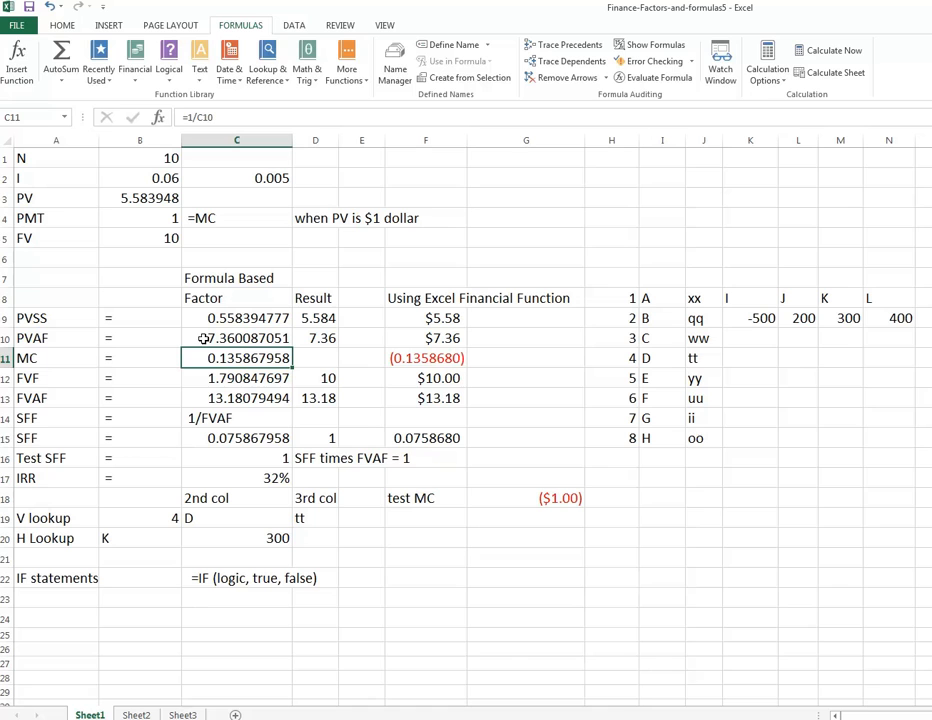
{"action": "mouse_move", "coordinate": [166, 357]}
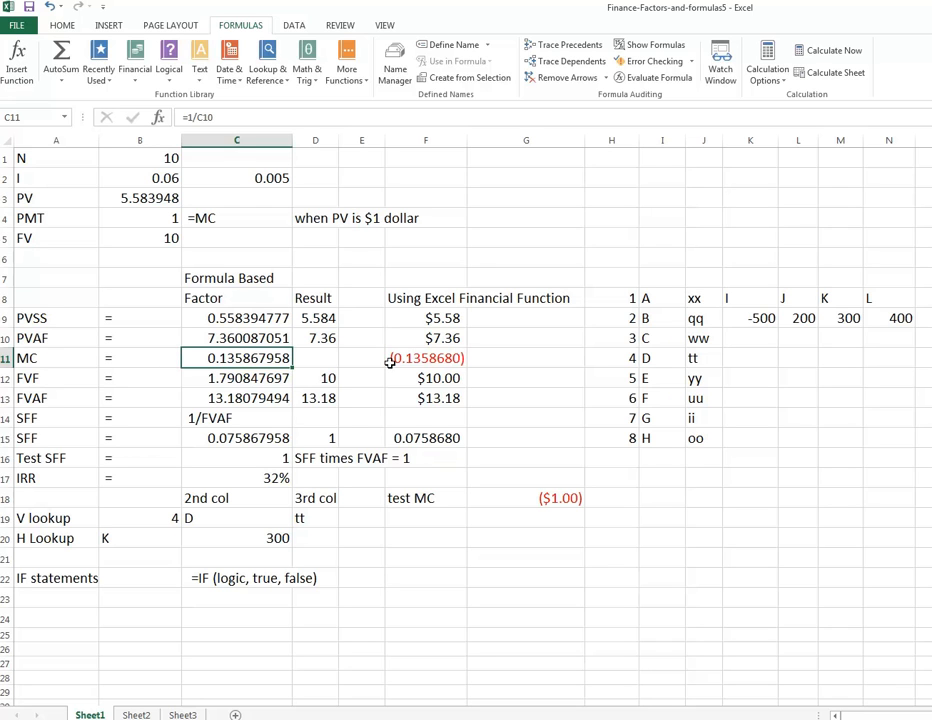
{"action": "left_click", "coordinate": [426, 357]}
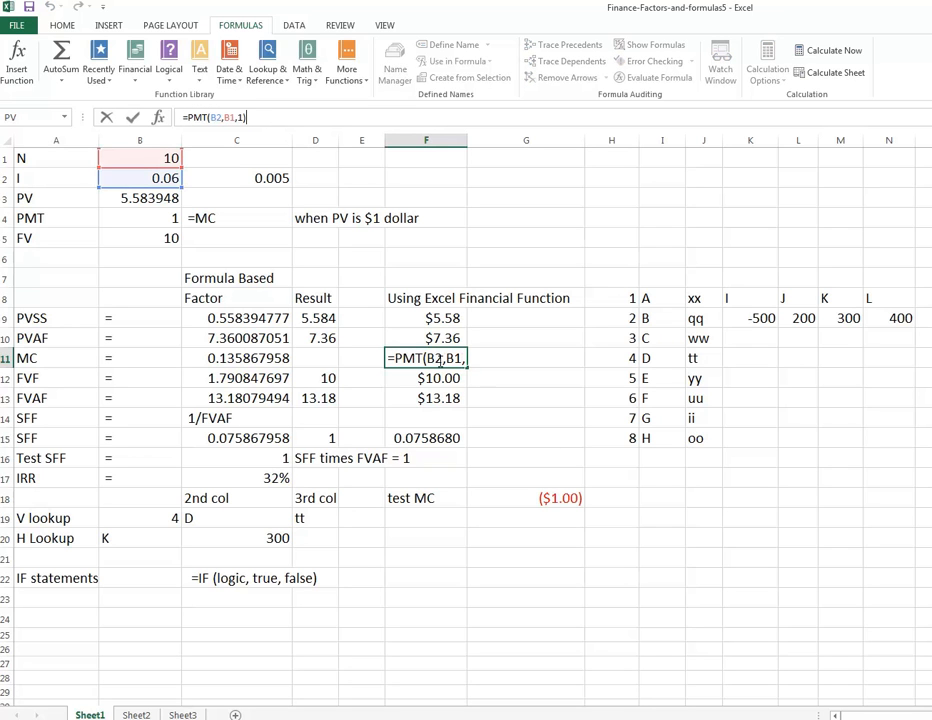
Step: Commit =-PMT(B2,B1,1) in F11 and verify it shows positive 0.1358680
{"action": "key", "text": "Enter"}
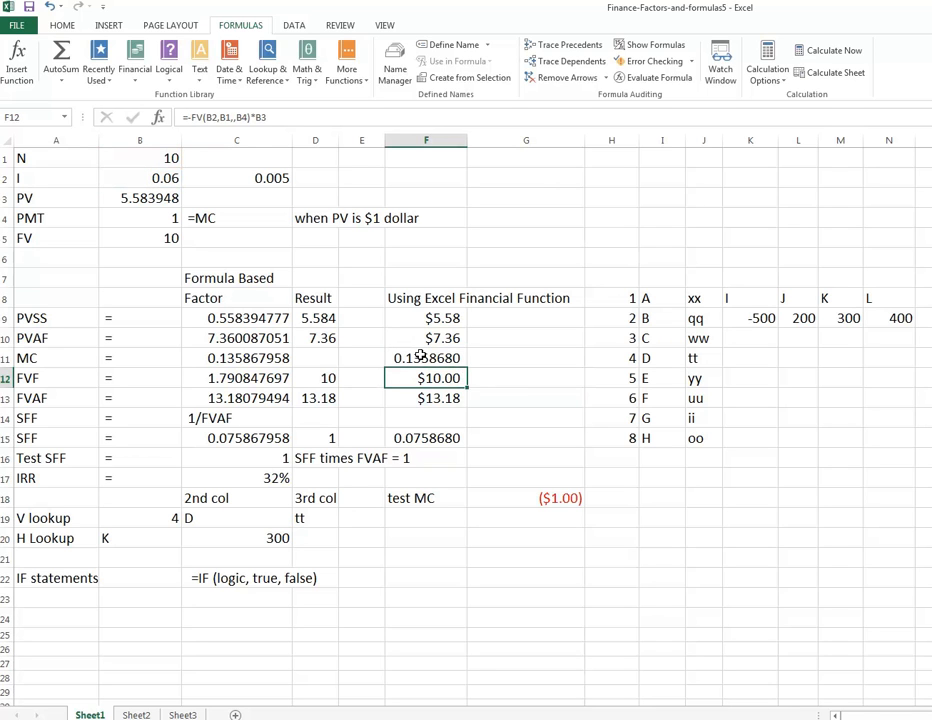
{"action": "left_click", "coordinate": [426, 358]}
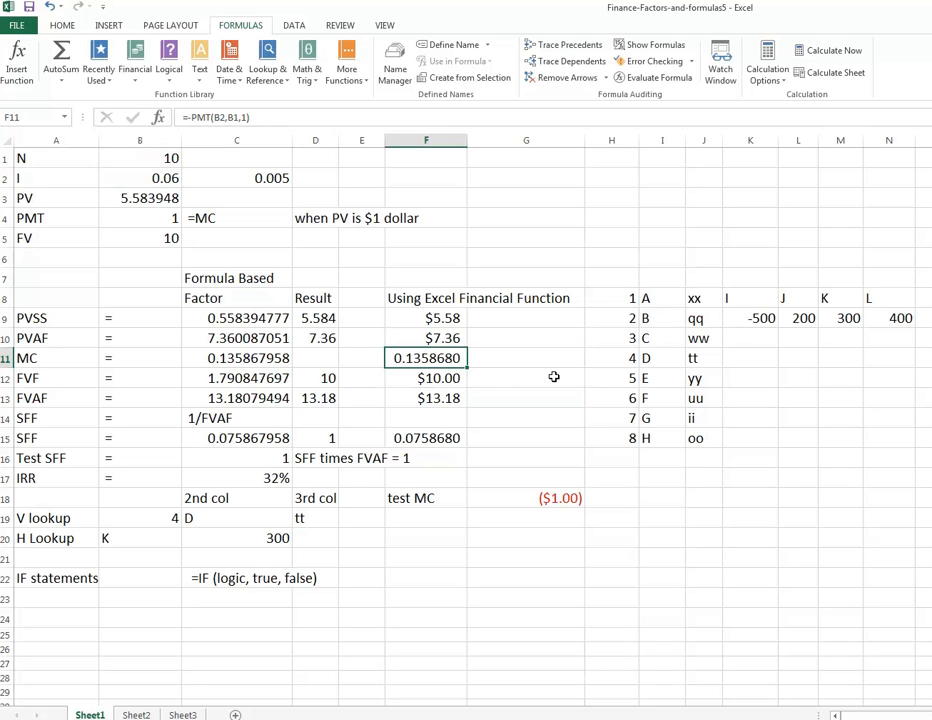
{"action": "mouse_move", "coordinate": [180, 369]}
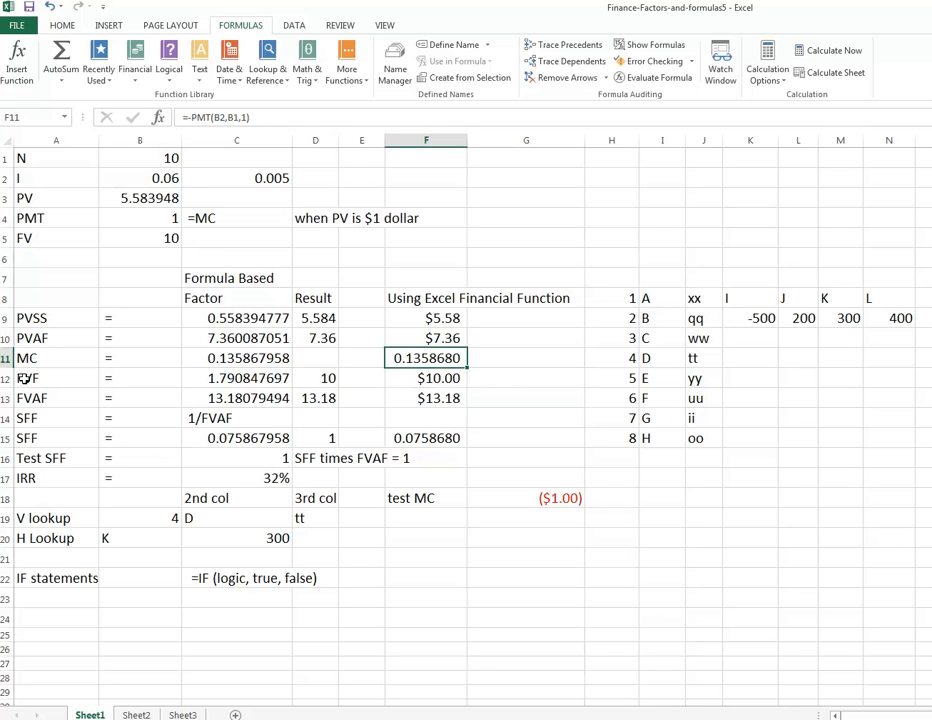
{"action": "left_click", "coordinate": [50, 378]}
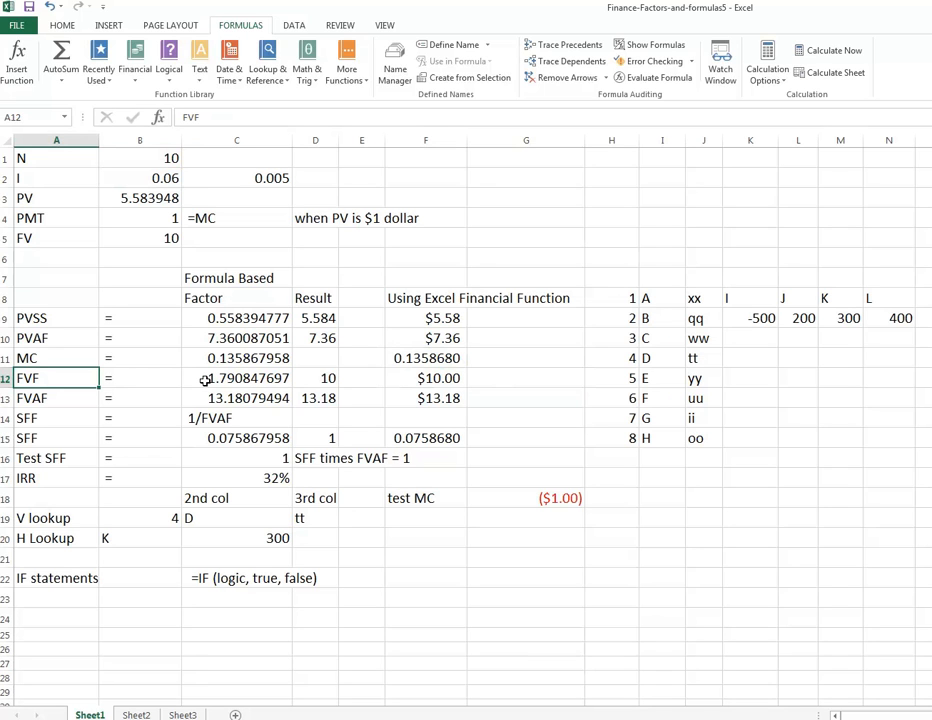
{"action": "left_click", "coordinate": [139, 158]}
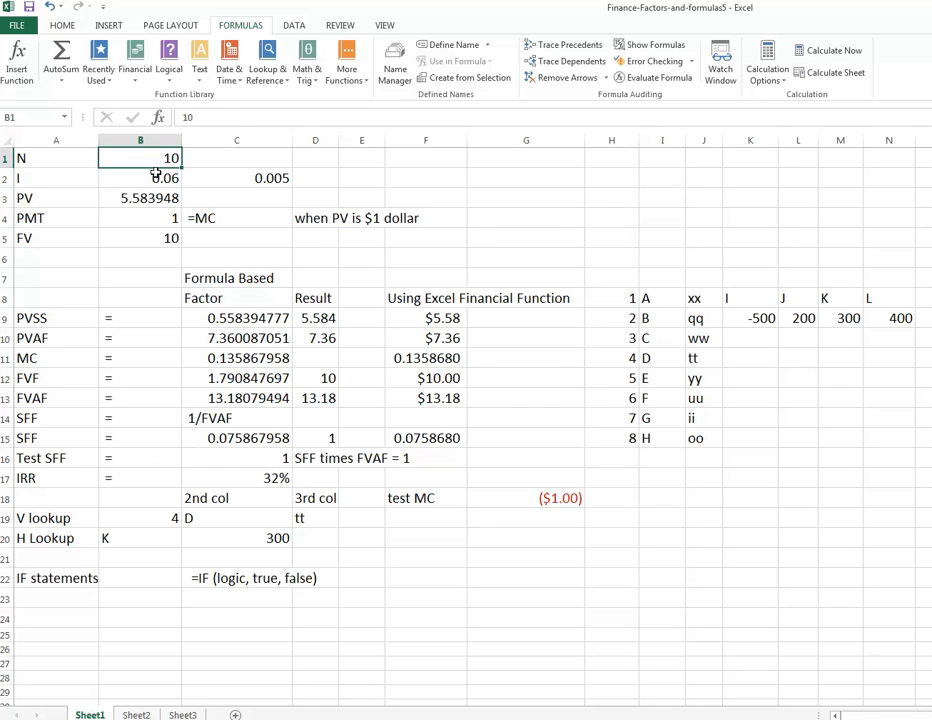
{"action": "left_click", "coordinate": [139, 178]}
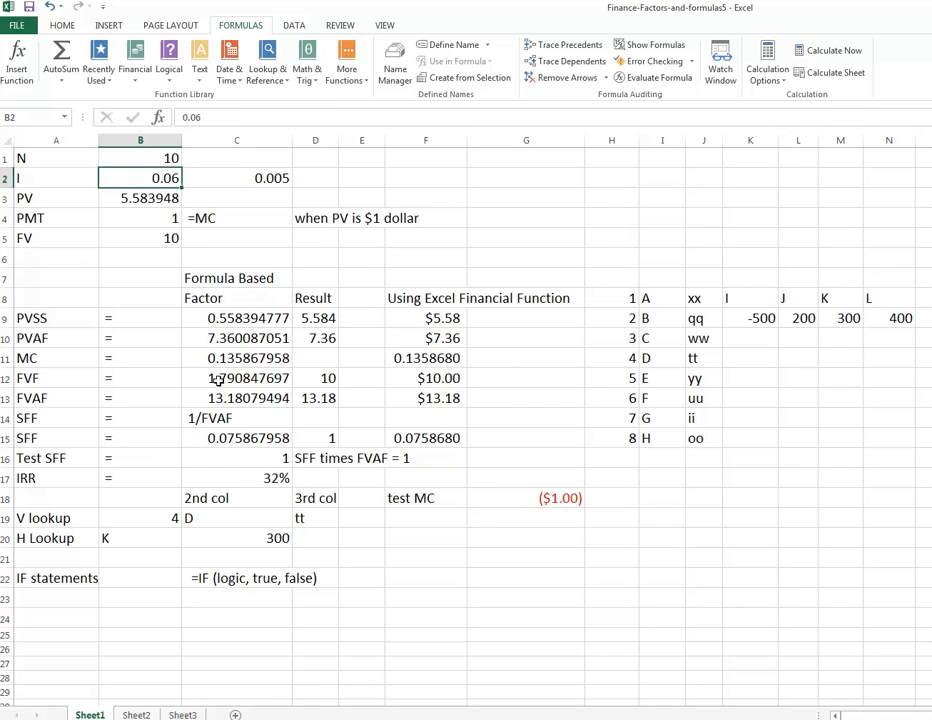
{"action": "left_click", "coordinate": [237, 378]}
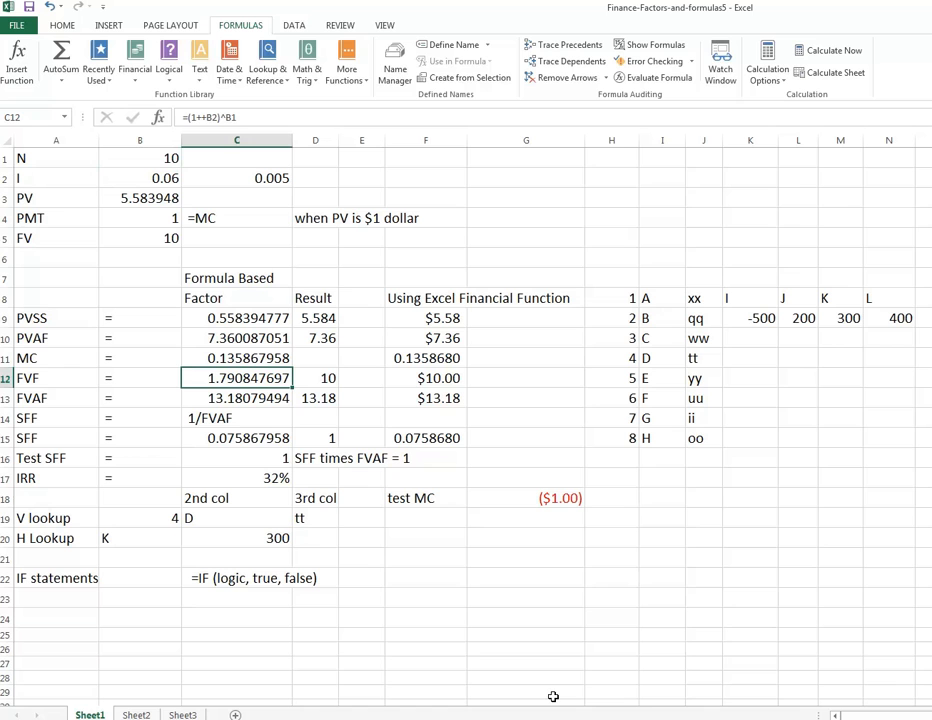
{"action": "mouse_move", "coordinate": [135, 40]}
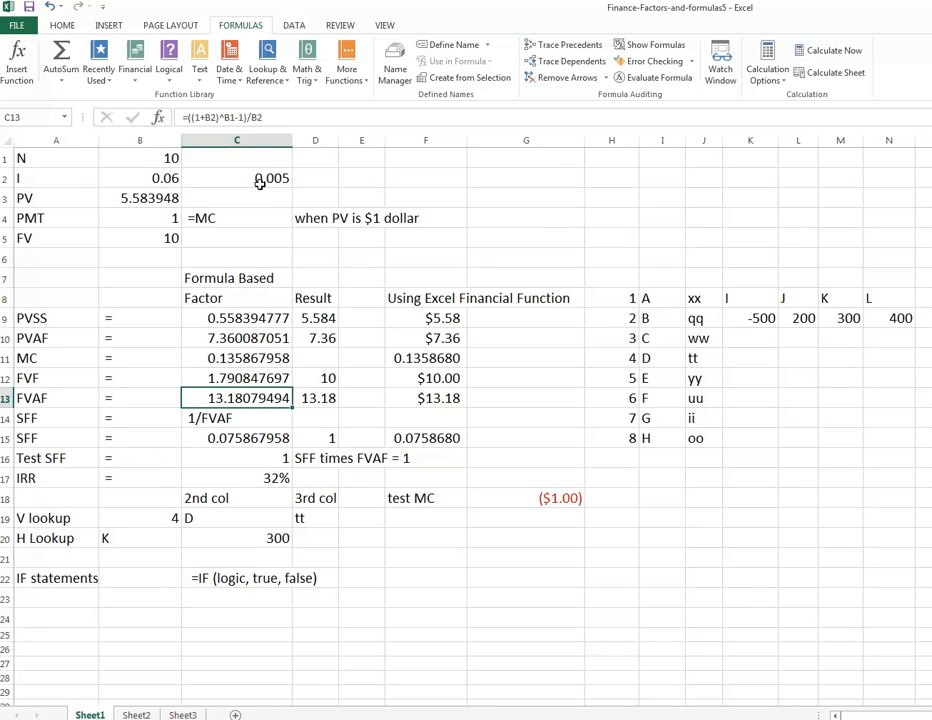
{"action": "left_click", "coordinate": [237, 378]}
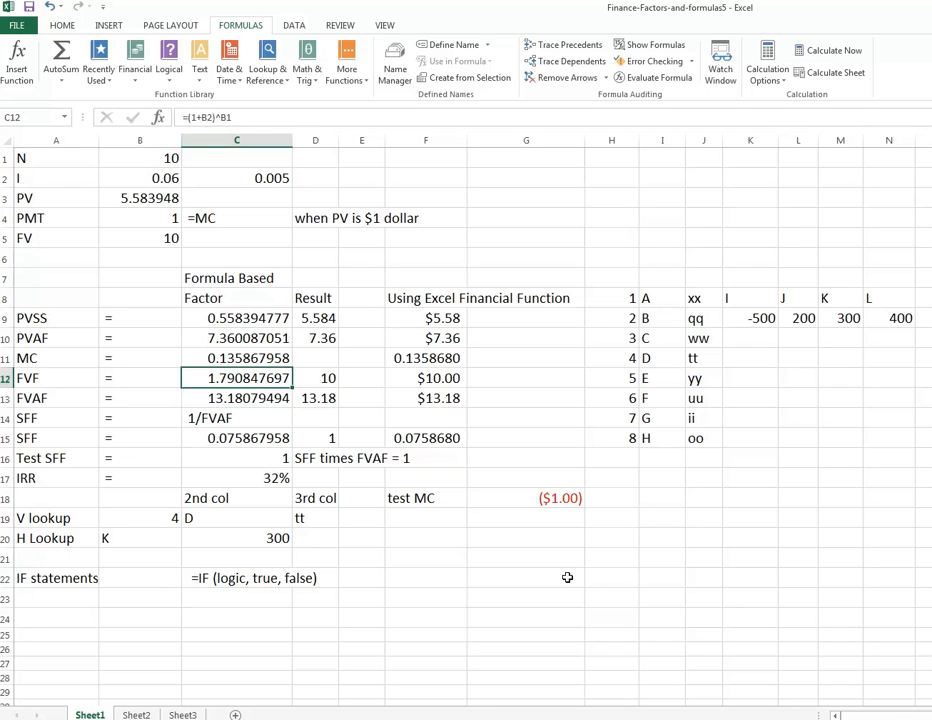
{"action": "mouse_move", "coordinate": [576, 578]}
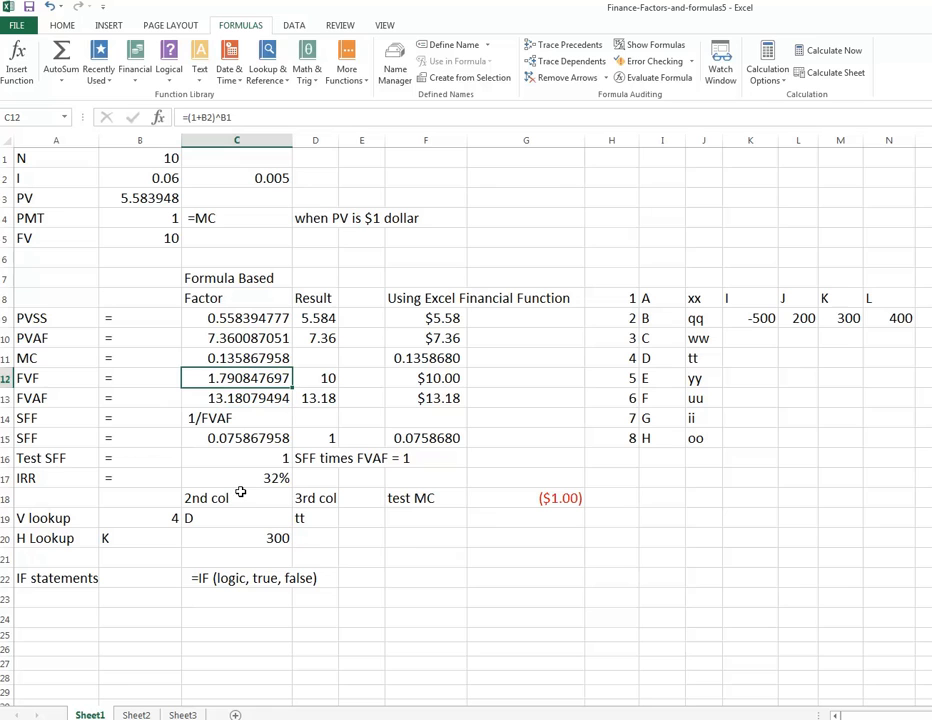
{"action": "mouse_move", "coordinate": [416, 553]}
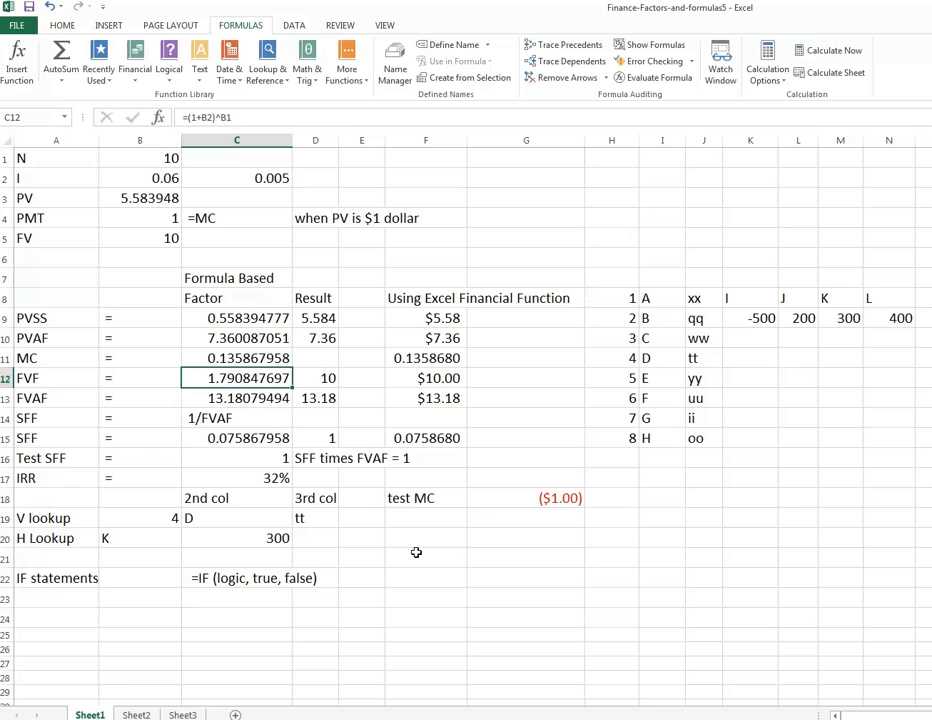
{"action": "mouse_move", "coordinate": [401, 546]}
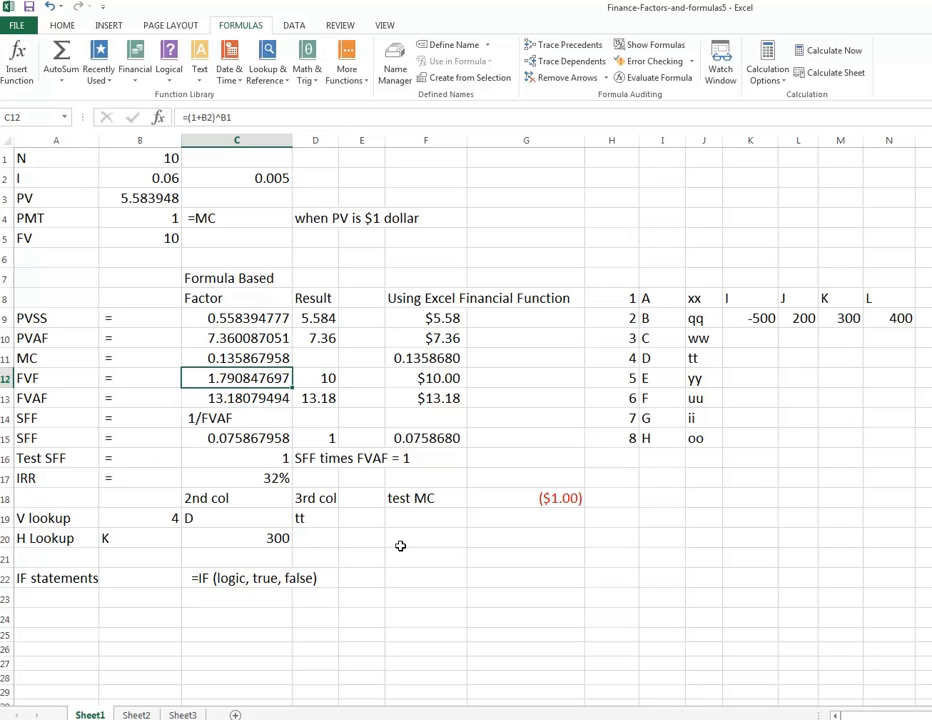
{"action": "mouse_move", "coordinate": [421, 495]}
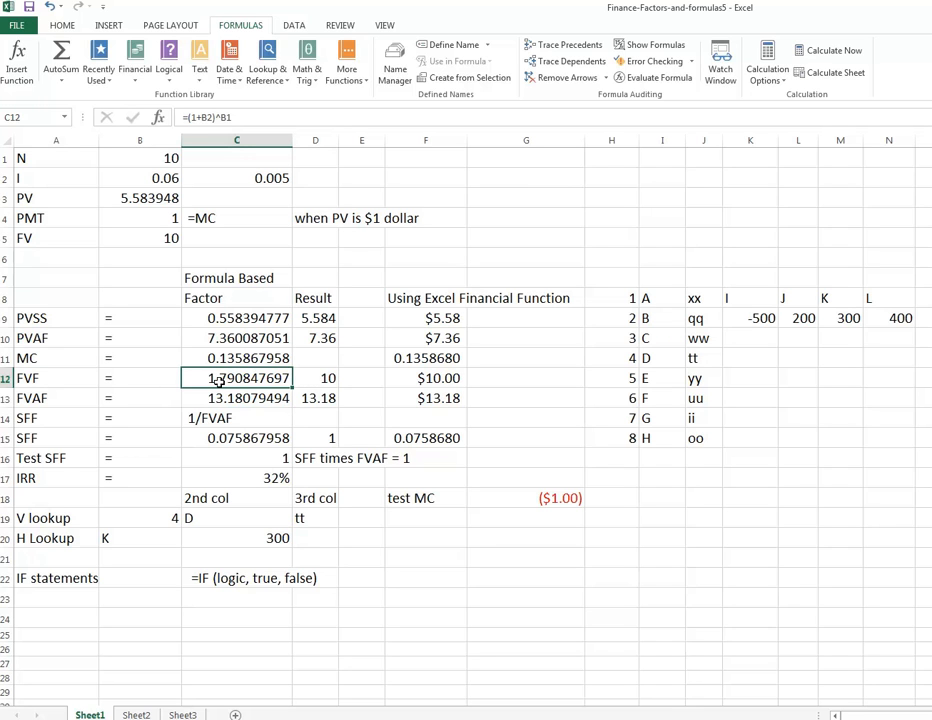
{"action": "left_click", "coordinate": [314, 378]}
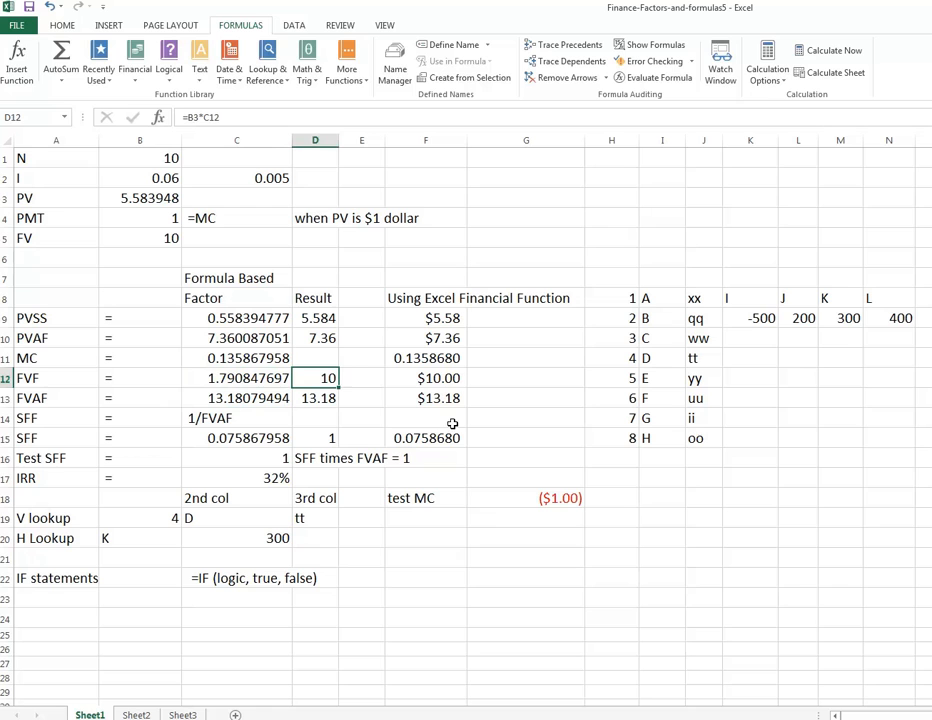
{"action": "mouse_move", "coordinate": [515, 472]}
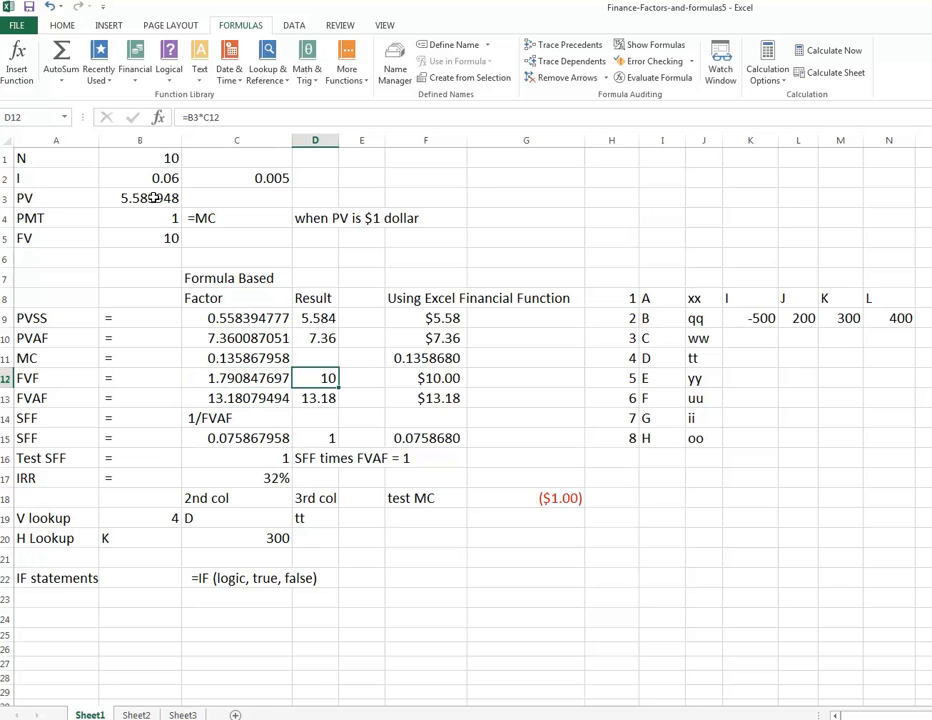
{"action": "left_click", "coordinate": [139, 197]}
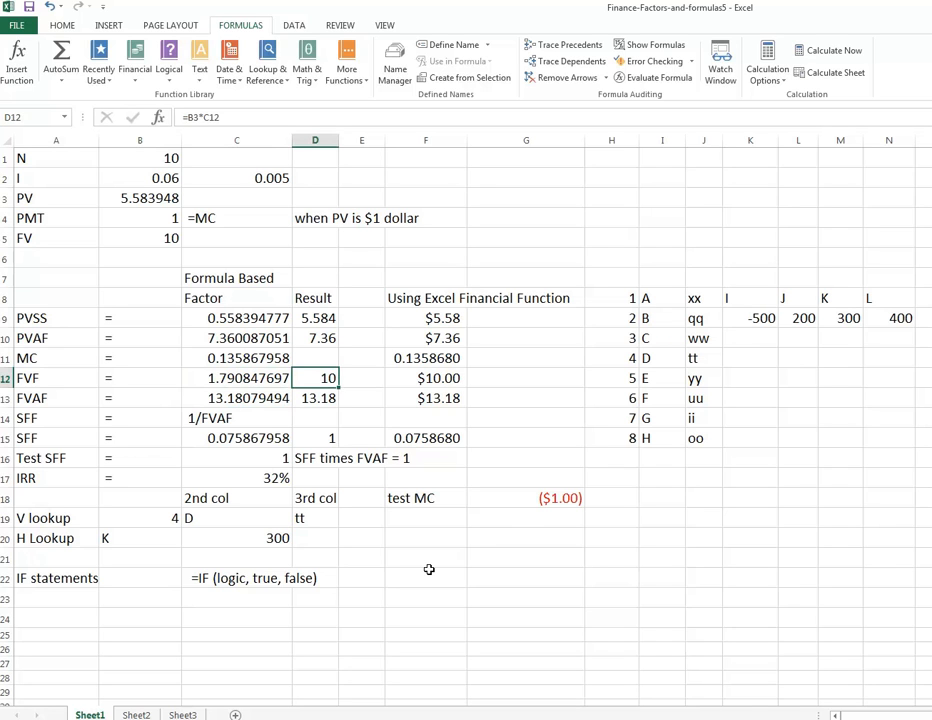
{"action": "mouse_move", "coordinate": [427, 567]}
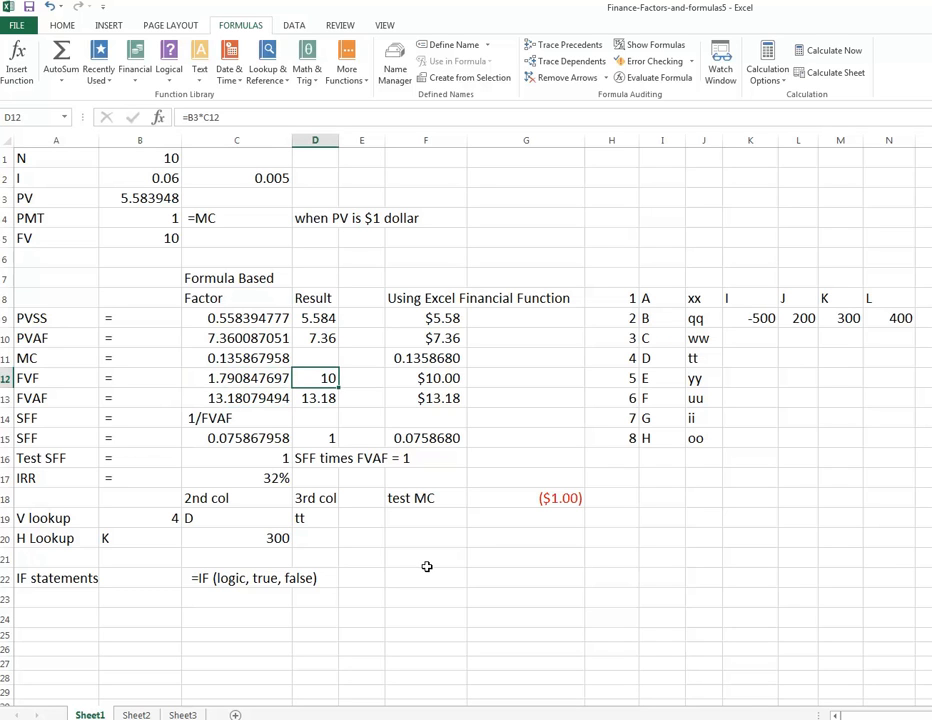
{"action": "mouse_move", "coordinate": [315, 378]}
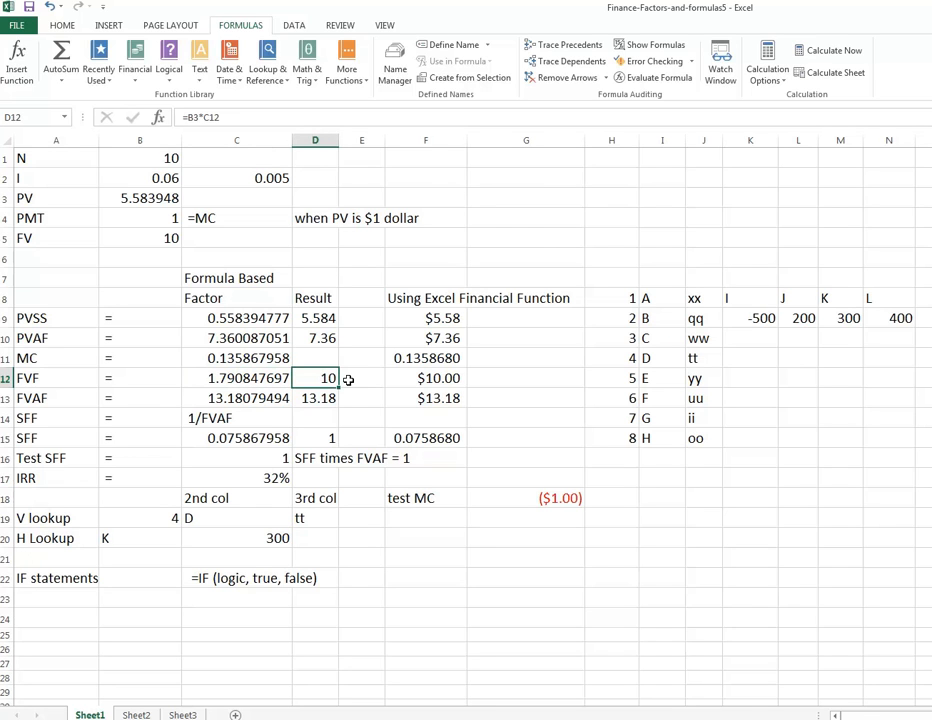
{"action": "mouse_move", "coordinate": [313, 378]}
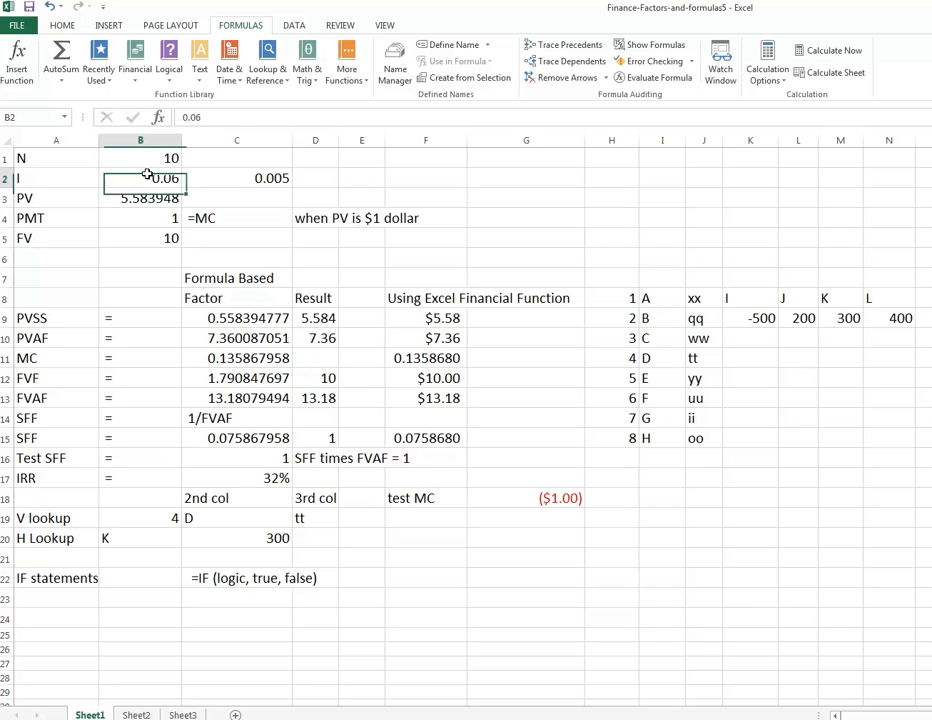
{"action": "left_click", "coordinate": [315, 378]}
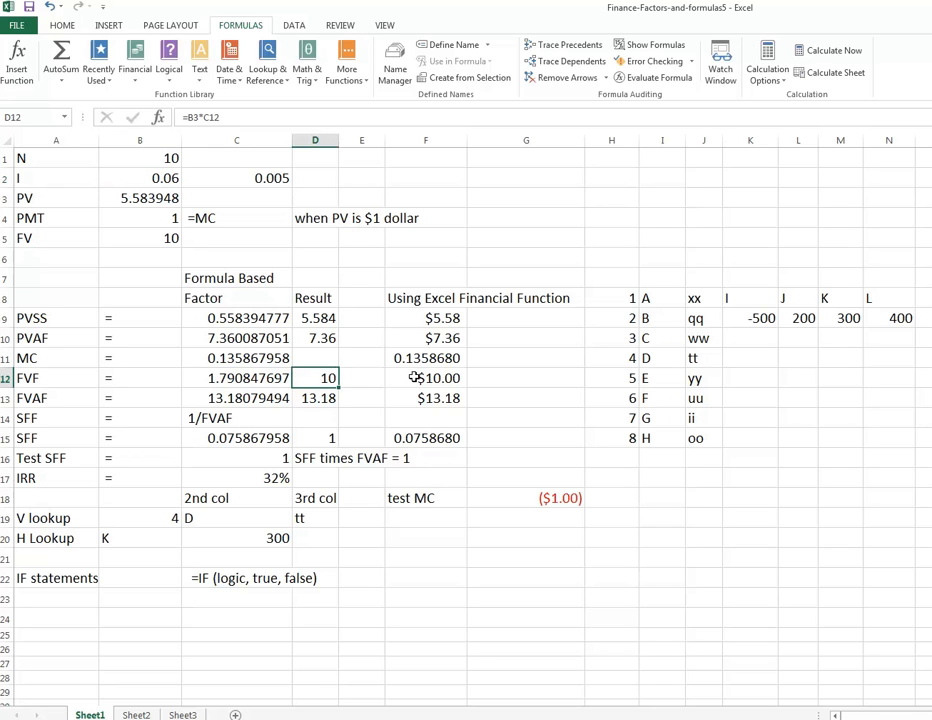
Step: Select F12 to inspect the FVF row's =-FV(B2,B1,,B4)*B3 formula
{"action": "left_click", "coordinate": [426, 378]}
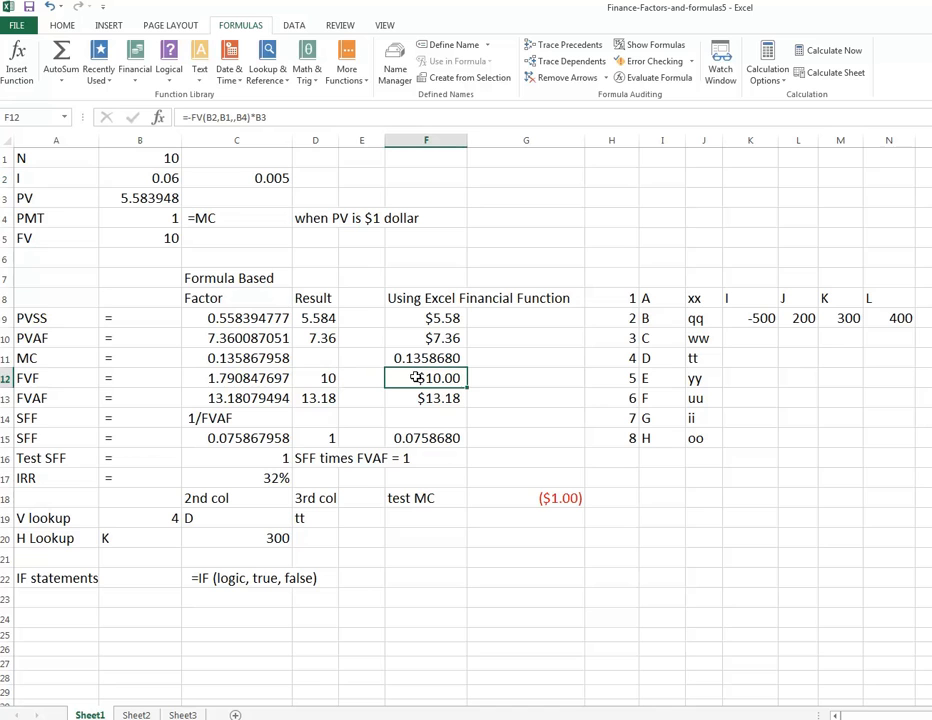
{"action": "mouse_move", "coordinate": [519, 574]}
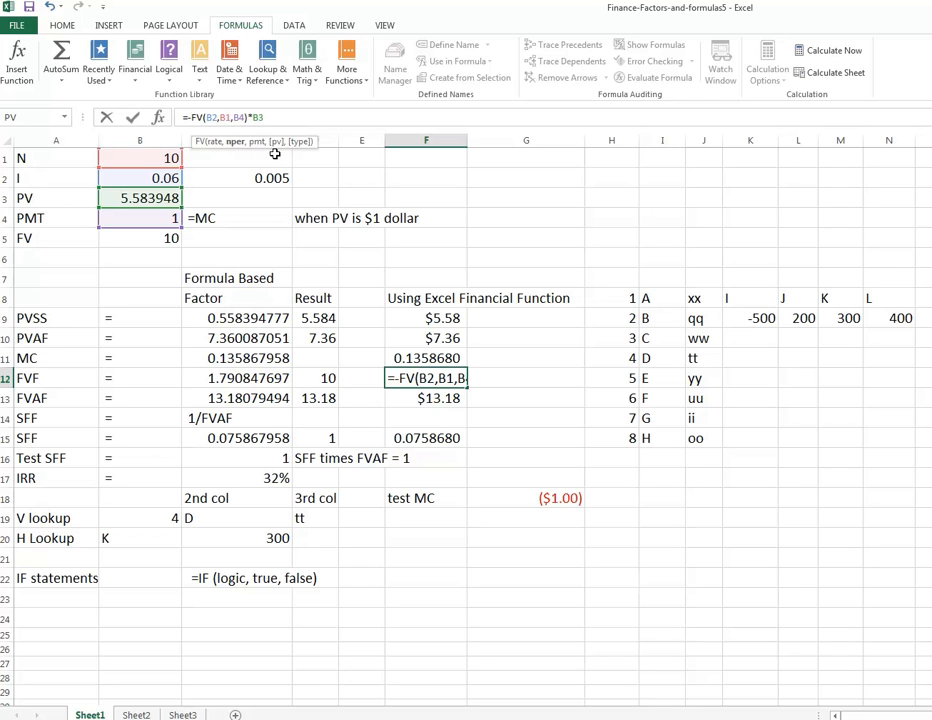
{"action": "mouse_move", "coordinate": [282, 147]}
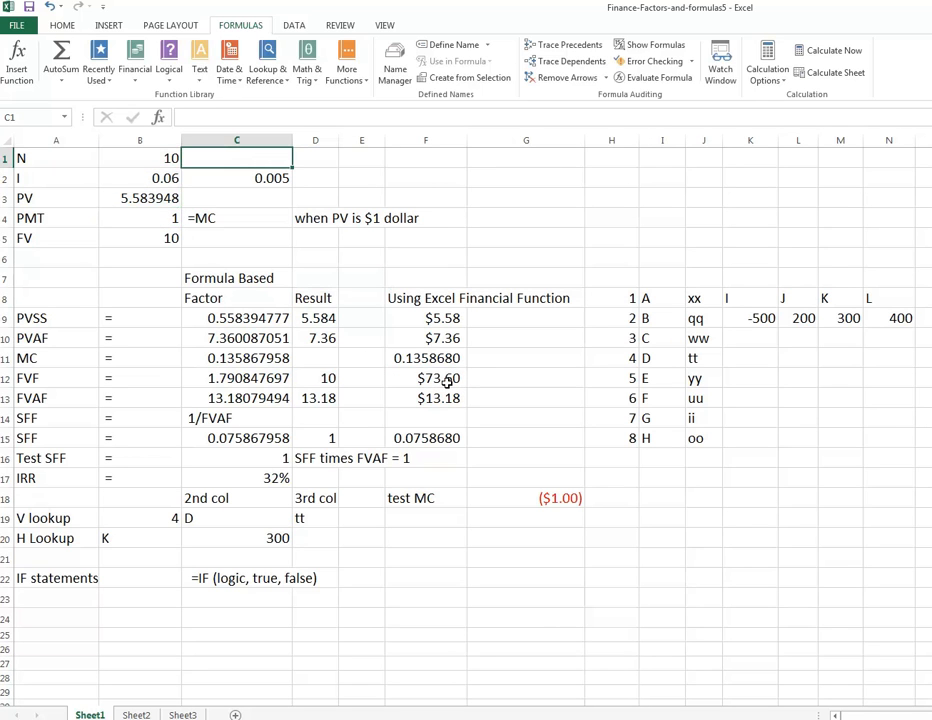
{"action": "mouse_move", "coordinate": [451, 398]}
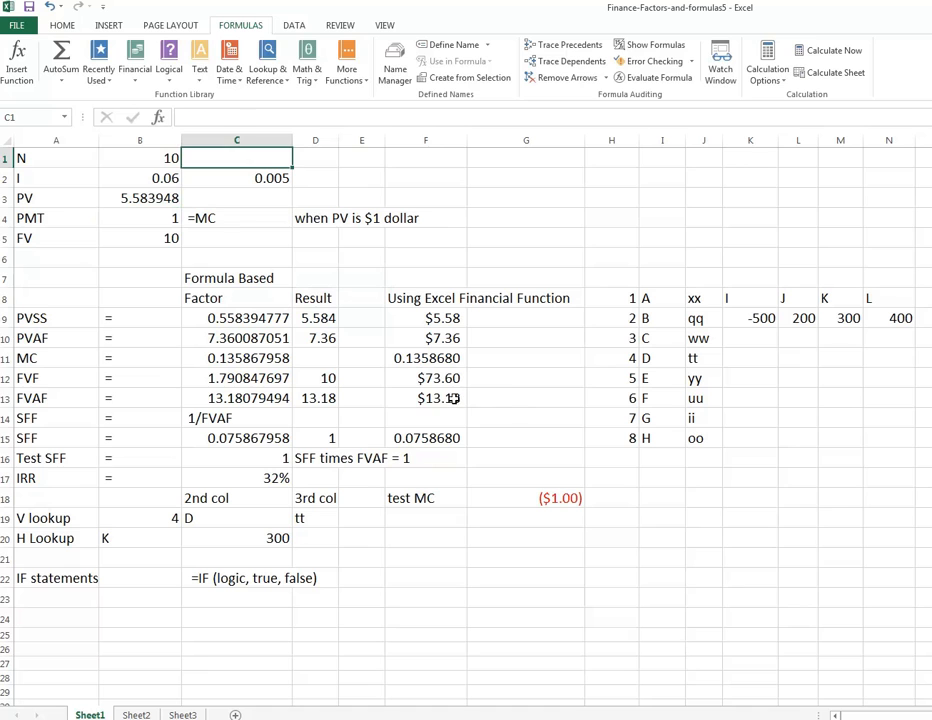
{"action": "left_click", "coordinate": [426, 398]}
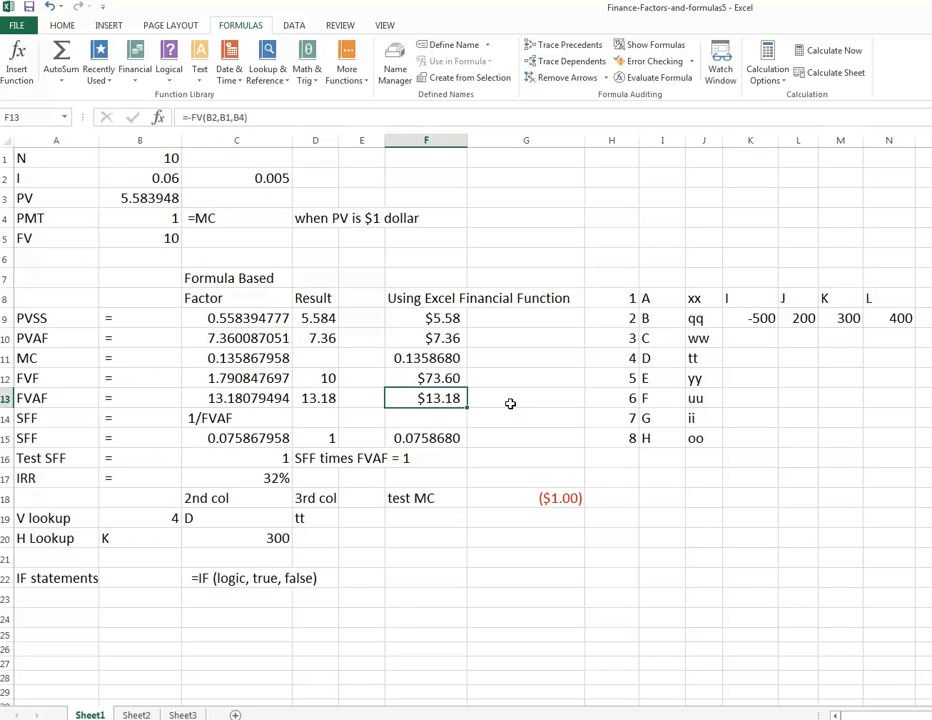
{"action": "mouse_move", "coordinate": [514, 402]}
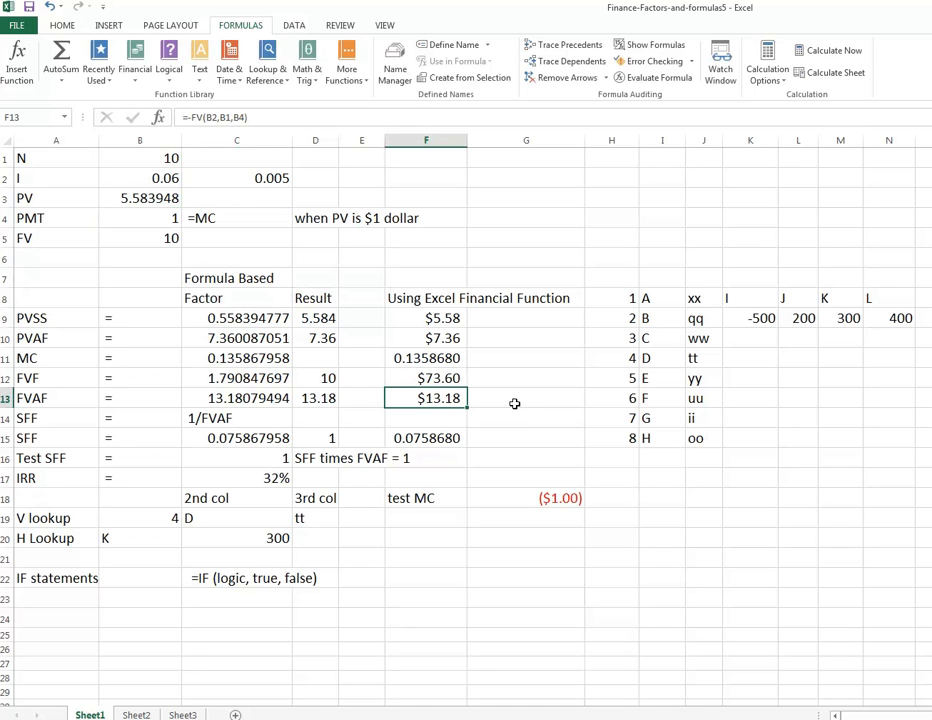
{"action": "mouse_move", "coordinate": [463, 422]}
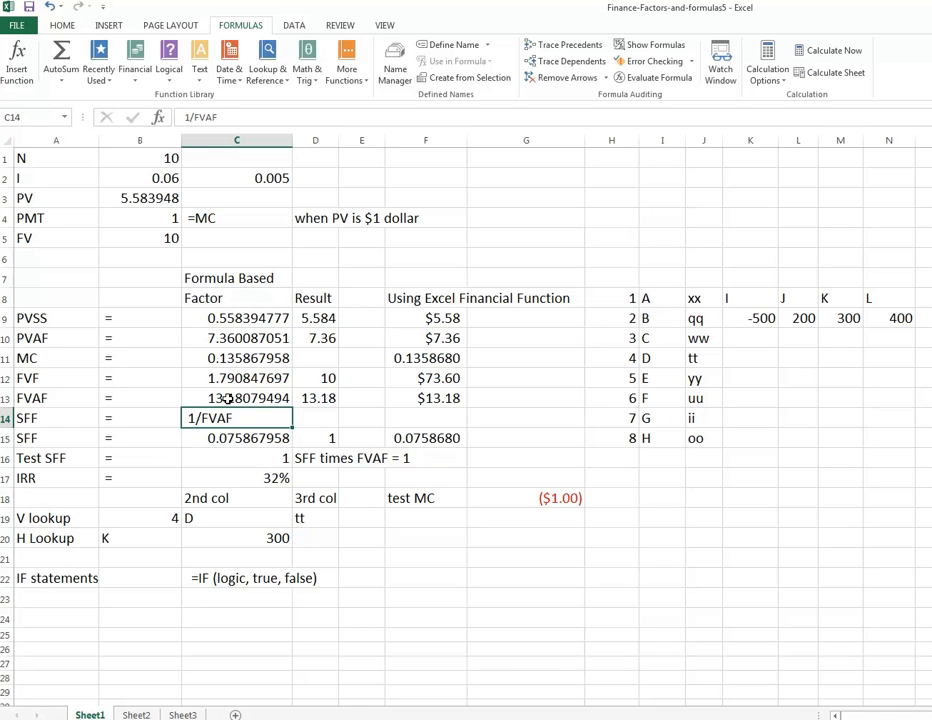
{"action": "left_click", "coordinate": [236, 438]}
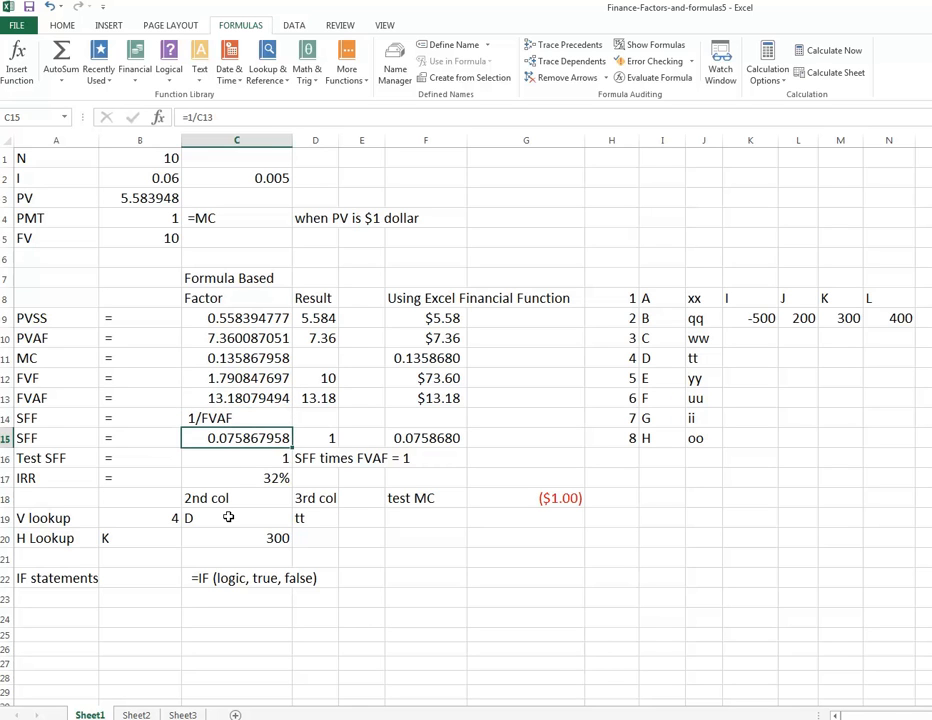
{"action": "mouse_move", "coordinate": [224, 456]}
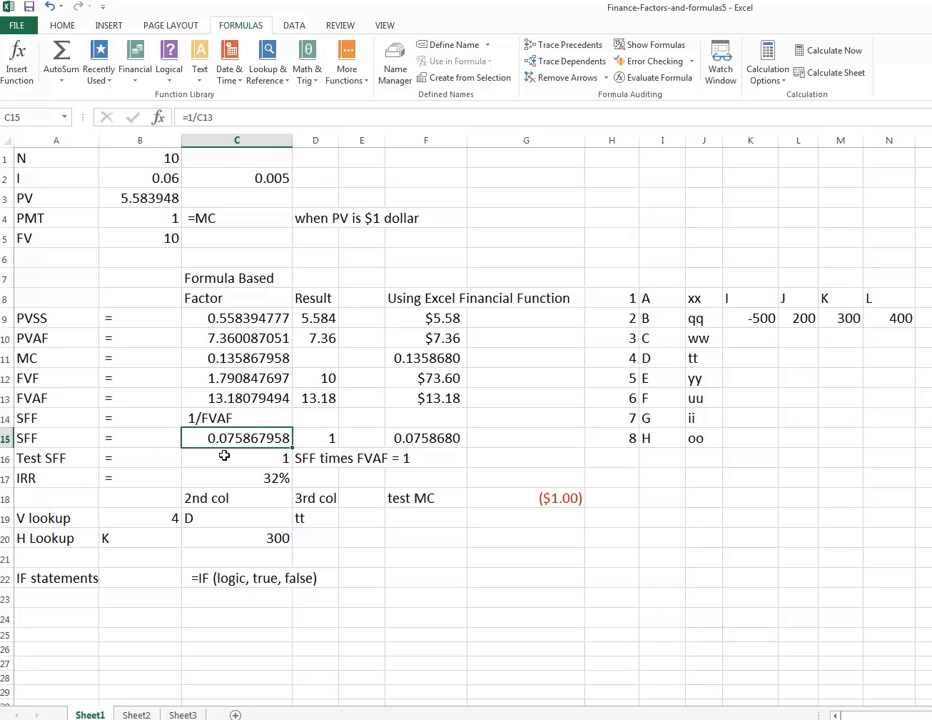
{"action": "left_click", "coordinate": [315, 438]}
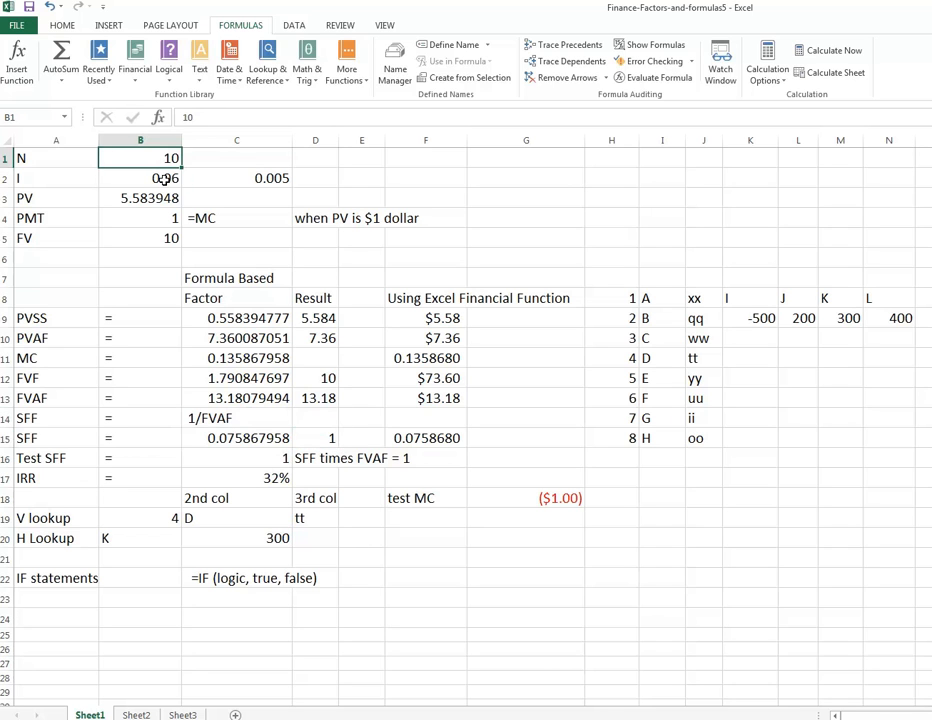
{"action": "left_click", "coordinate": [425, 438]}
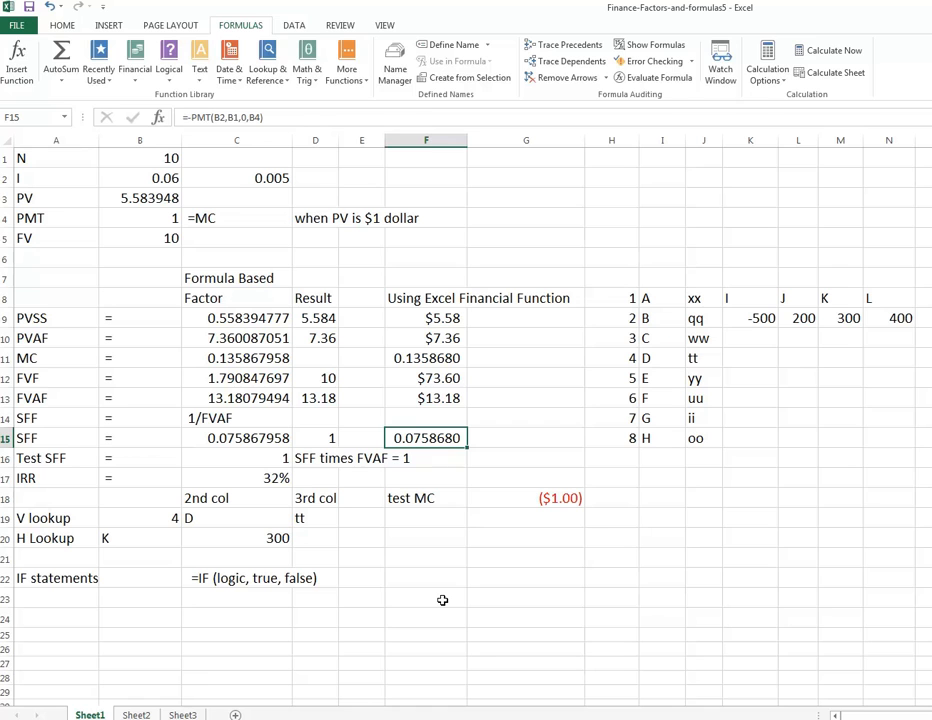
{"action": "mouse_move", "coordinate": [338, 417]}
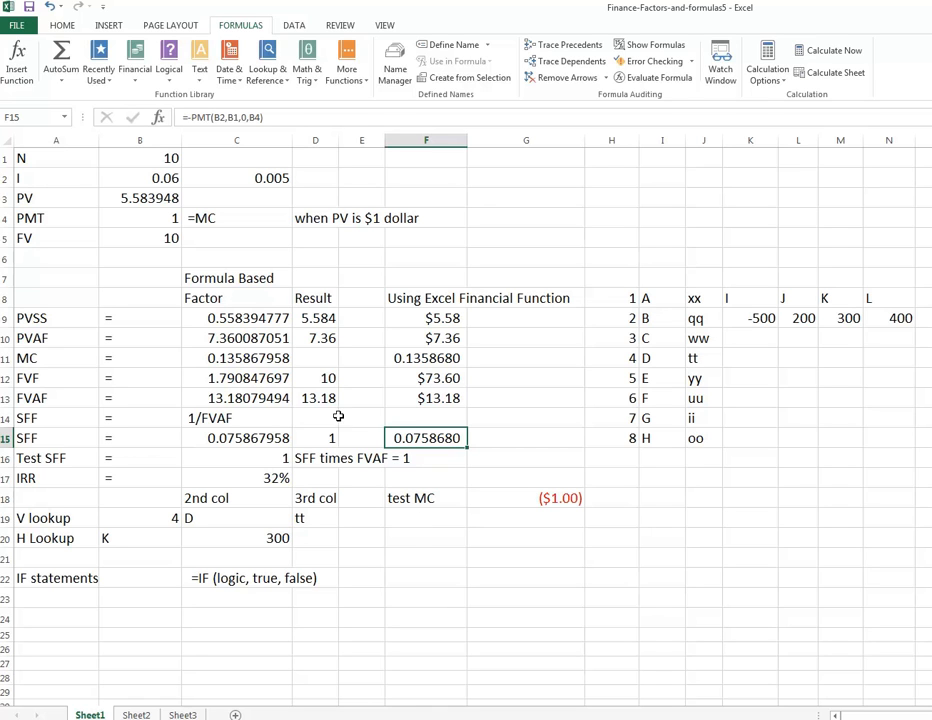
{"action": "mouse_move", "coordinate": [213, 117]}
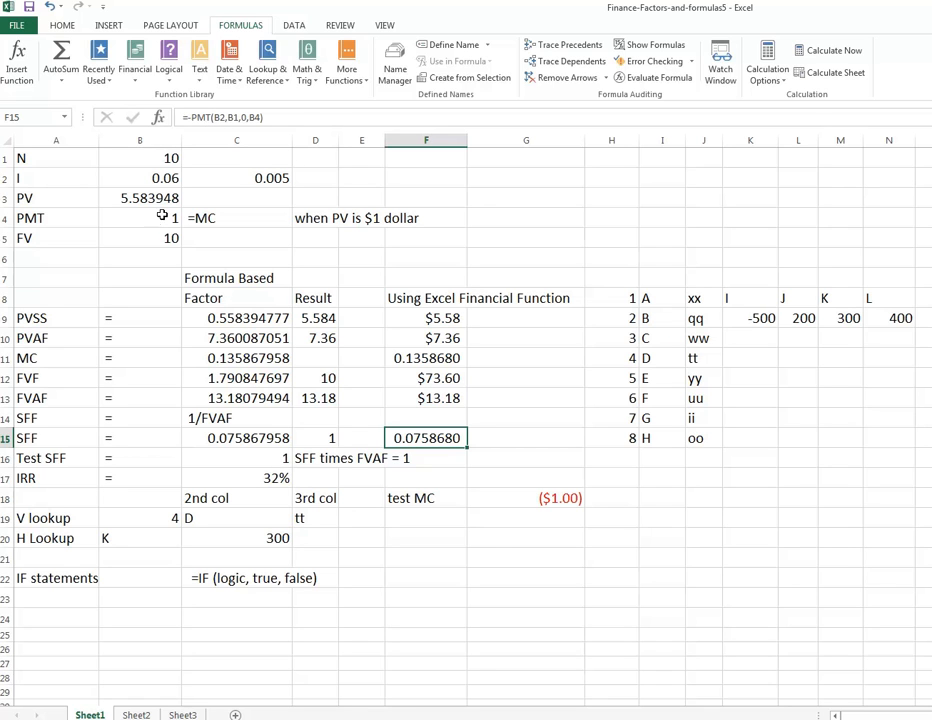
{"action": "mouse_move", "coordinate": [422, 465]}
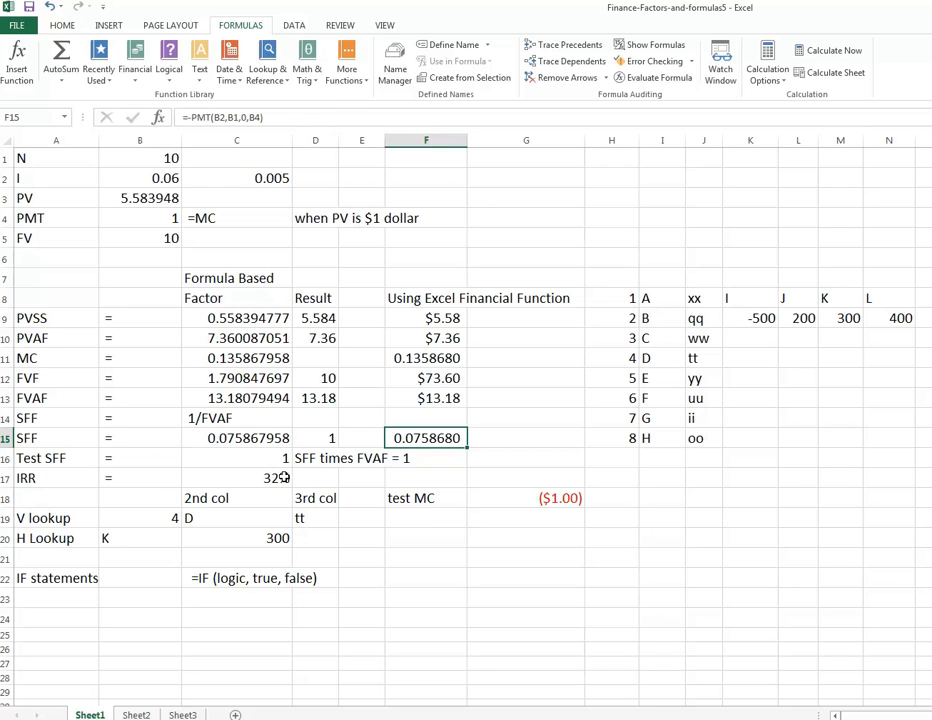
{"action": "left_click", "coordinate": [40, 478]}
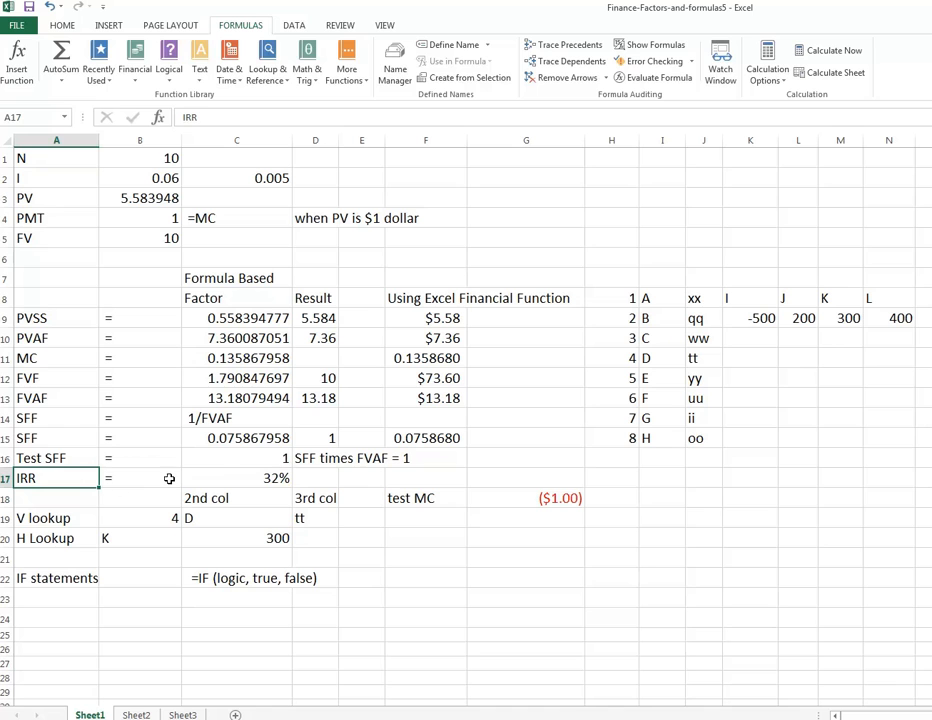
{"action": "left_click", "coordinate": [237, 478]}
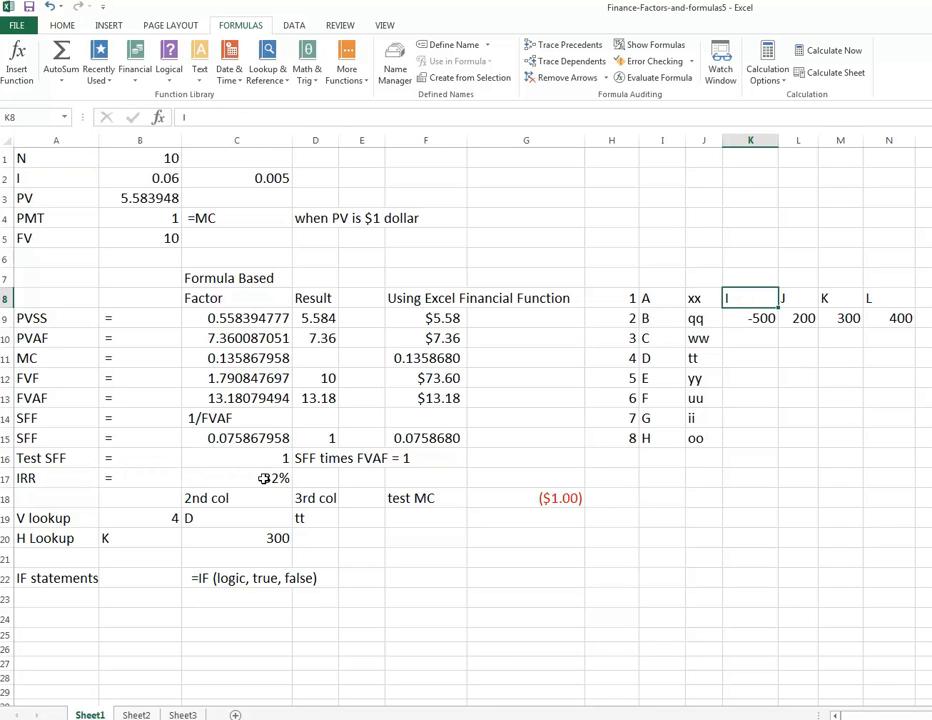
{"action": "left_click", "coordinate": [236, 478]}
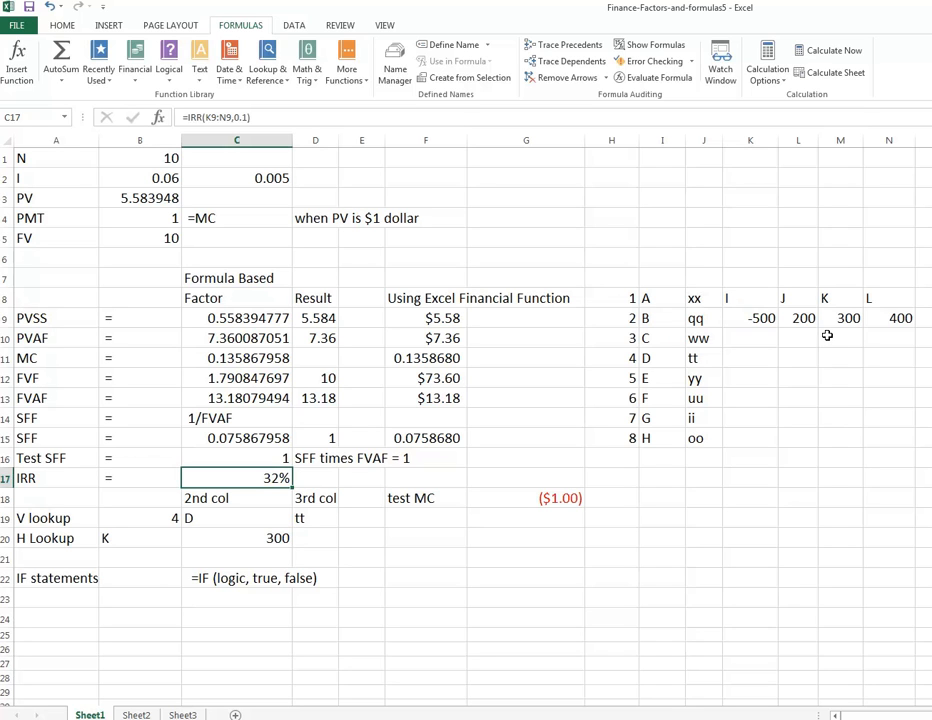
{"action": "mouse_move", "coordinate": [870, 339]}
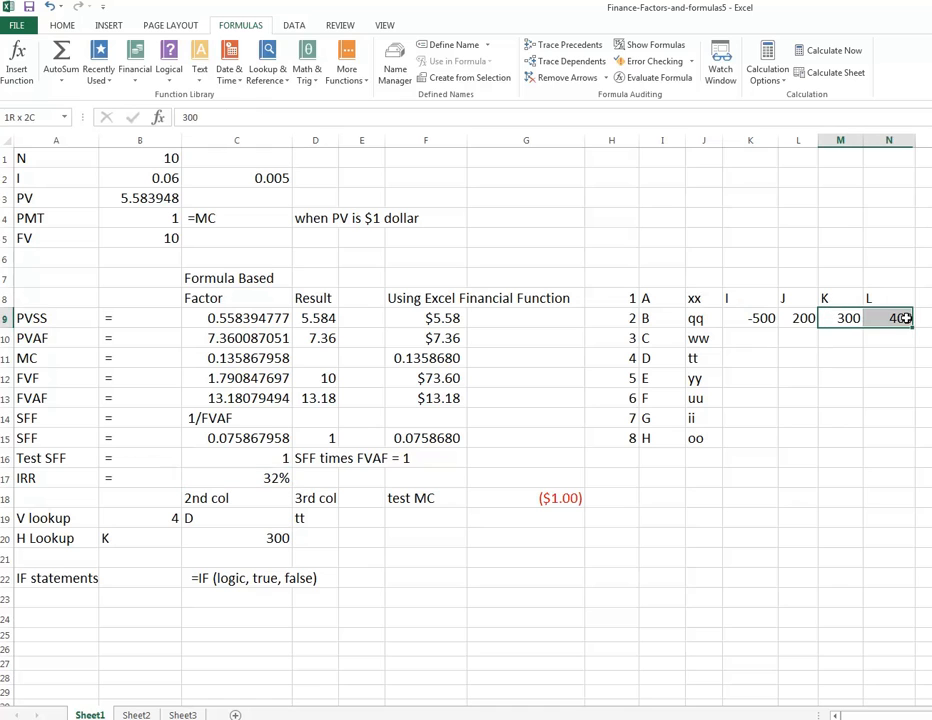
{"action": "left_click", "coordinate": [905, 318]}
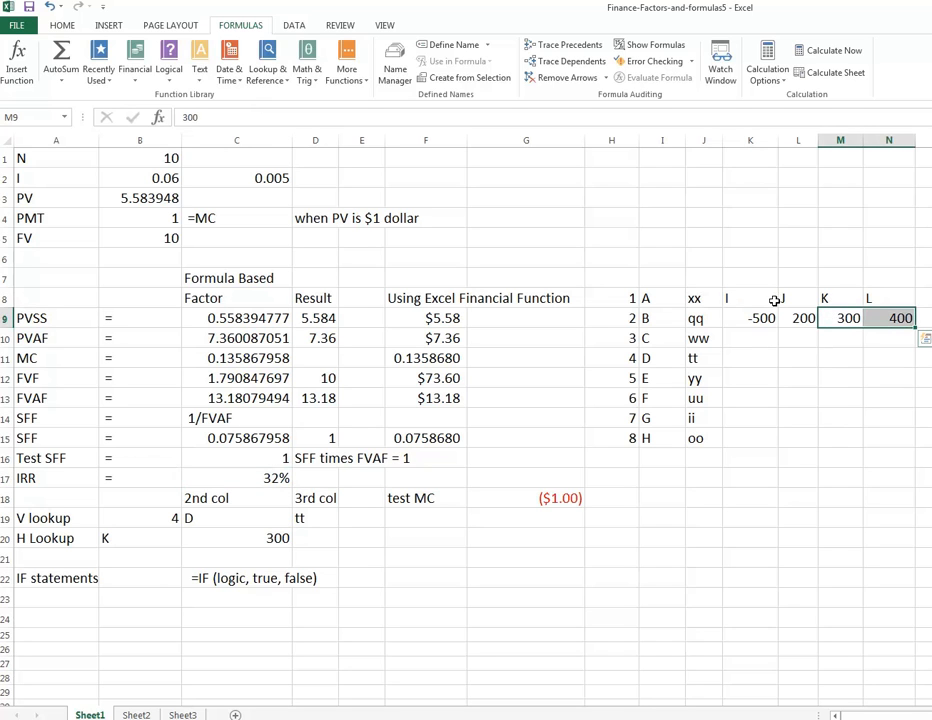
{"action": "left_click", "coordinate": [759, 317]}
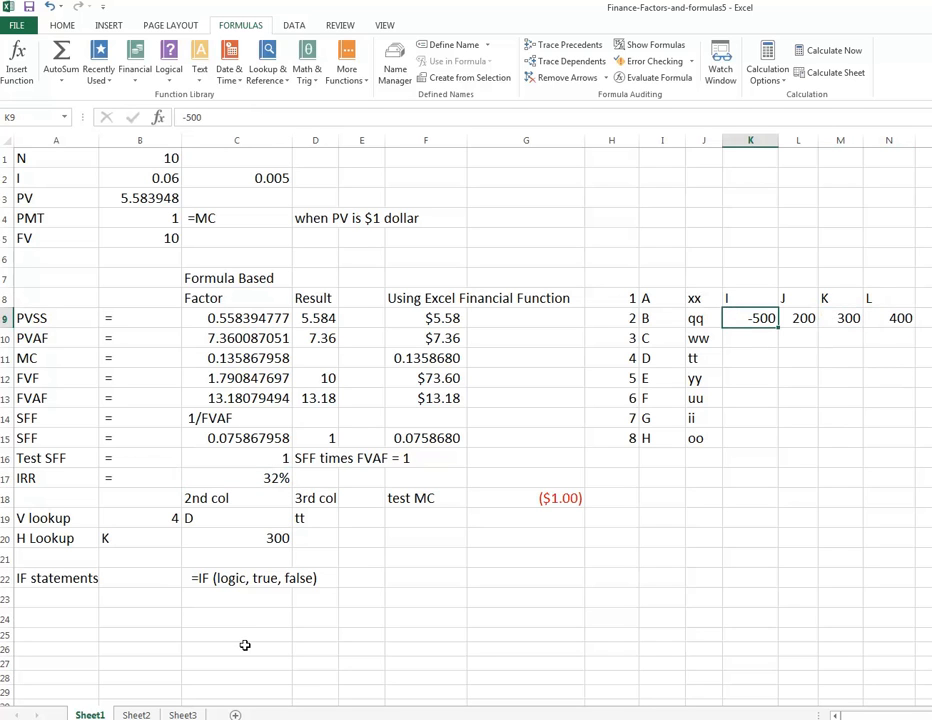
{"action": "left_click", "coordinate": [250, 478]}
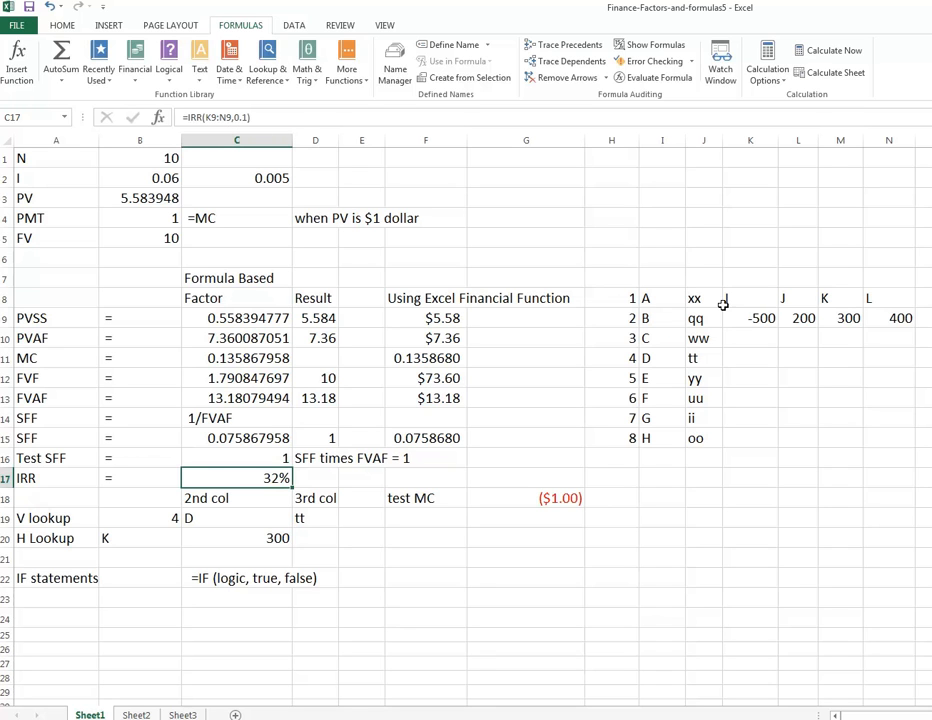
{"action": "mouse_move", "coordinate": [732, 318]}
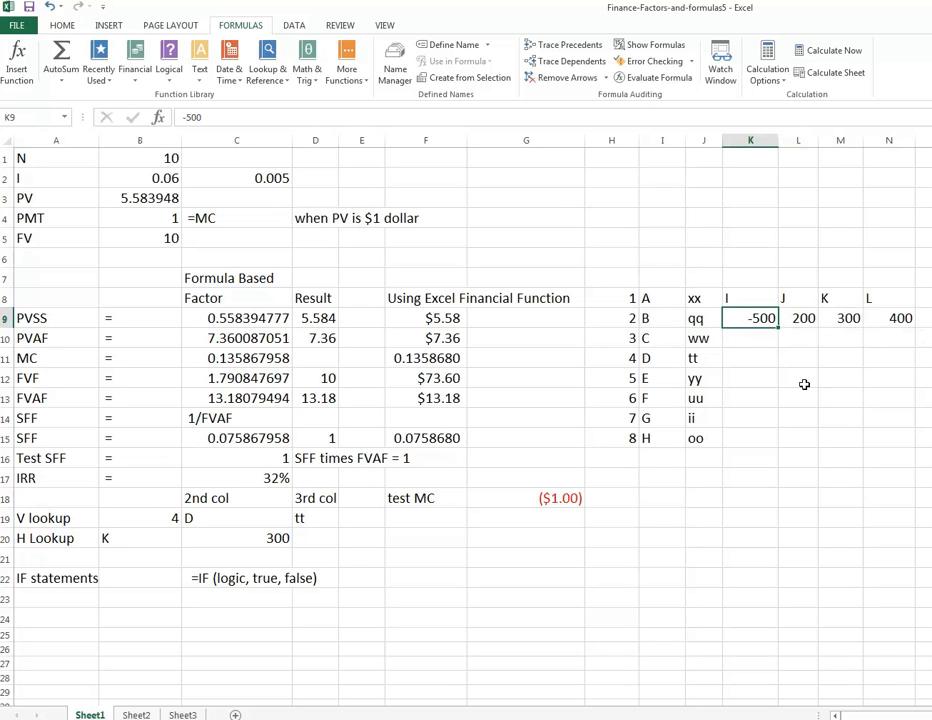
{"action": "left_click", "coordinate": [803, 318]}
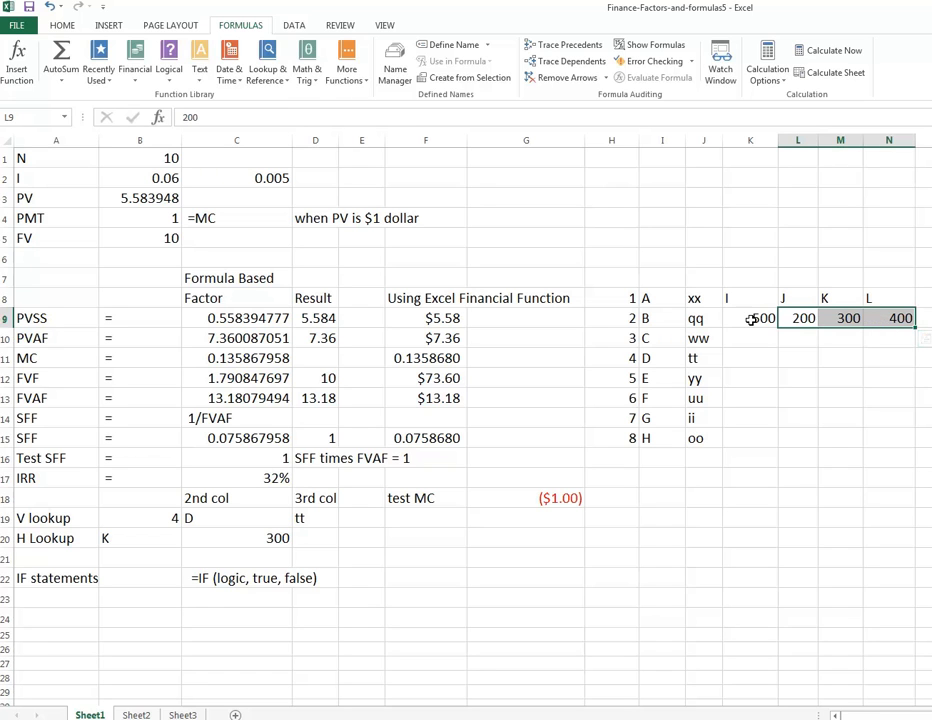
{"action": "left_click", "coordinate": [750, 317]}
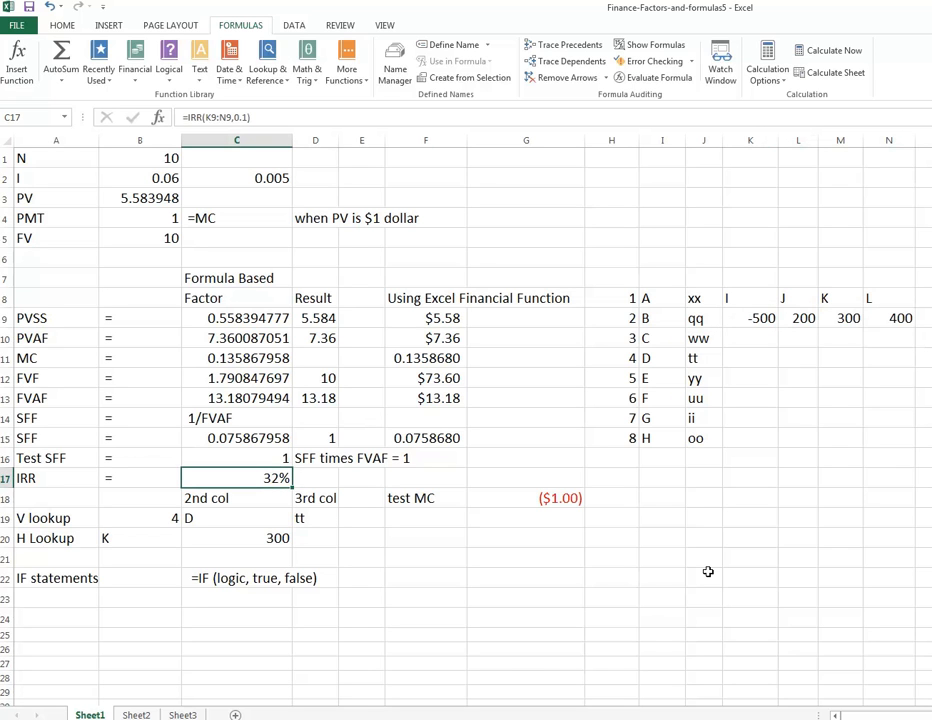
{"action": "mouse_move", "coordinate": [638, 641]}
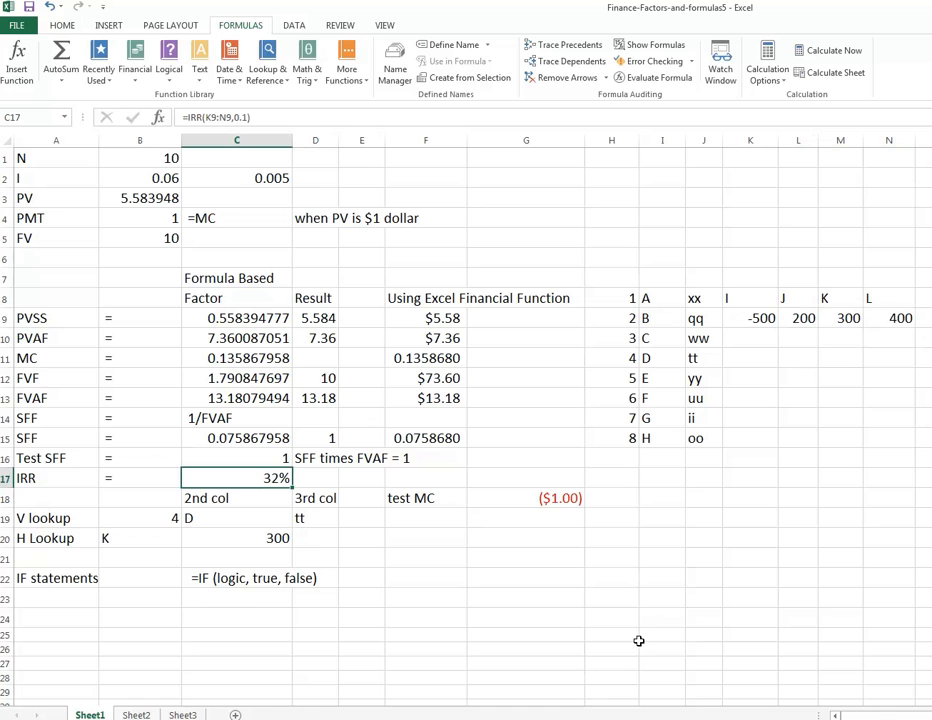
{"action": "left_click", "coordinate": [751, 318]}
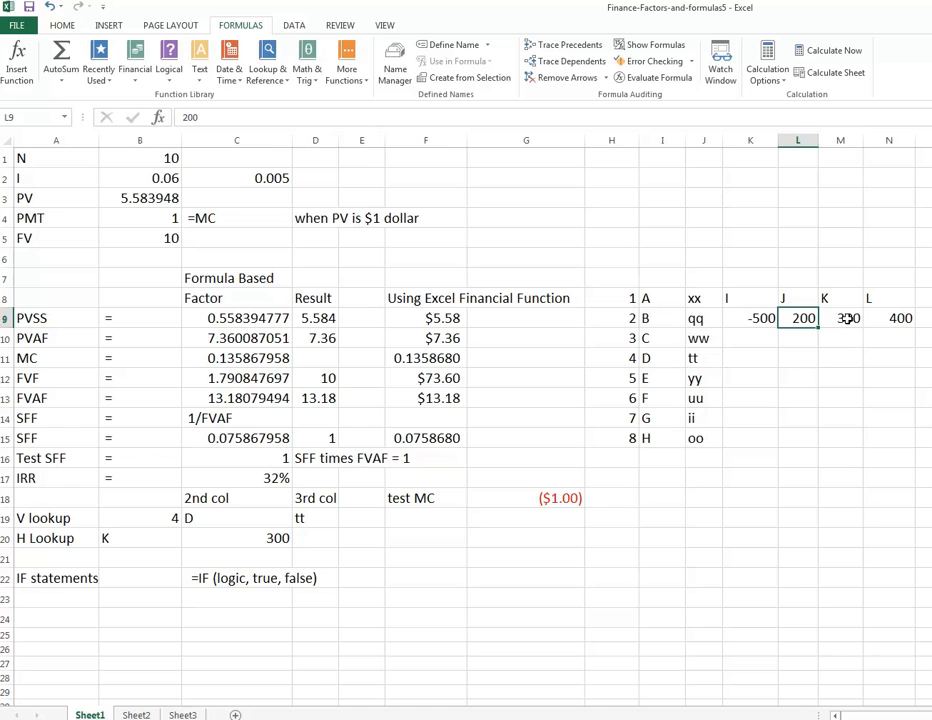
{"action": "left_click", "coordinate": [843, 318]}
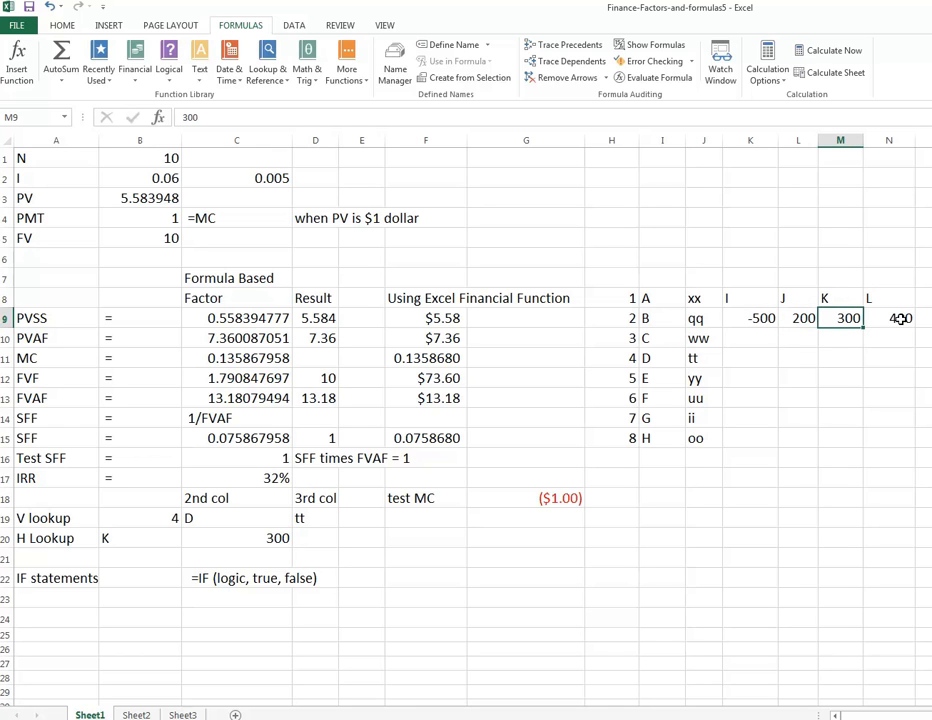
{"action": "left_click", "coordinate": [890, 318]}
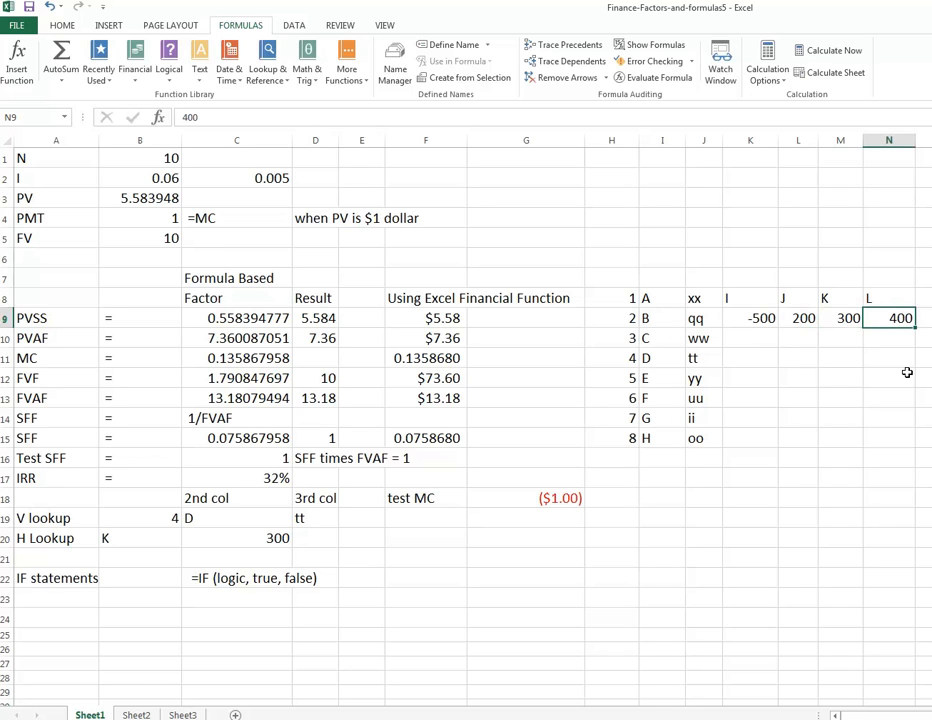
{"action": "left_click", "coordinate": [237, 478]}
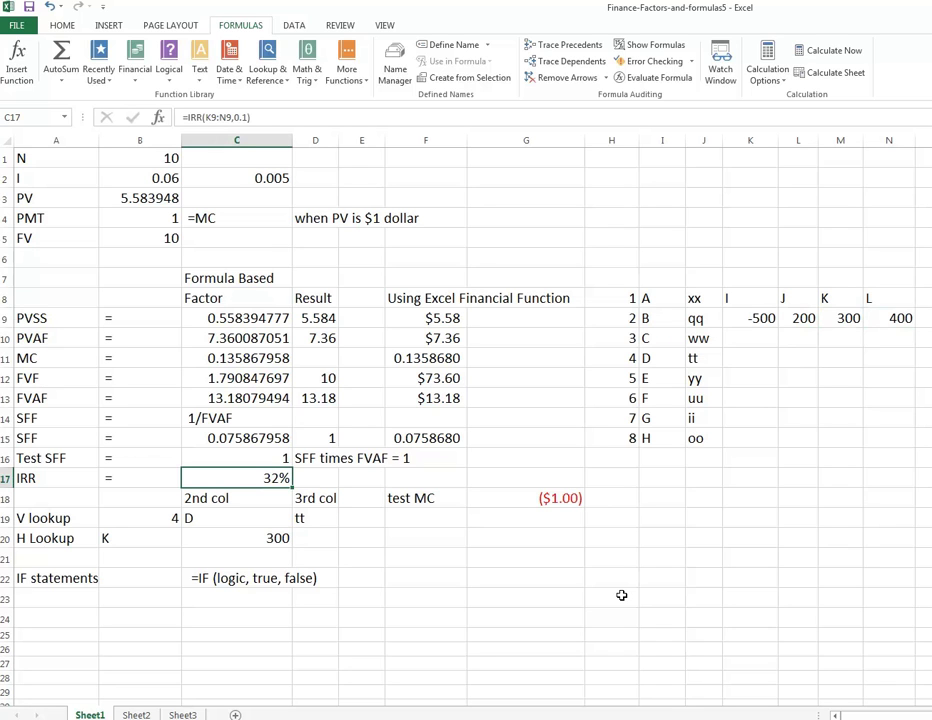
{"action": "mouse_move", "coordinate": [553, 647]}
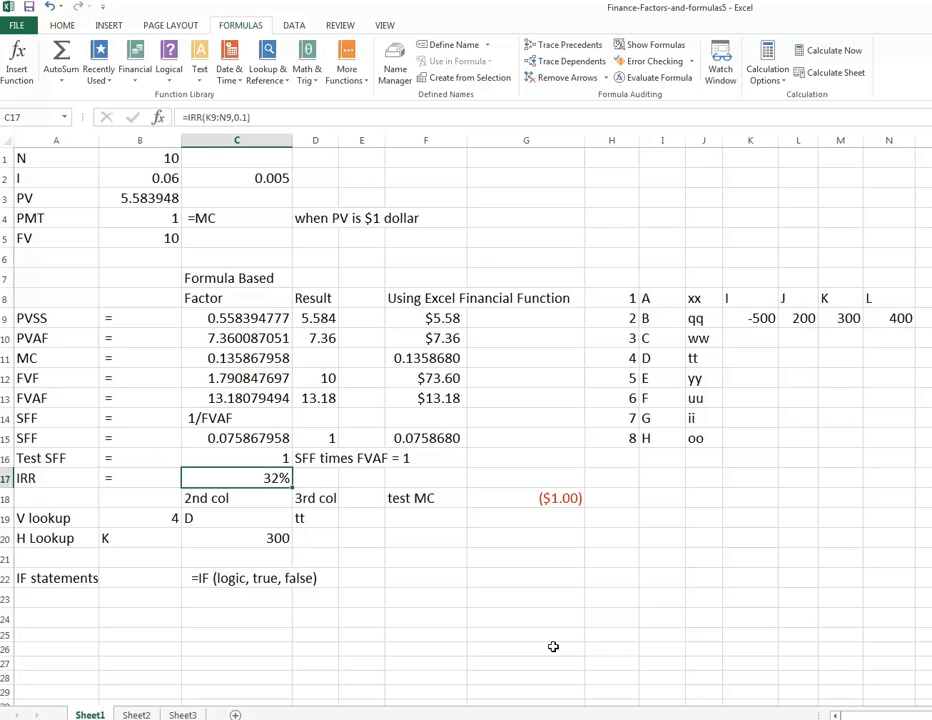
{"action": "mouse_move", "coordinate": [38, 518]}
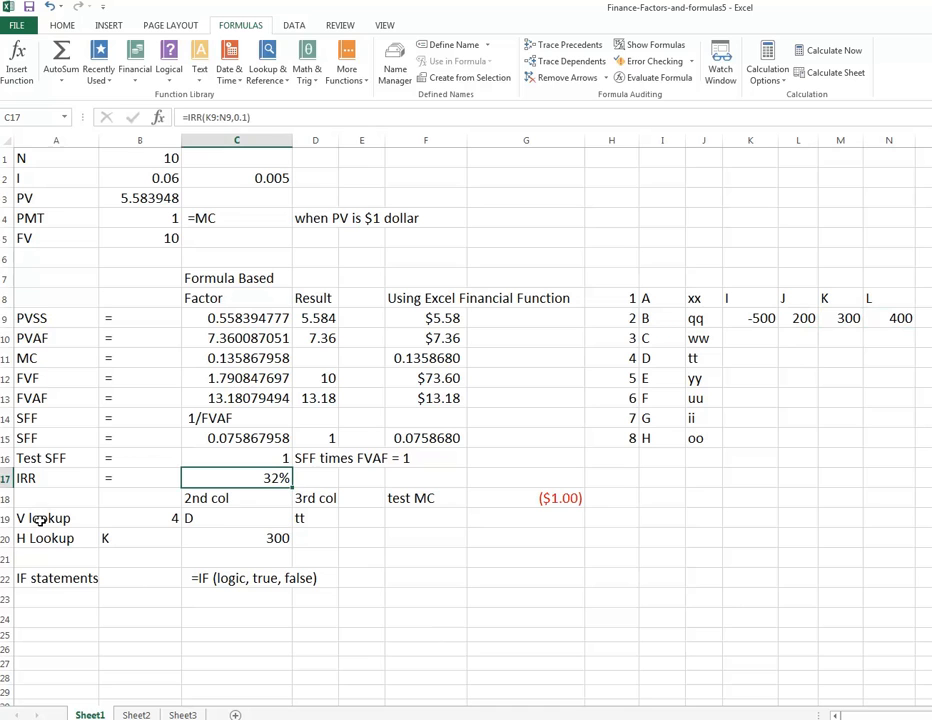
{"action": "left_click", "coordinate": [42, 518]}
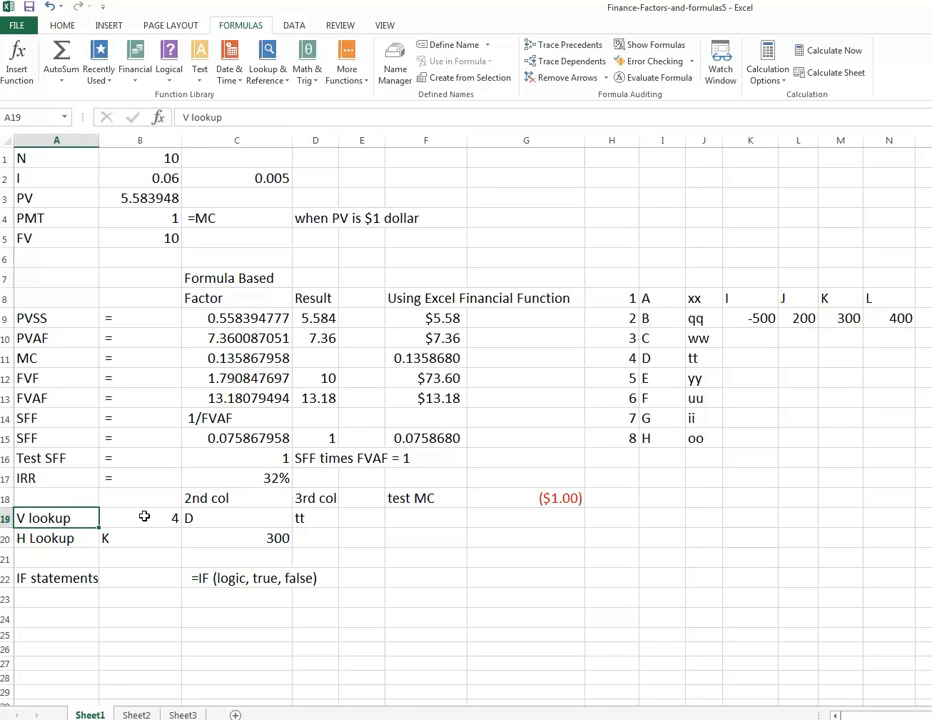
{"action": "left_click", "coordinate": [140, 518]}
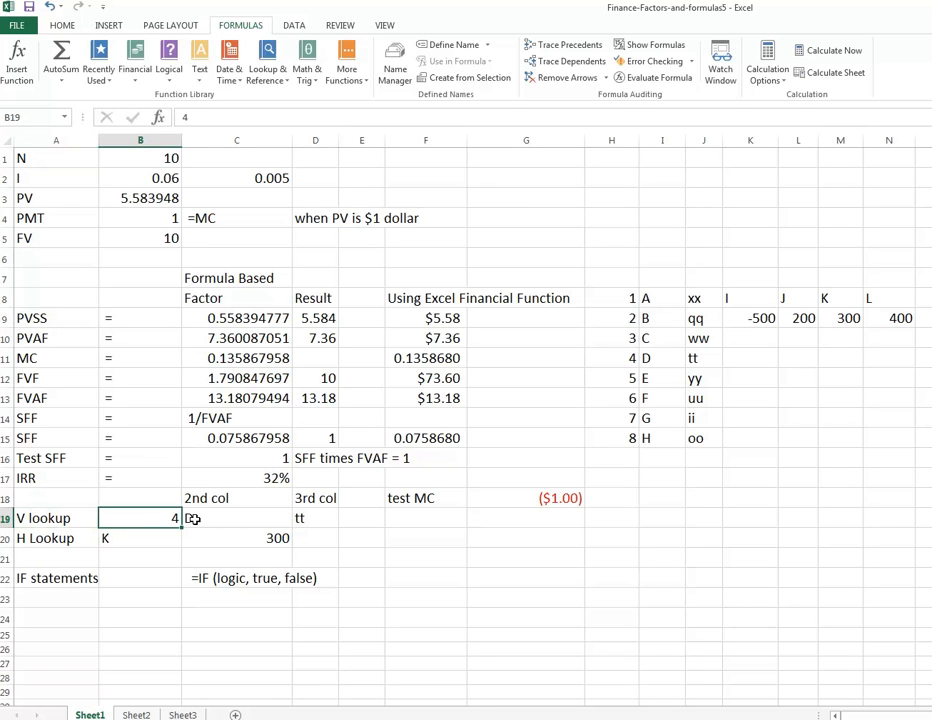
{"action": "left_click", "coordinate": [235, 518]}
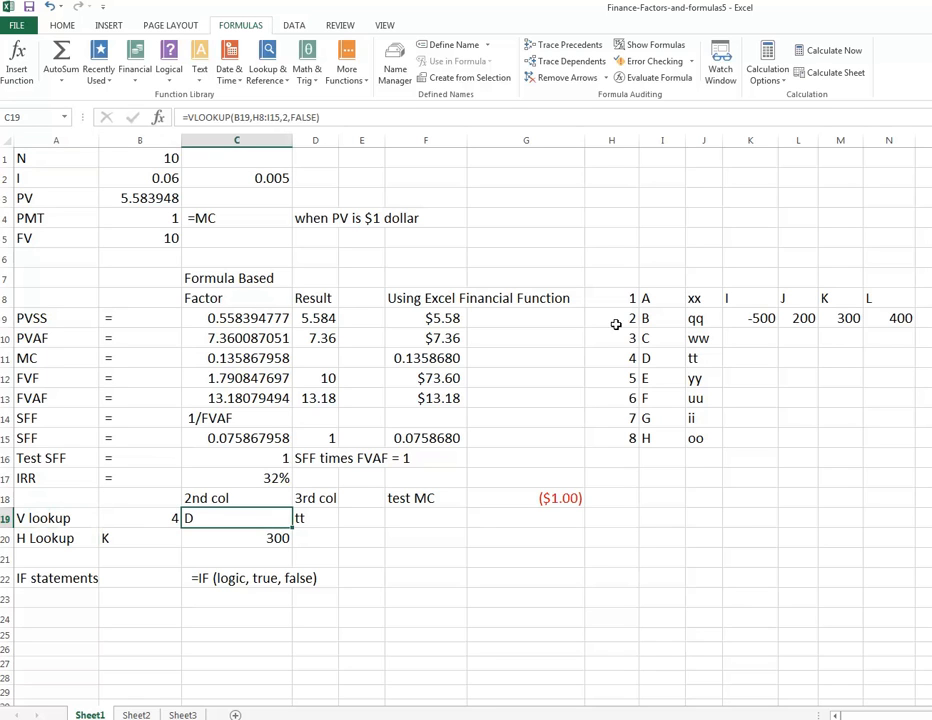
{"action": "left_click_drag", "start_coordinate": [612, 297], "coordinate": [661, 437]}
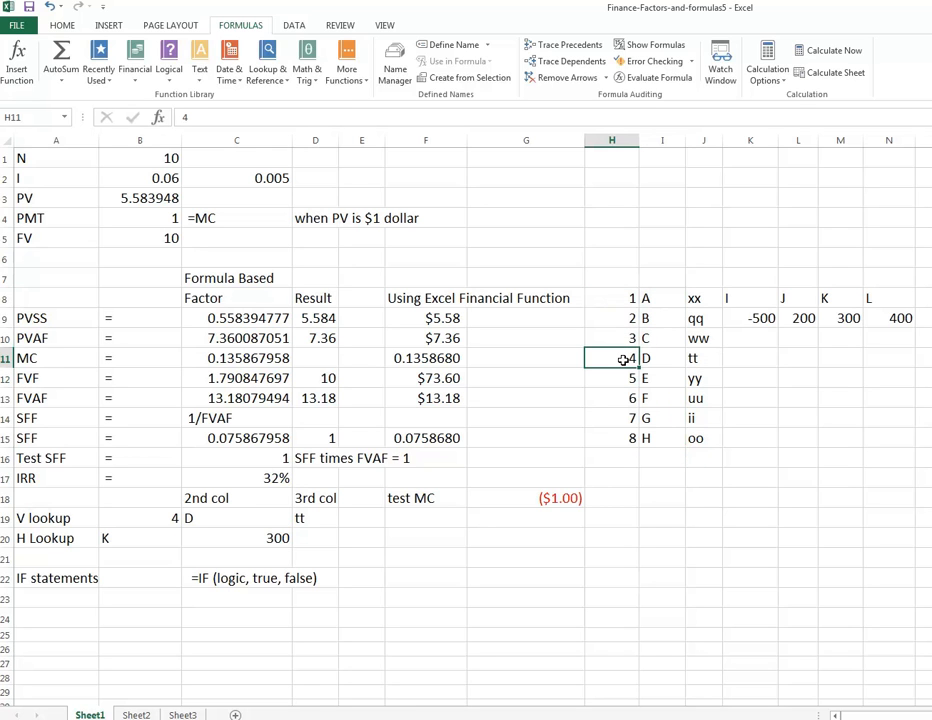
{"action": "left_click", "coordinate": [663, 358]}
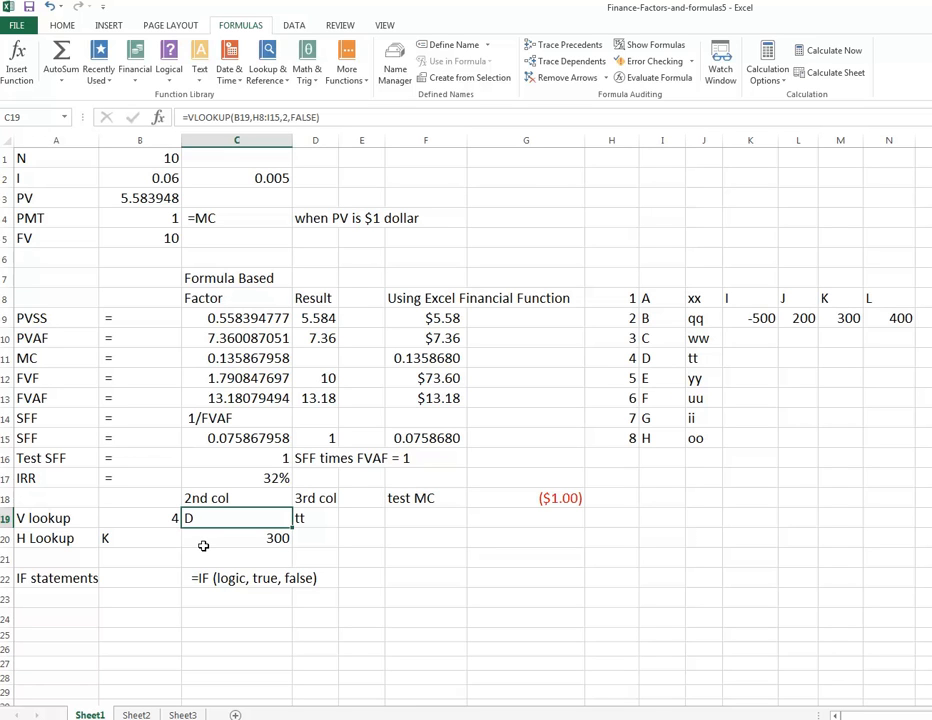
{"action": "mouse_move", "coordinate": [99, 535]}
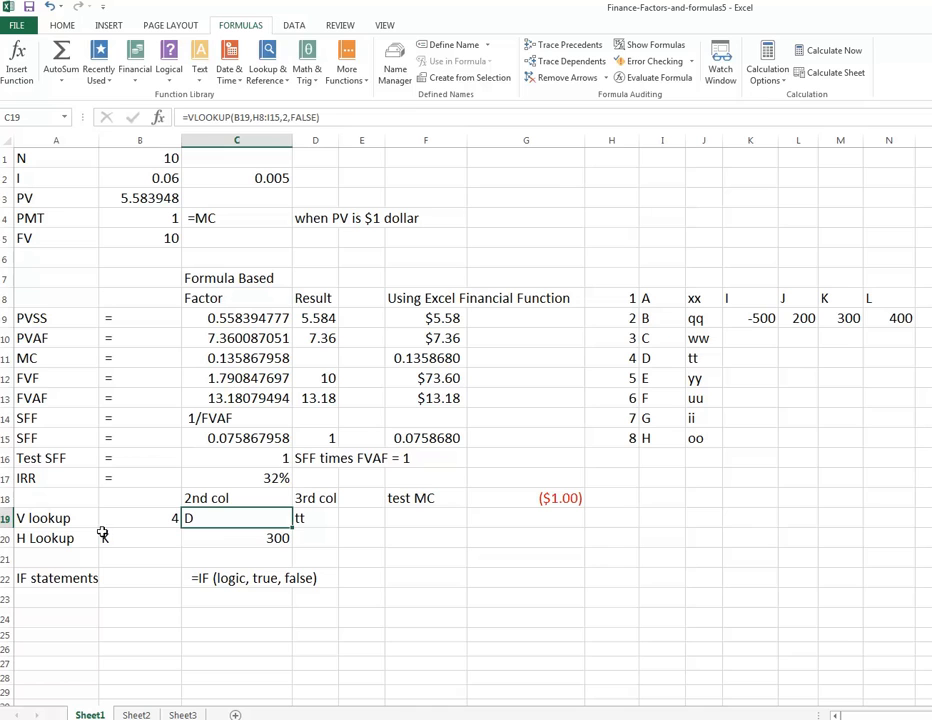
{"action": "left_click", "coordinate": [140, 538]}
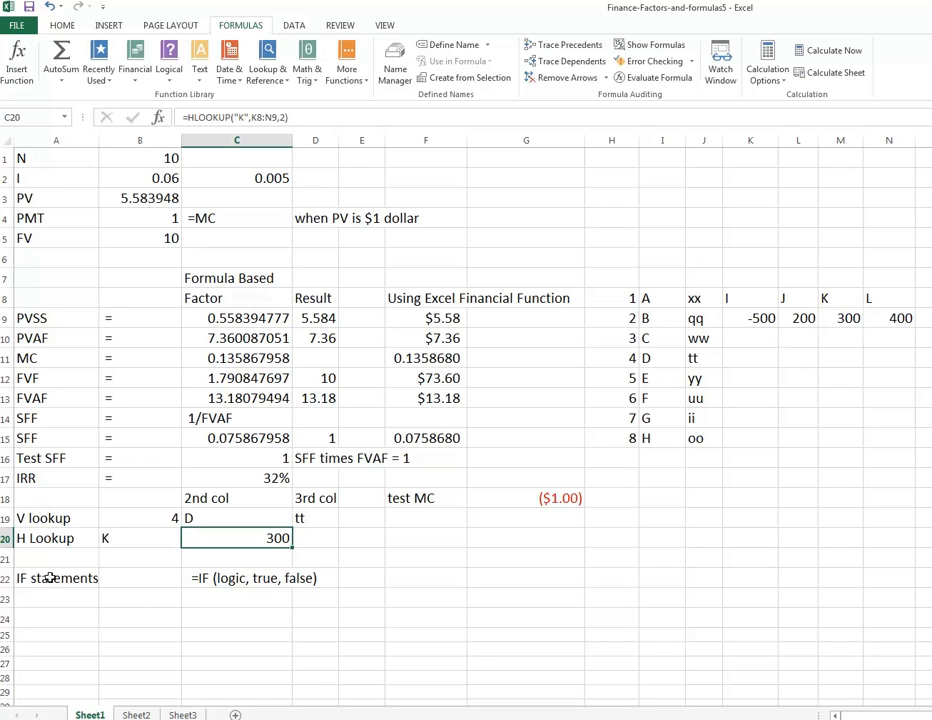
{"action": "left_click", "coordinate": [50, 577]}
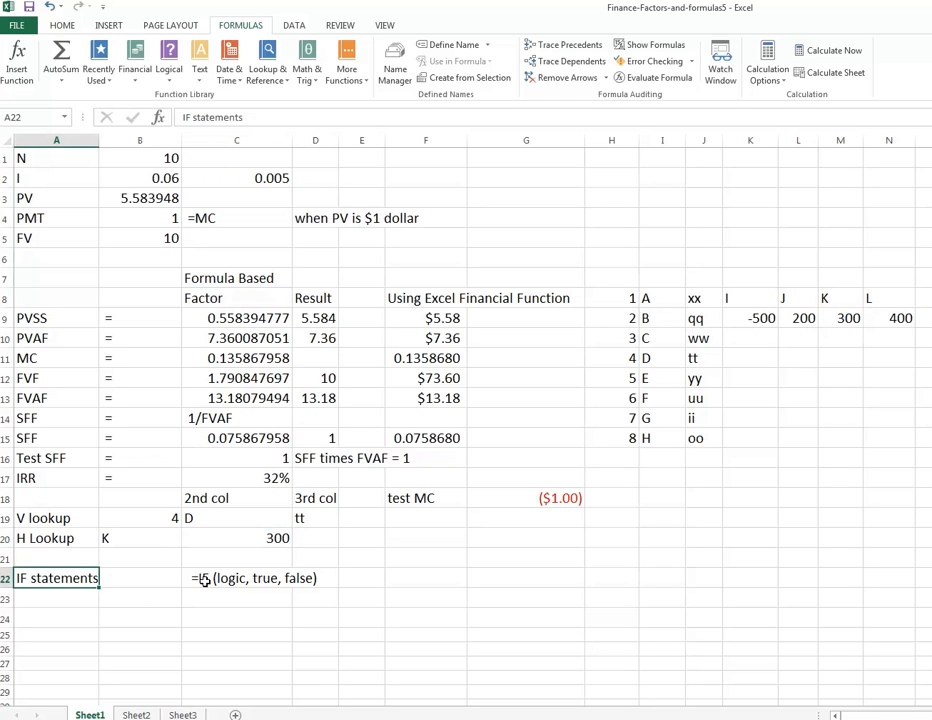
{"action": "left_click", "coordinate": [236, 578]}
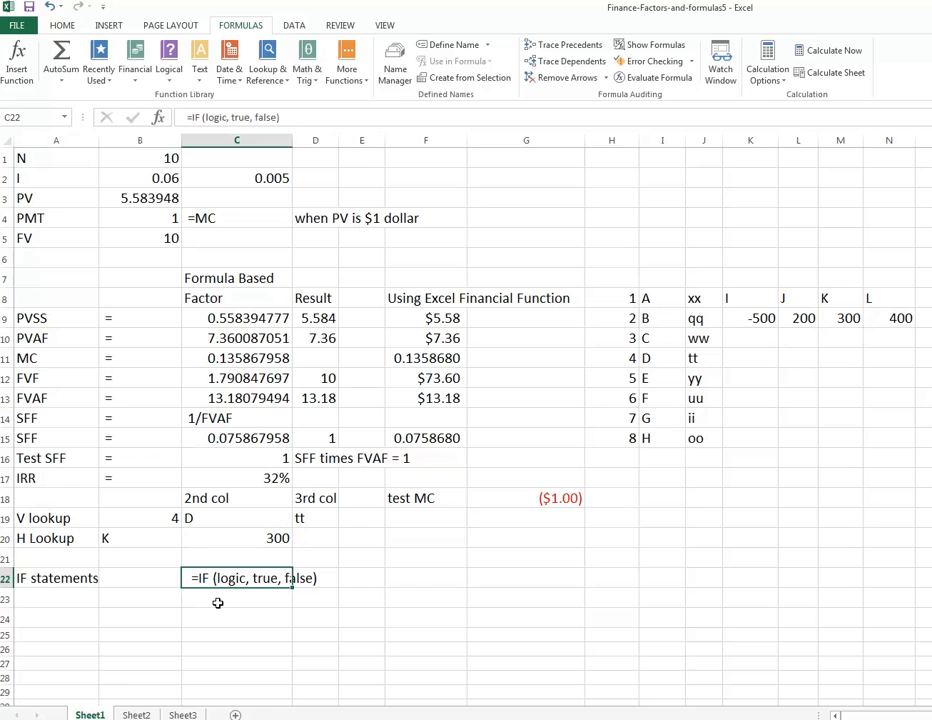
{"action": "mouse_move", "coordinate": [265, 578]}
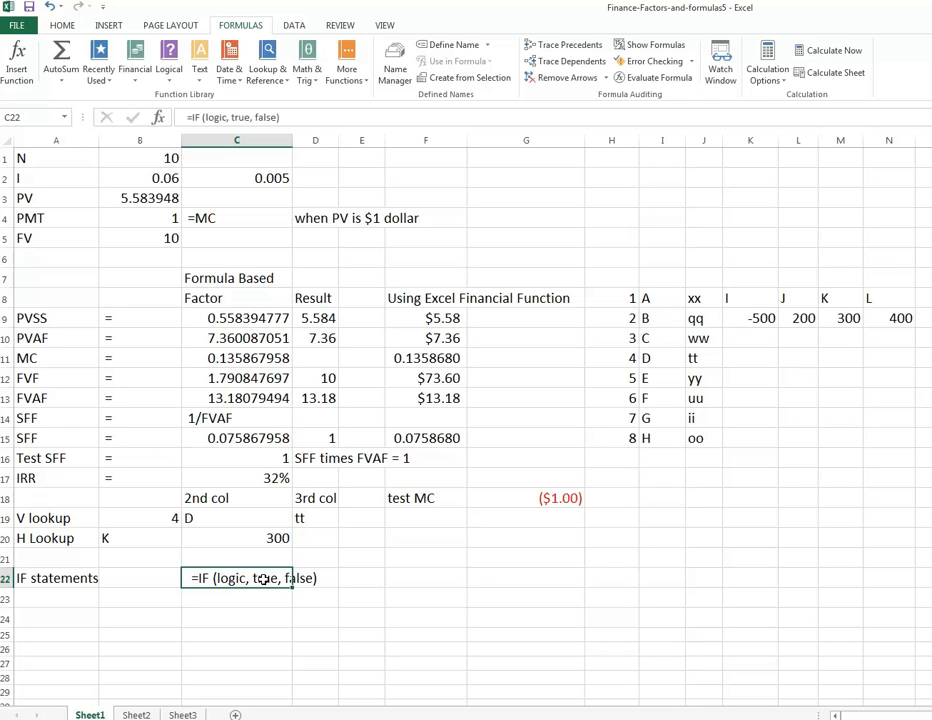
{"action": "mouse_move", "coordinate": [418, 583]}
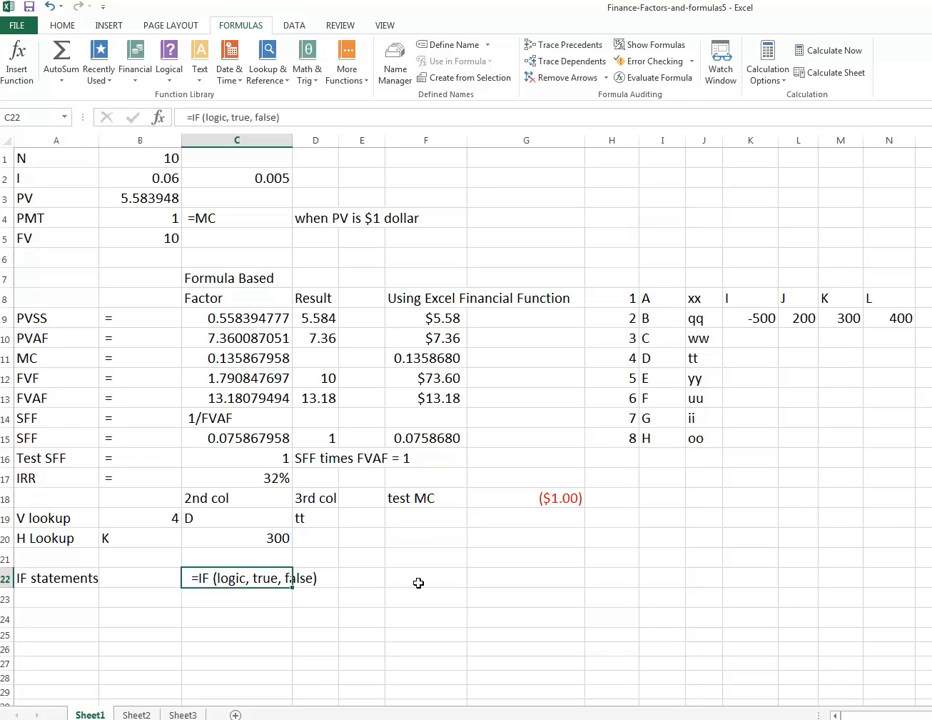
{"action": "left_click", "coordinate": [424, 578]}
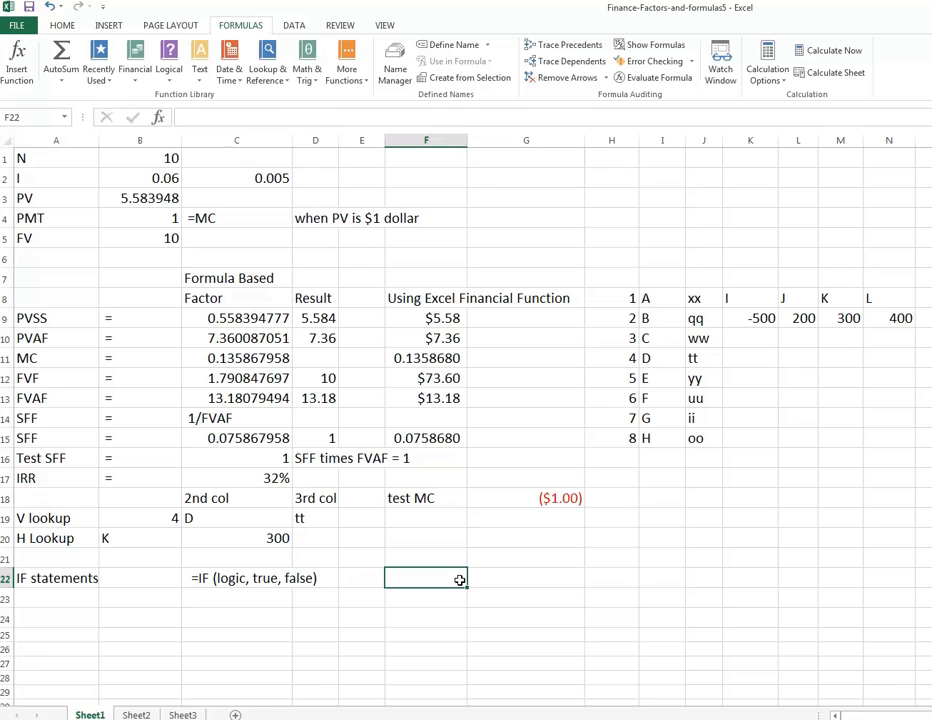